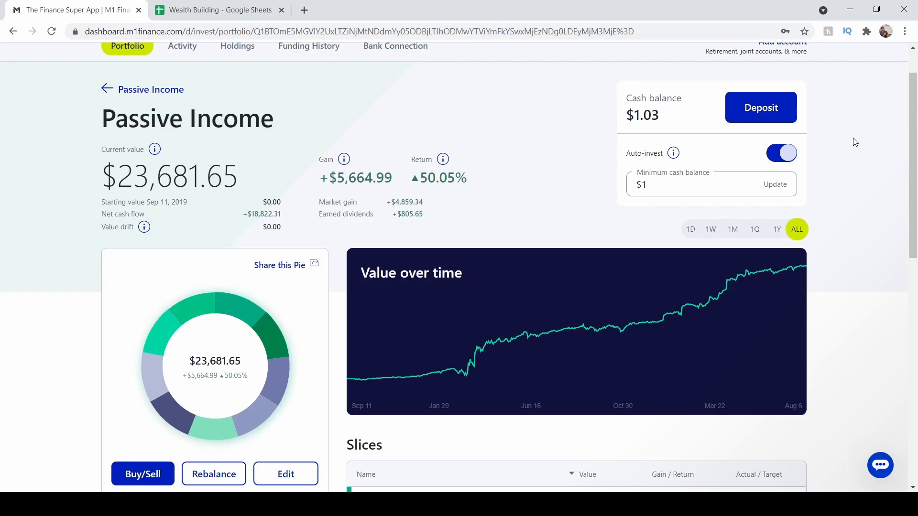
mouse_move(289, 136)
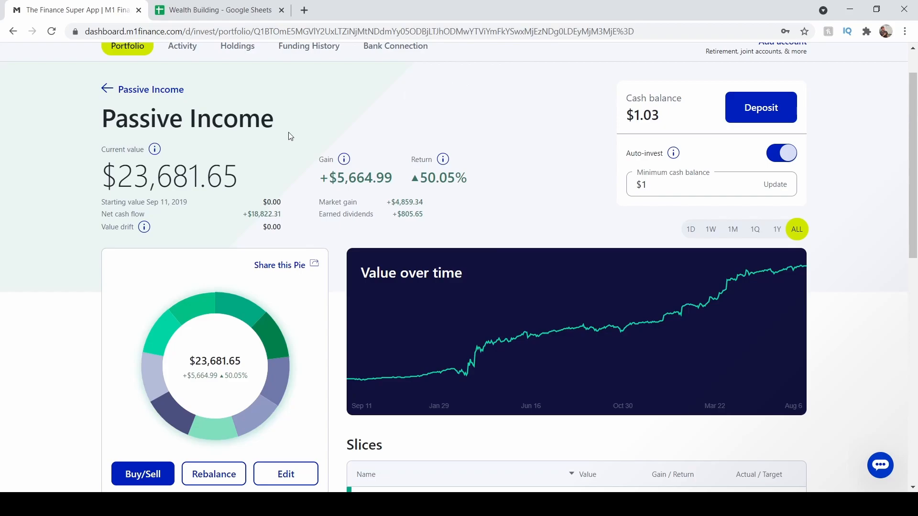
mouse_move(164, 202)
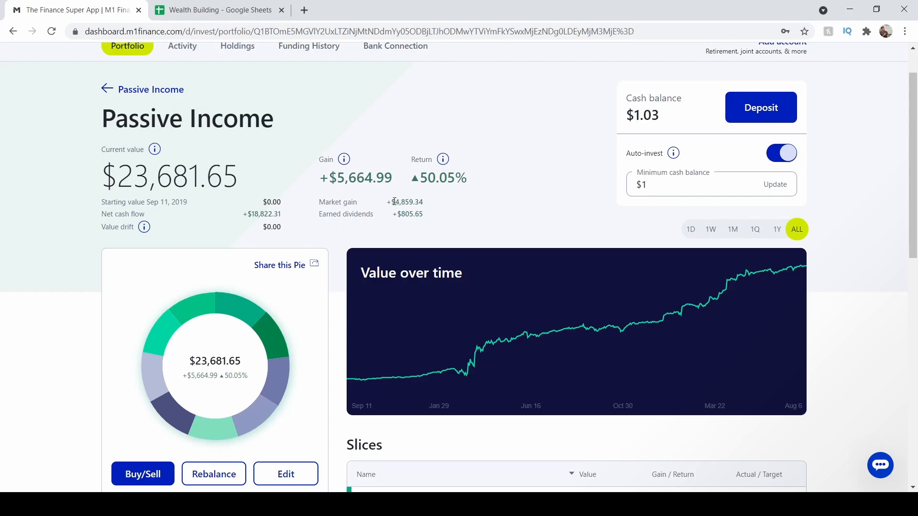
mouse_move(435, 197)
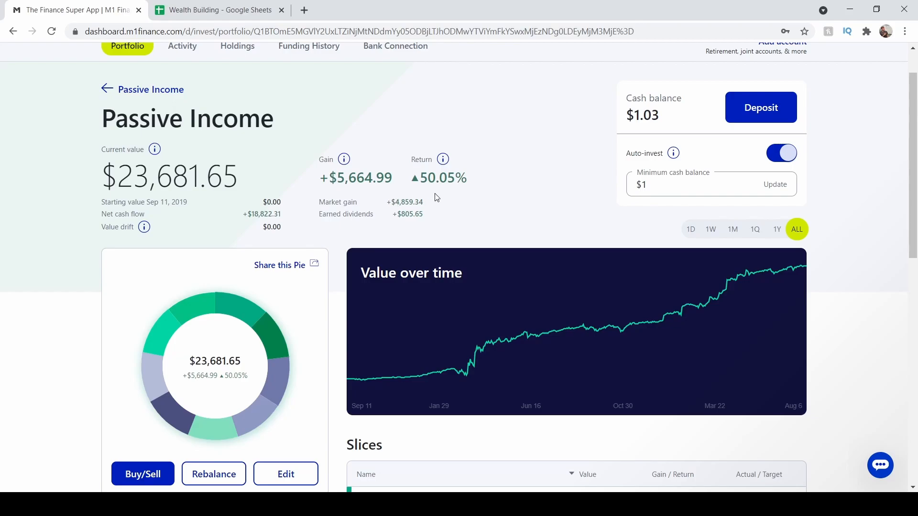
mouse_move(381, 204)
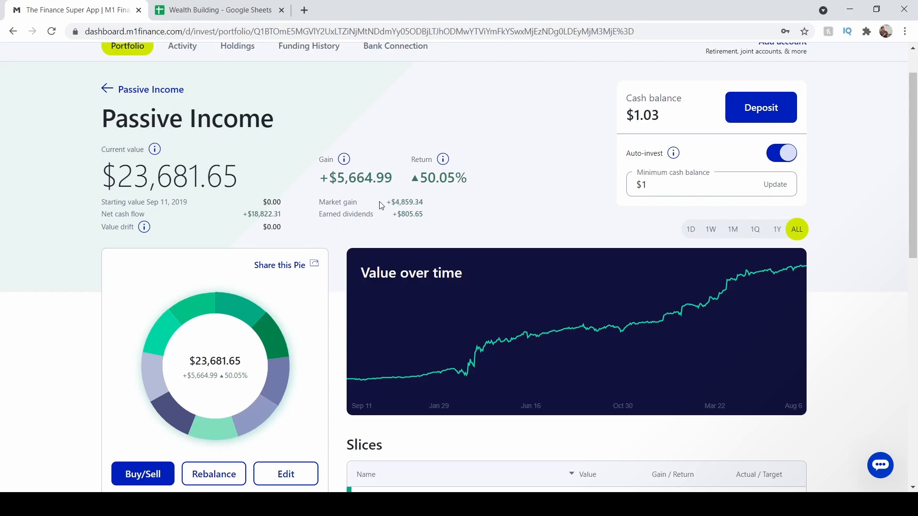
mouse_move(388, 227)
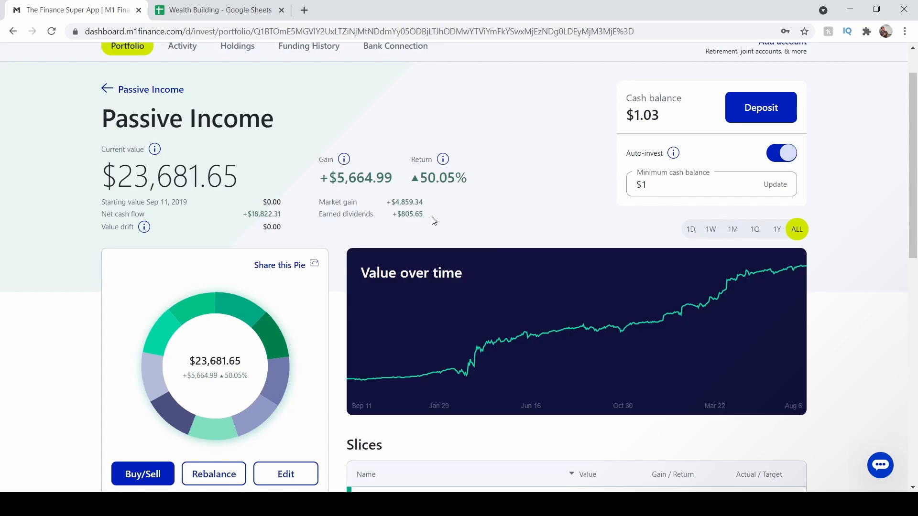
Show the Funding History with $6,000 IRA contributions for 2019, 2020 and 2021.
scroll("down", 3)
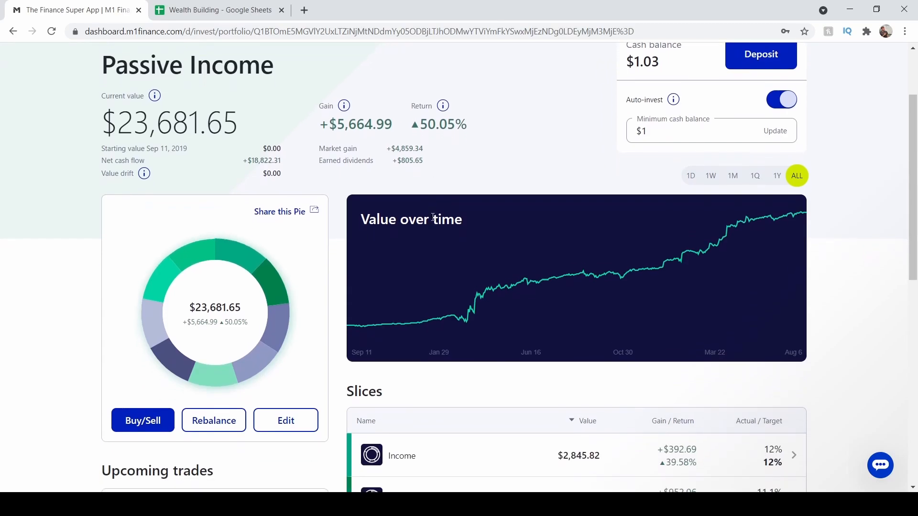
mouse_move(489, 331)
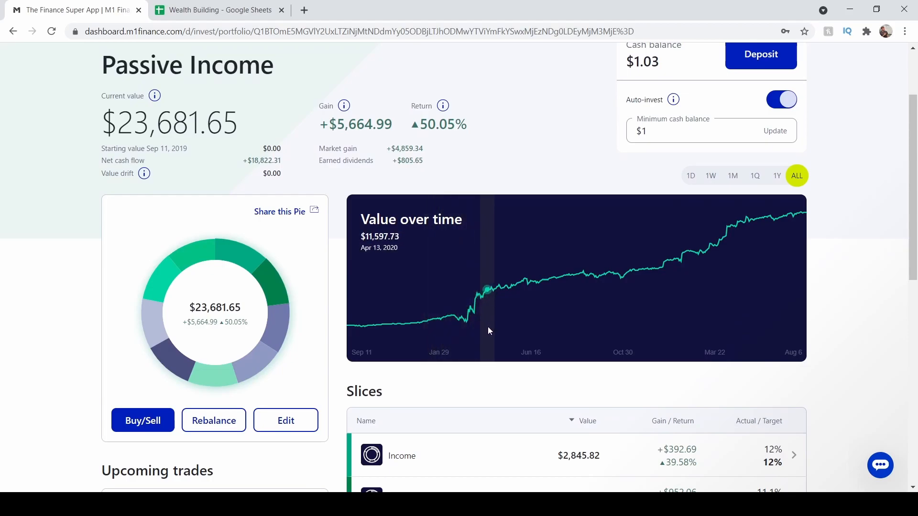
mouse_move(545, 308)
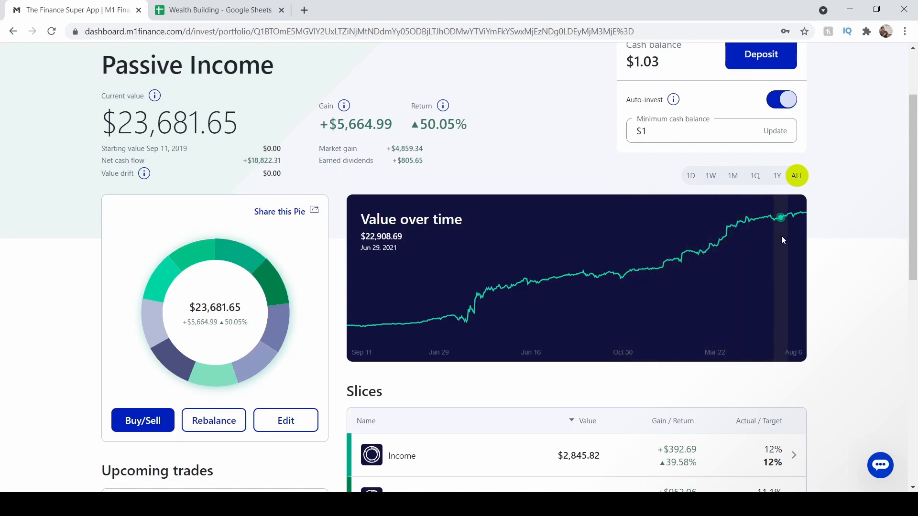
mouse_move(474, 319)
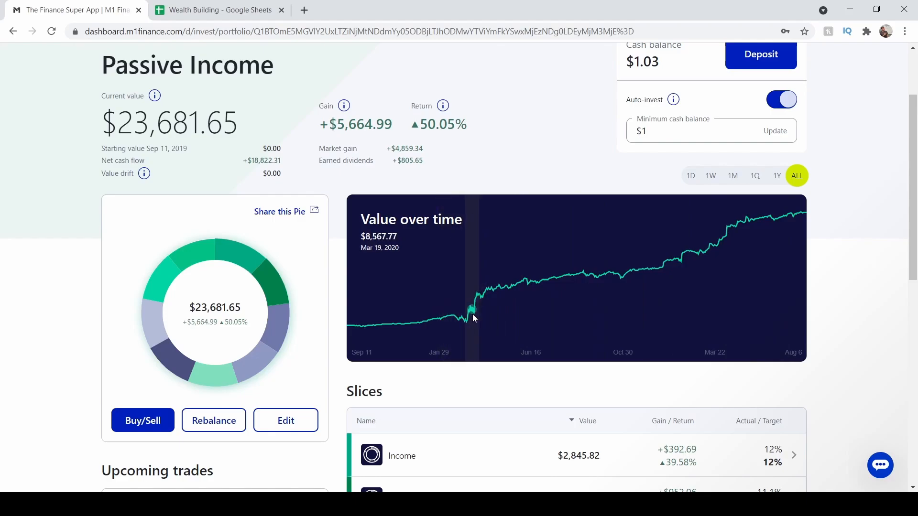
mouse_move(479, 321)
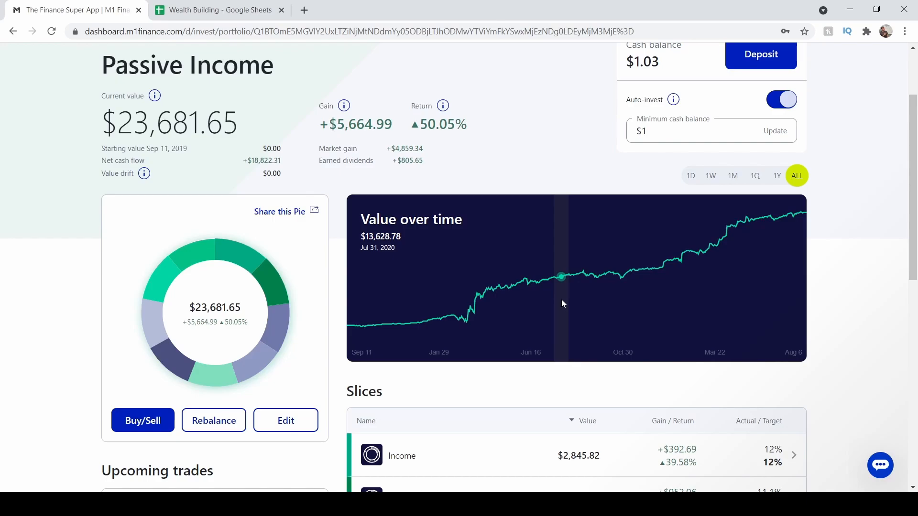
scroll("down", 3)
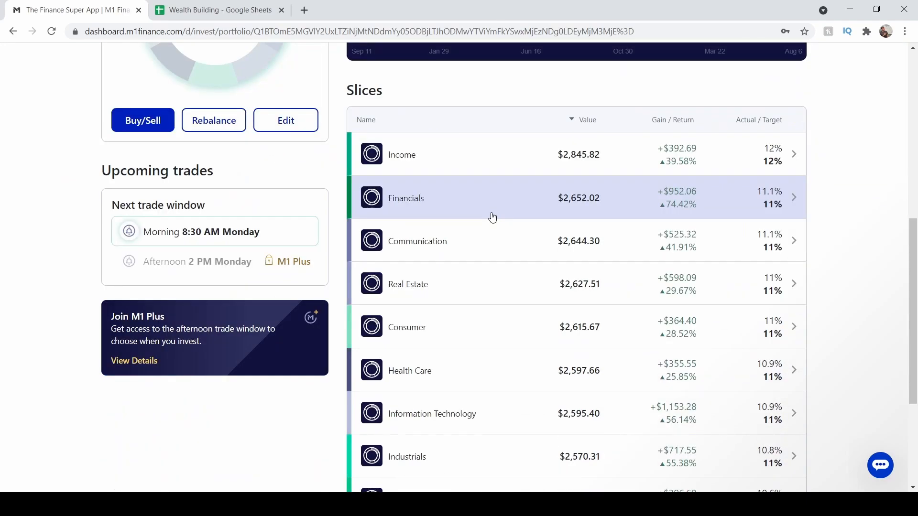
scroll("down", 3)
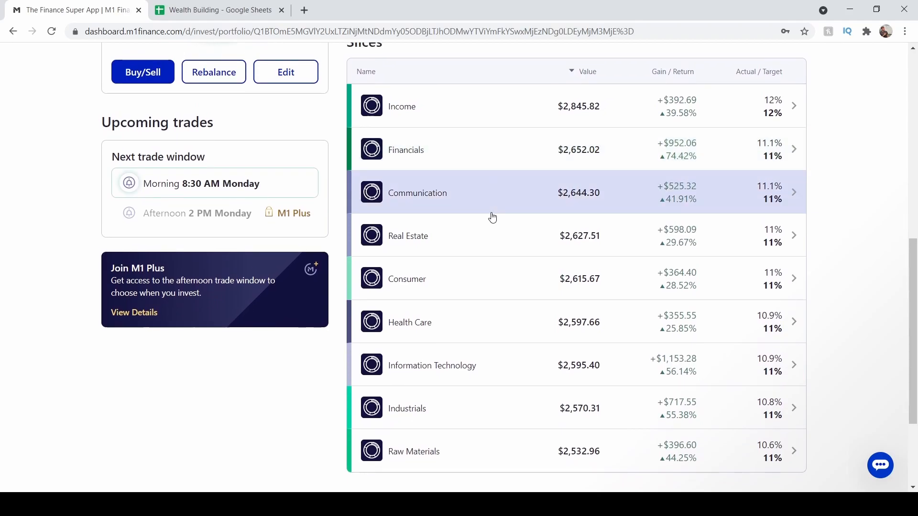
mouse_move(608, 241)
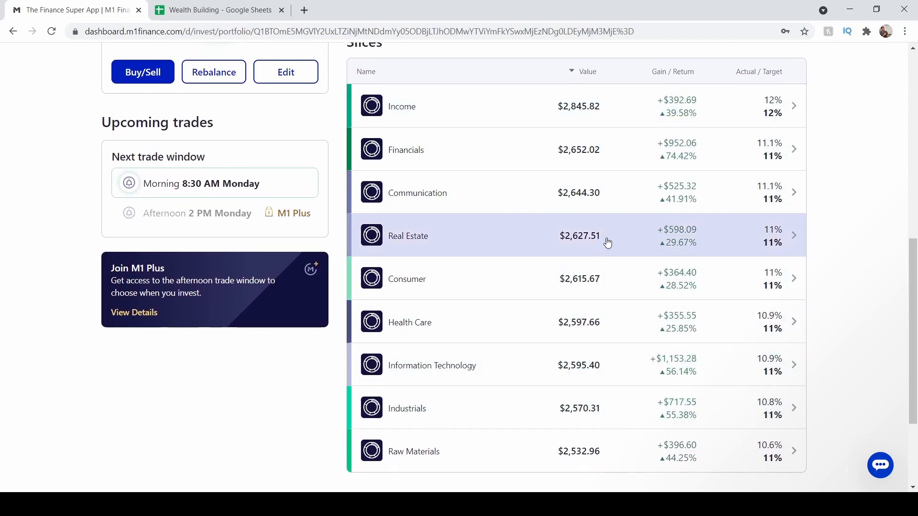
mouse_move(775, 225)
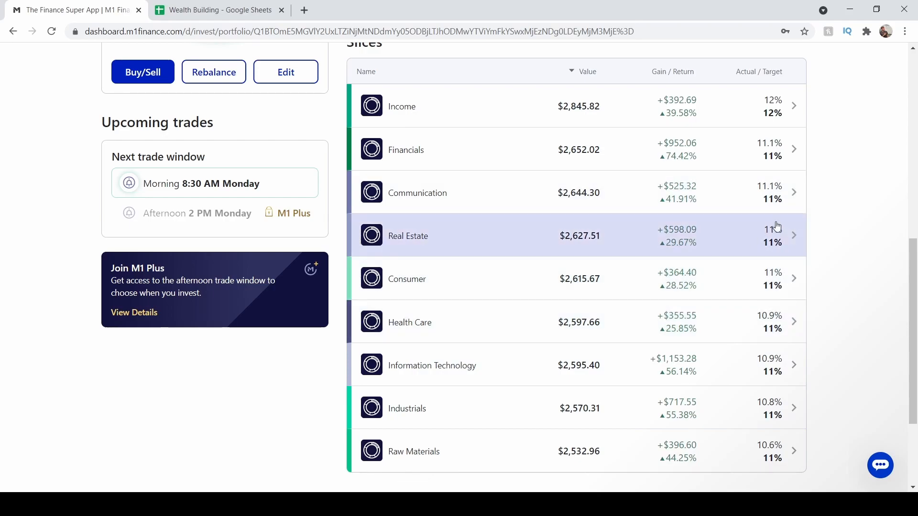
mouse_move(746, 428)
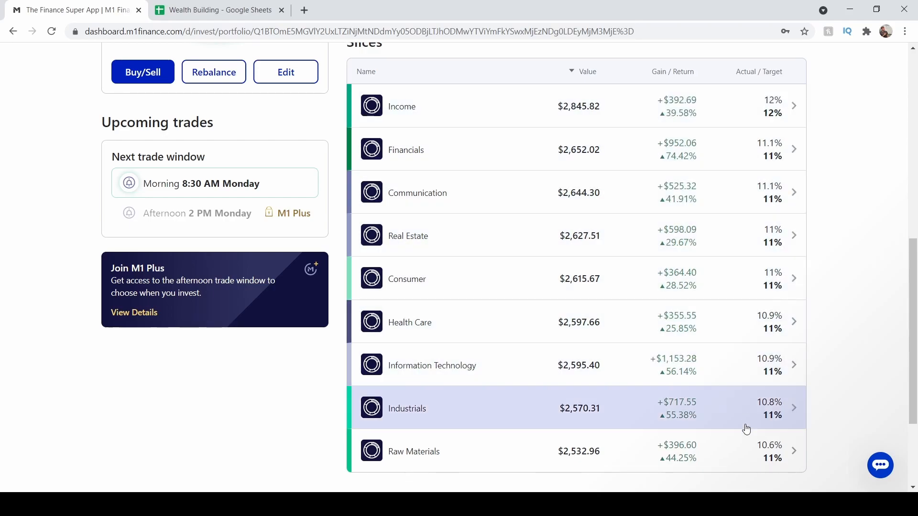
mouse_move(853, 286)
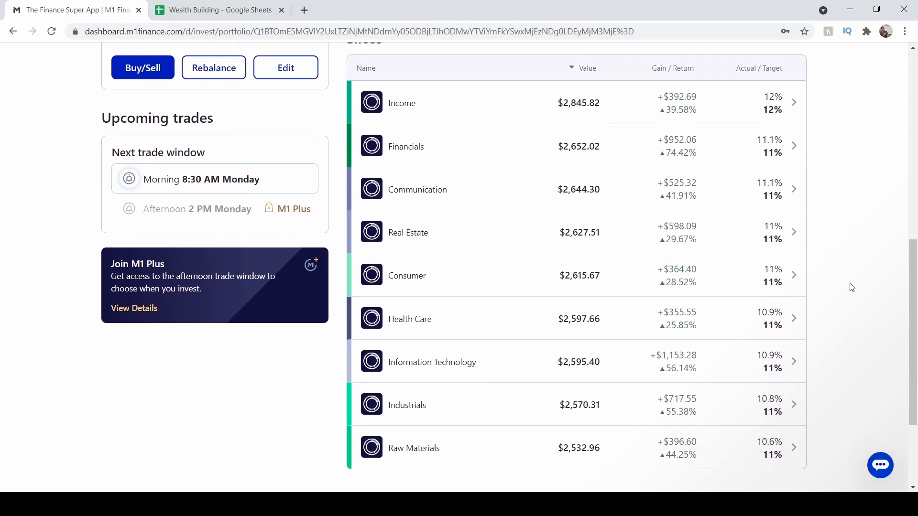
scroll("down", 3)
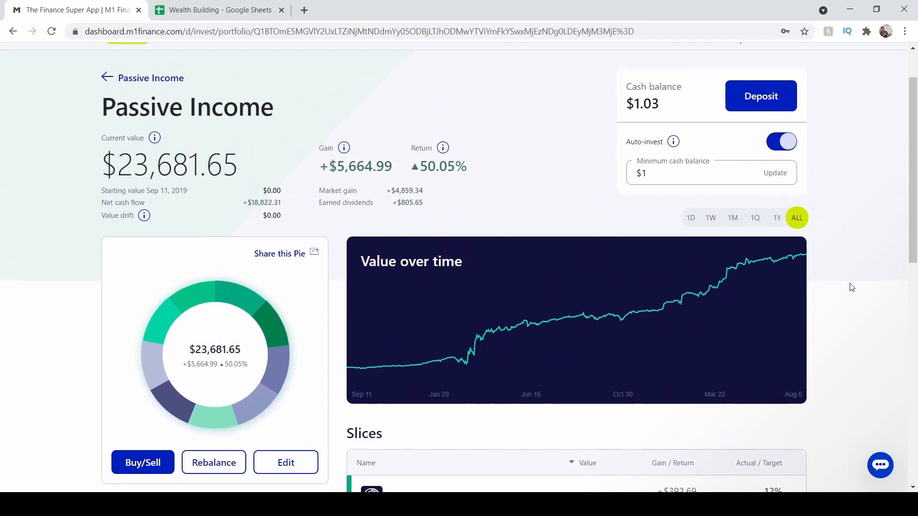
scroll("up", 3)
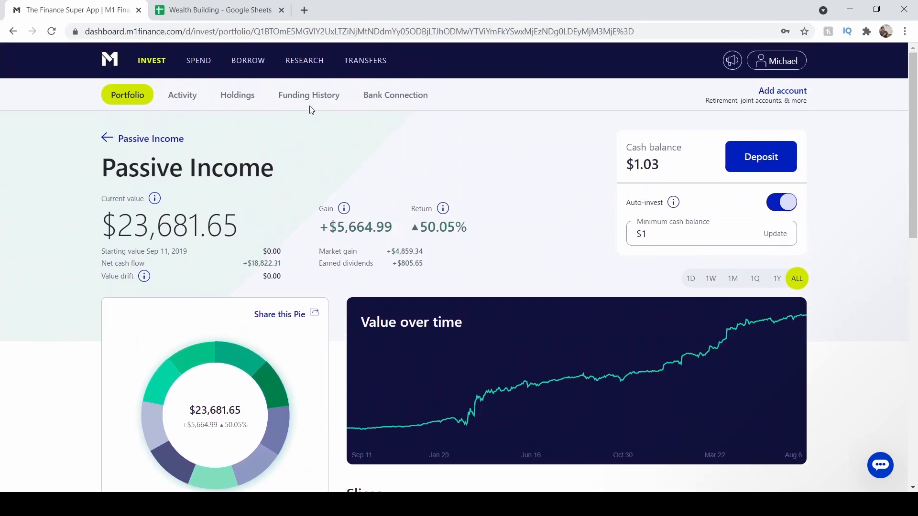
left_click(308, 94)
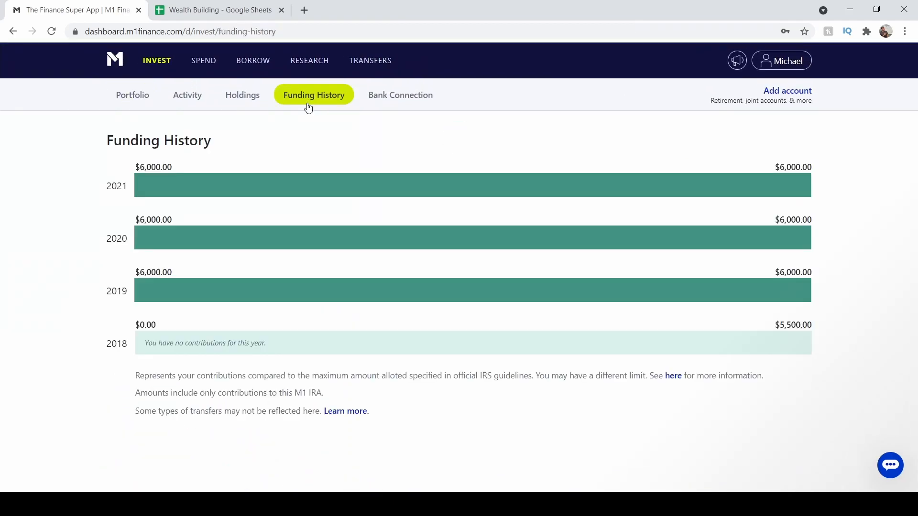
mouse_move(160, 237)
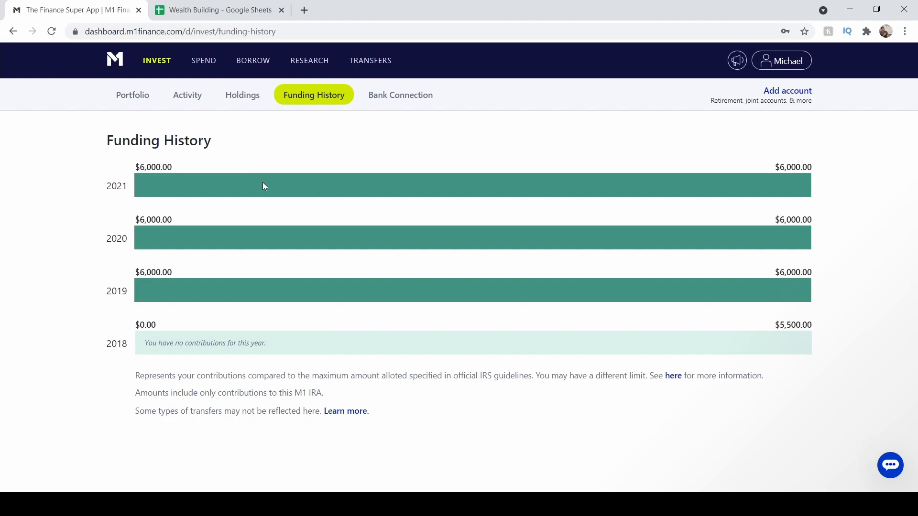
mouse_move(306, 163)
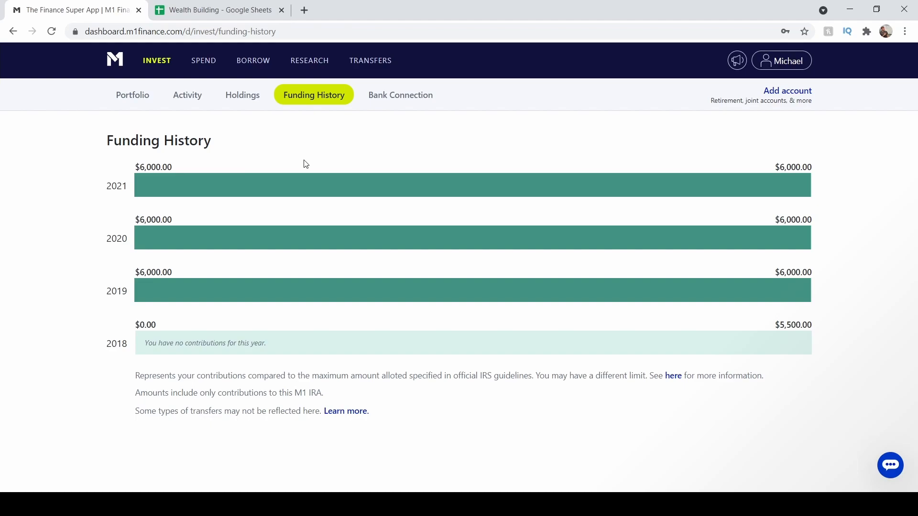
mouse_move(246, 97)
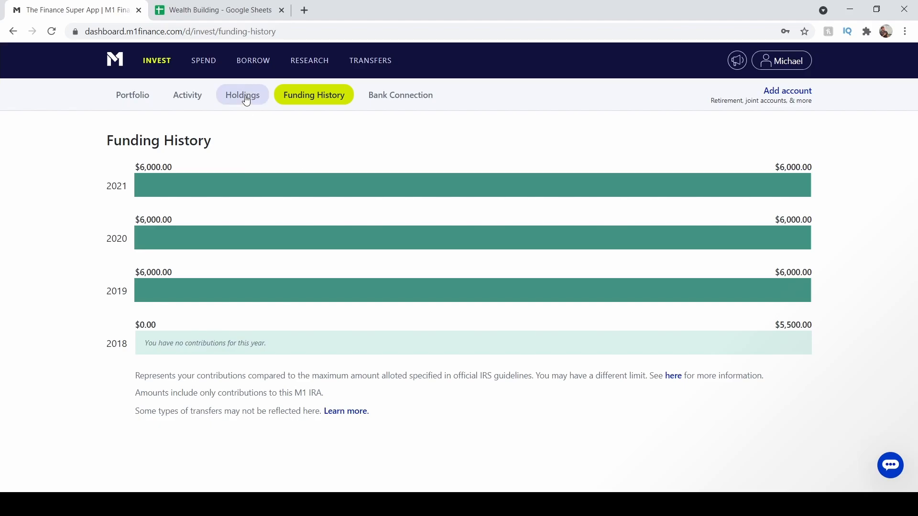
Show the Holdings list of 23 positions led by QYLD, Disney and Johnson & Johnson.
left_click(242, 94)
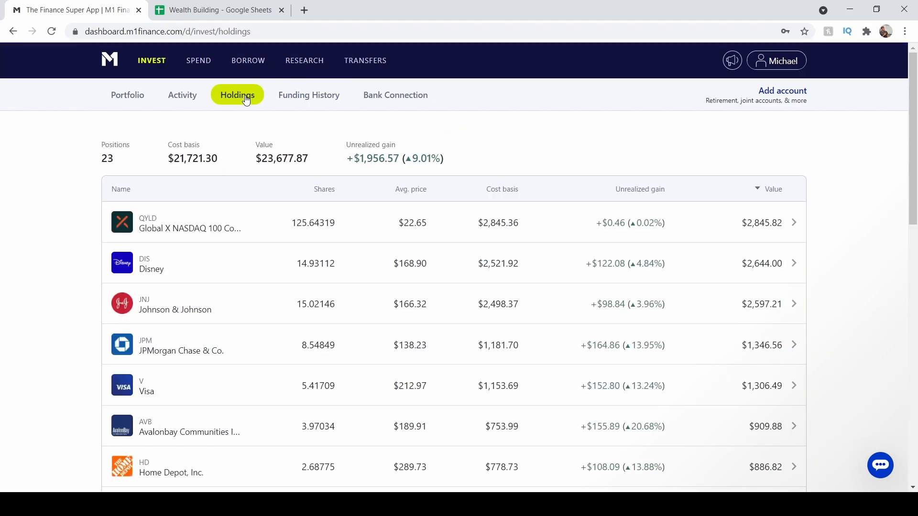
mouse_move(241, 223)
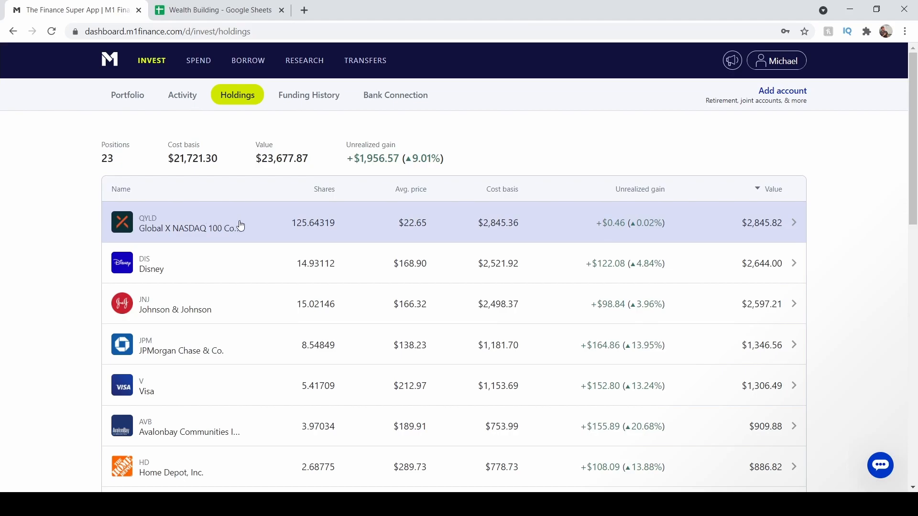
mouse_move(203, 225)
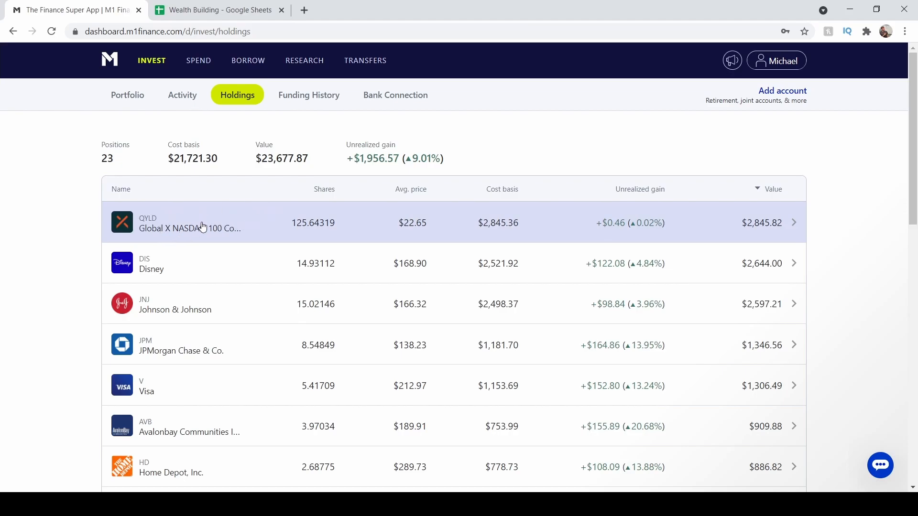
mouse_move(644, 133)
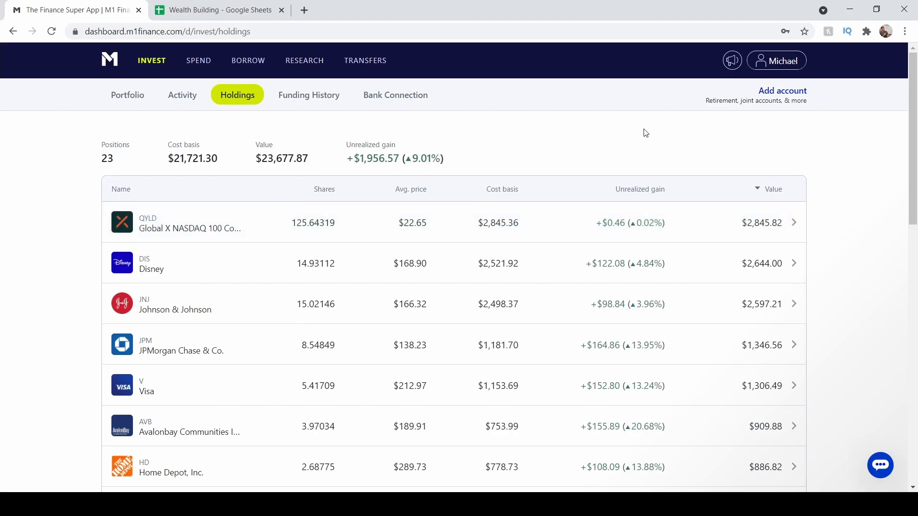
scroll("down", 3)
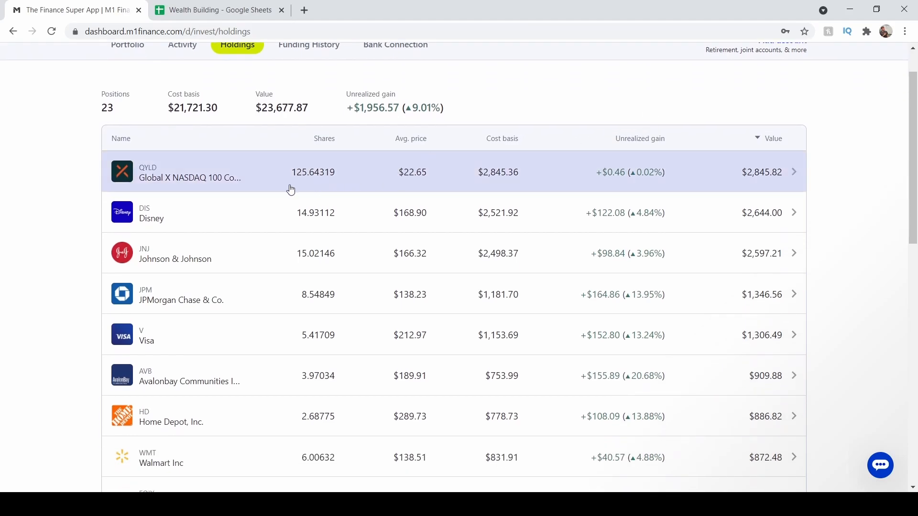
mouse_move(604, 82)
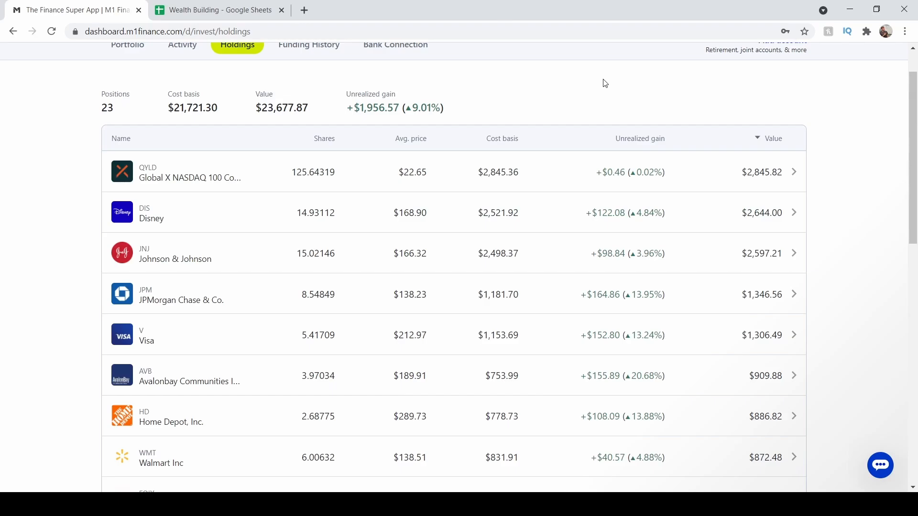
scroll("down", 3)
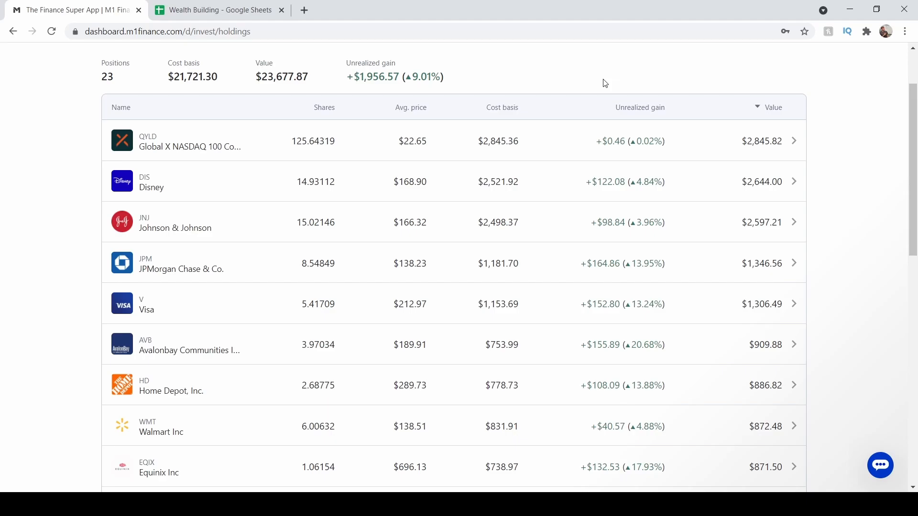
mouse_move(341, 289)
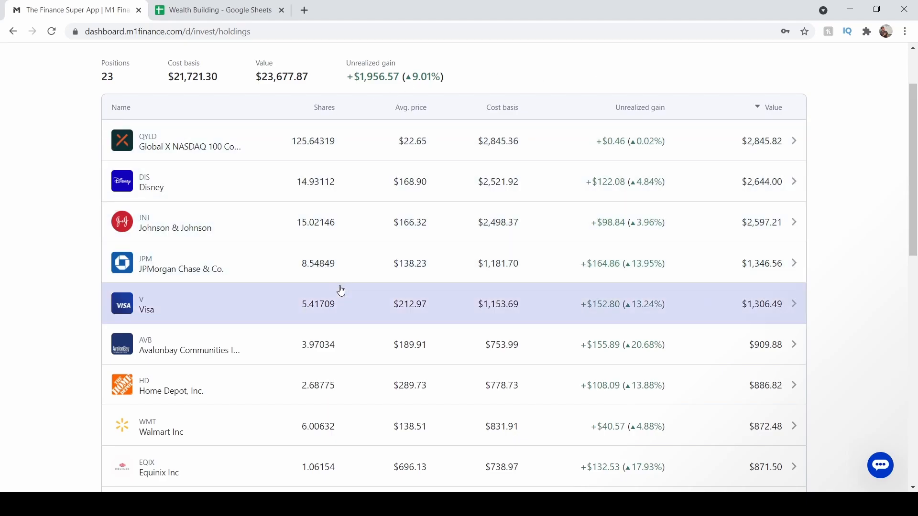
Review the holdings list down through 3M, Vale, iShares and Honeywell.
scroll("down", 3)
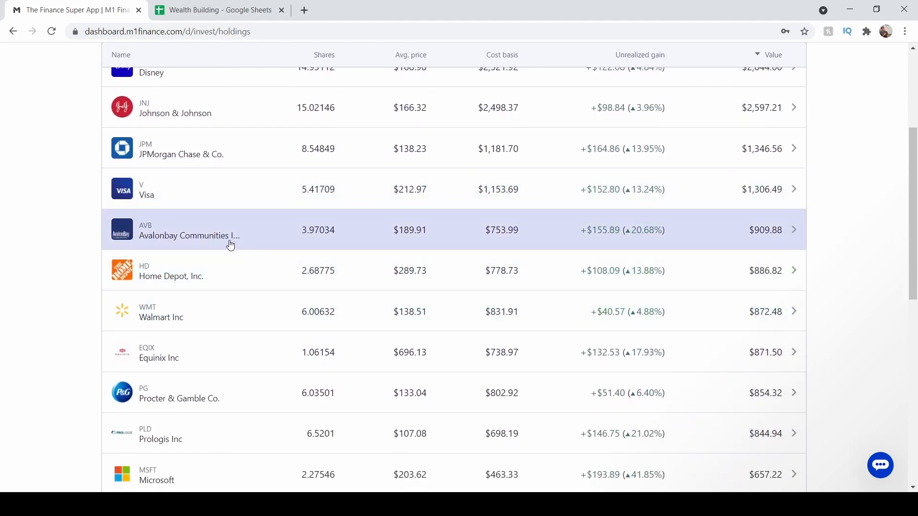
scroll("down", 3)
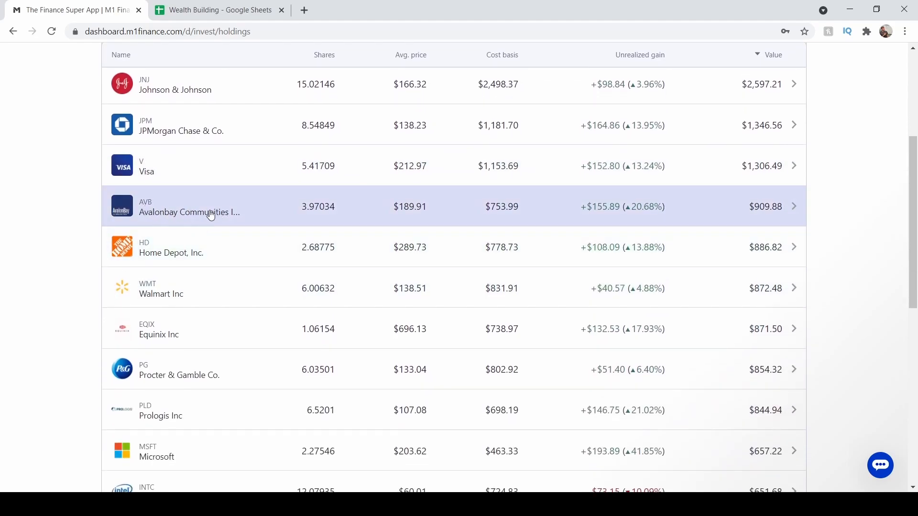
scroll("down", 3)
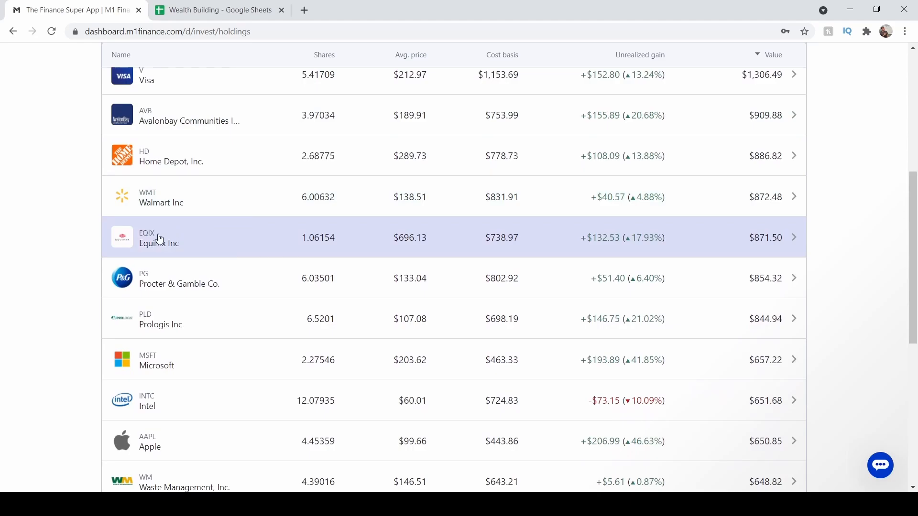
scroll("down", 3)
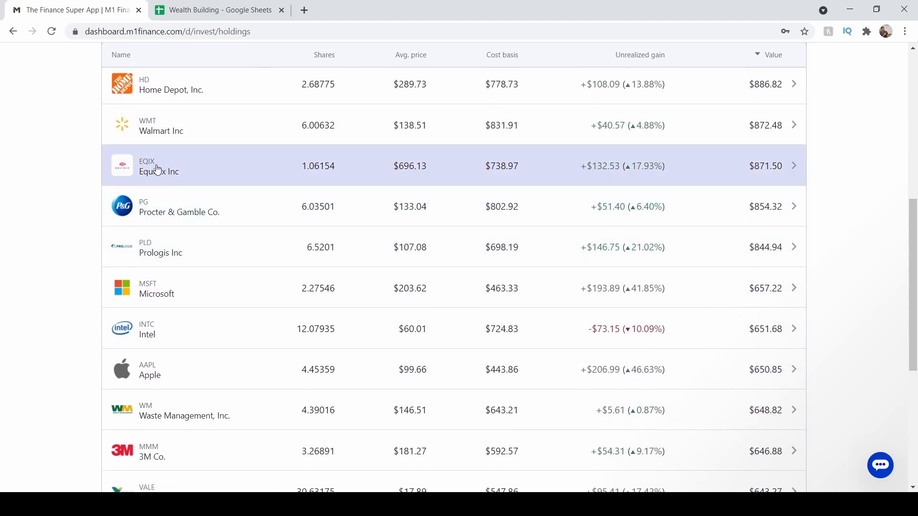
scroll("down", 3)
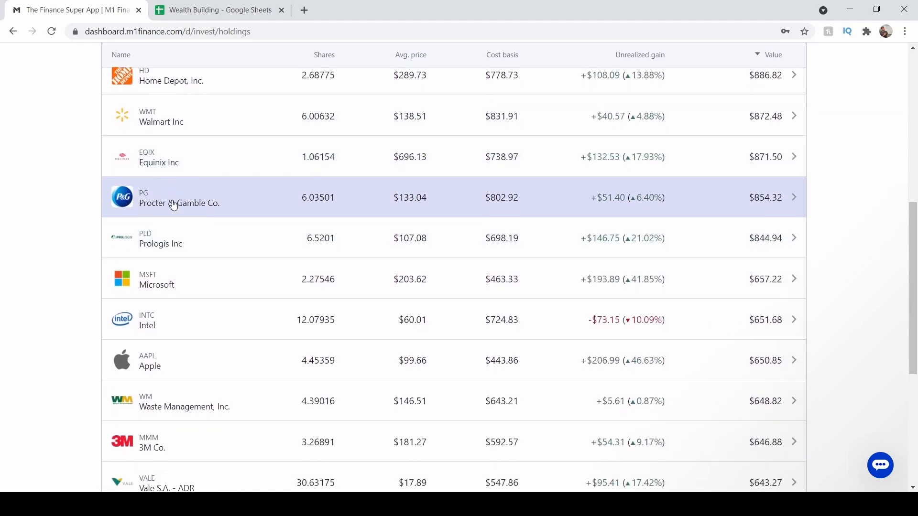
scroll("down", 3)
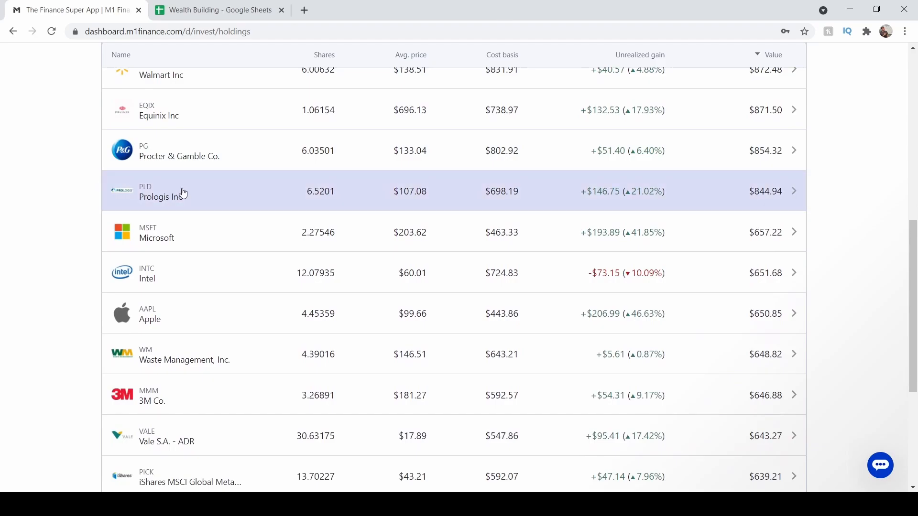
scroll("down", 3)
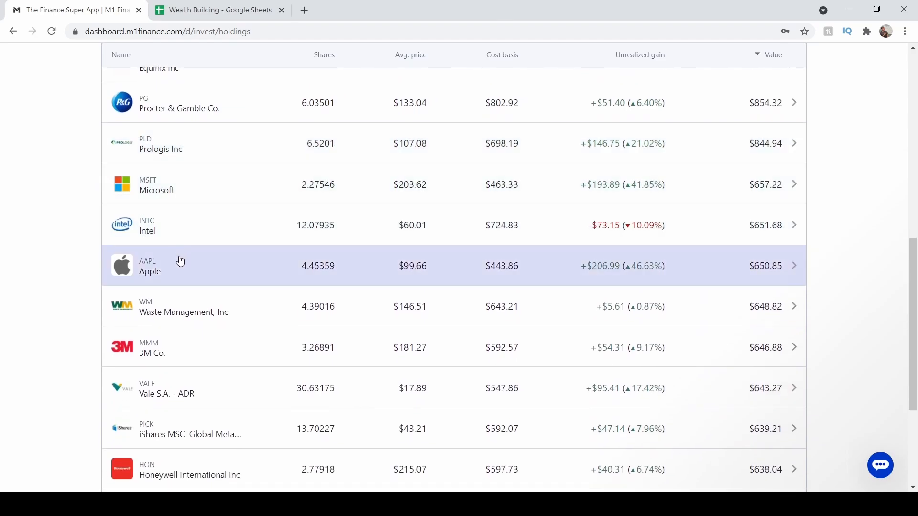
scroll("down", 3)
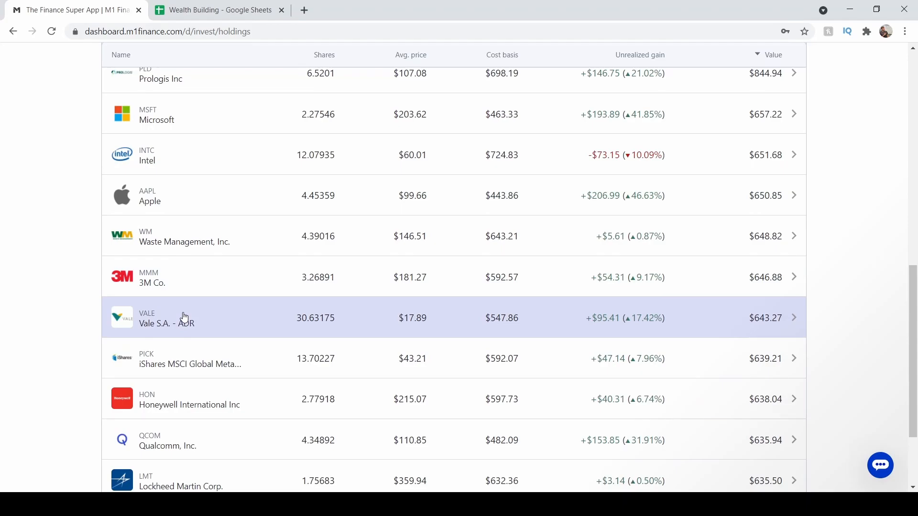
scroll("down", 3)
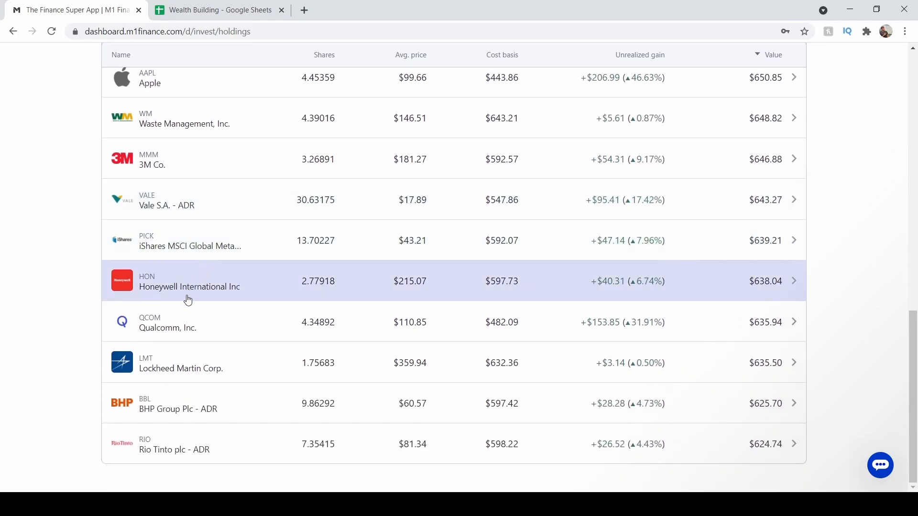
mouse_move(180, 403)
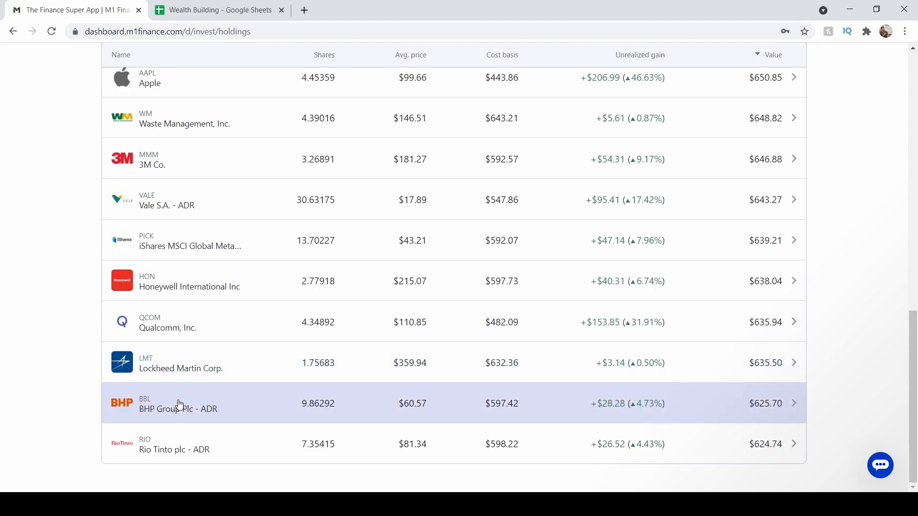
mouse_move(206, 403)
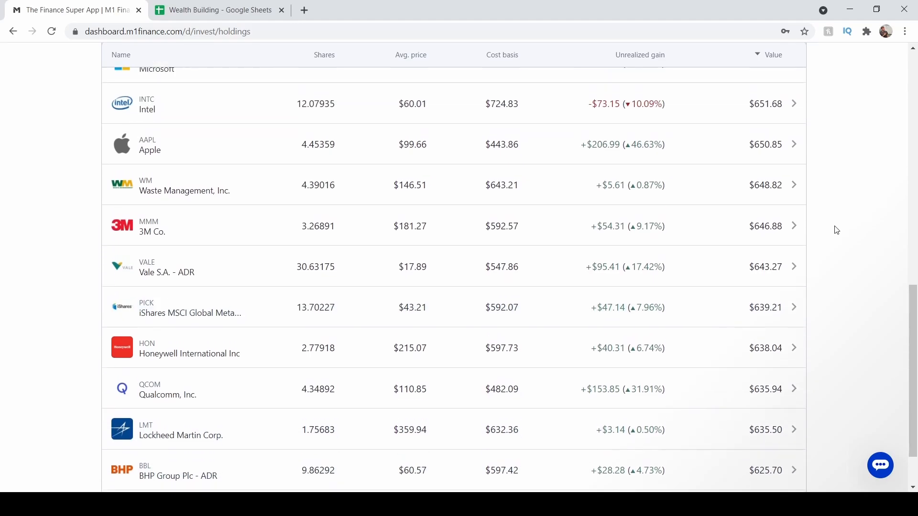
scroll("down", 3)
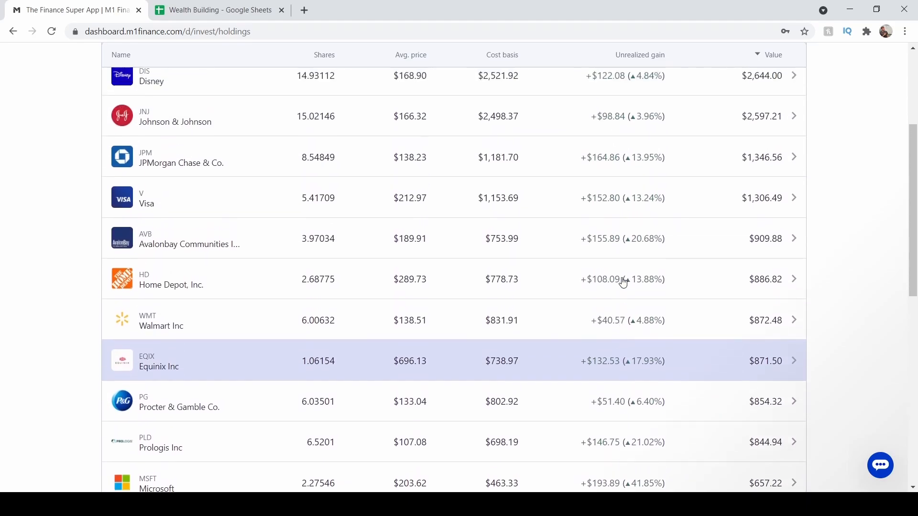
scroll("down", 3)
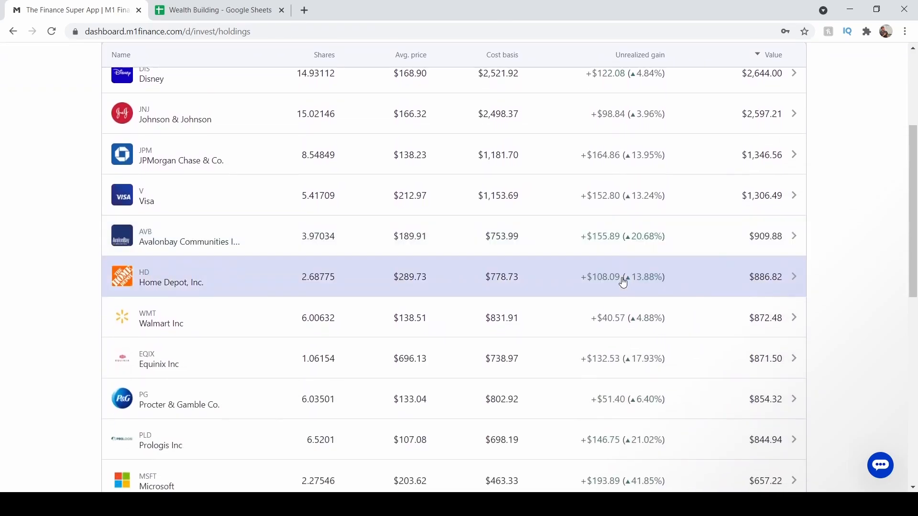
scroll("down", 3)
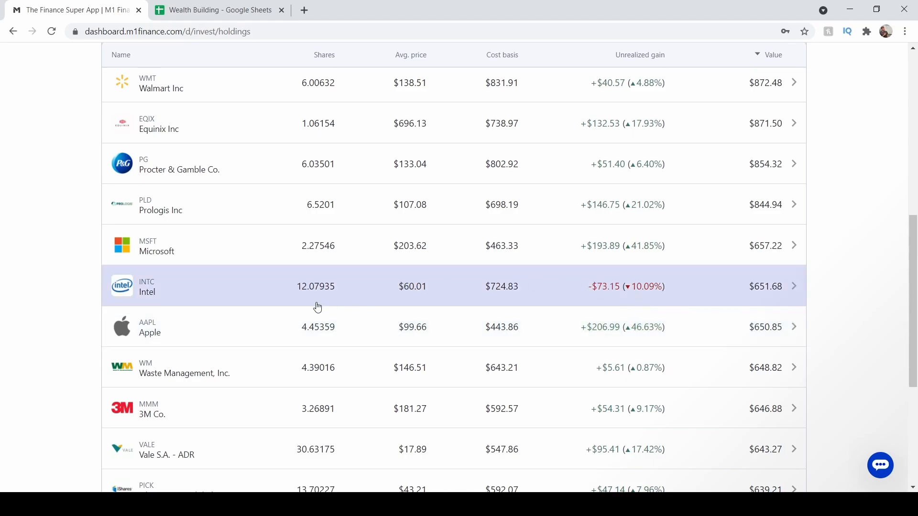
mouse_move(123, 279)
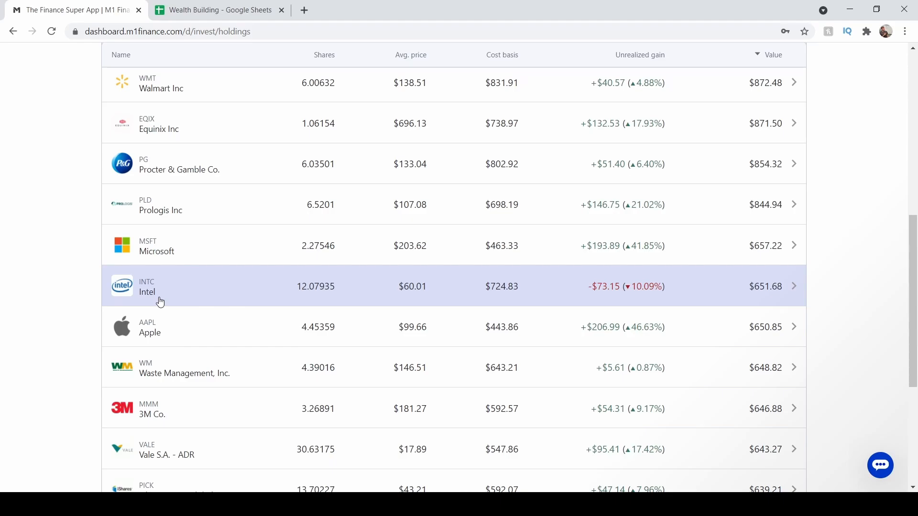
mouse_move(295, 286)
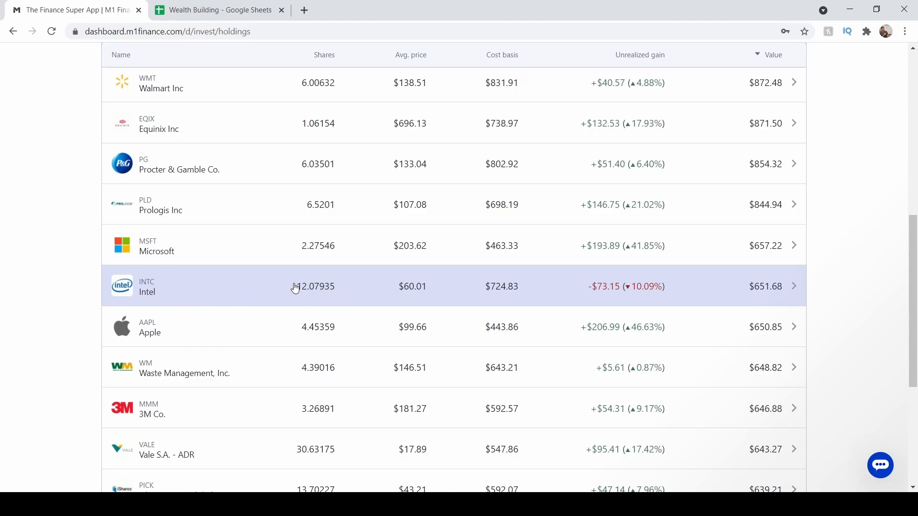
mouse_move(636, 268)
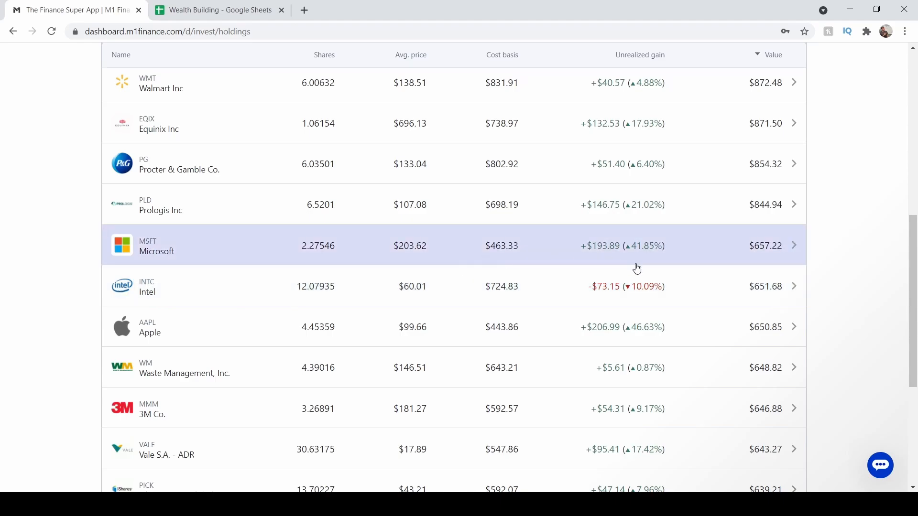
mouse_move(568, 291)
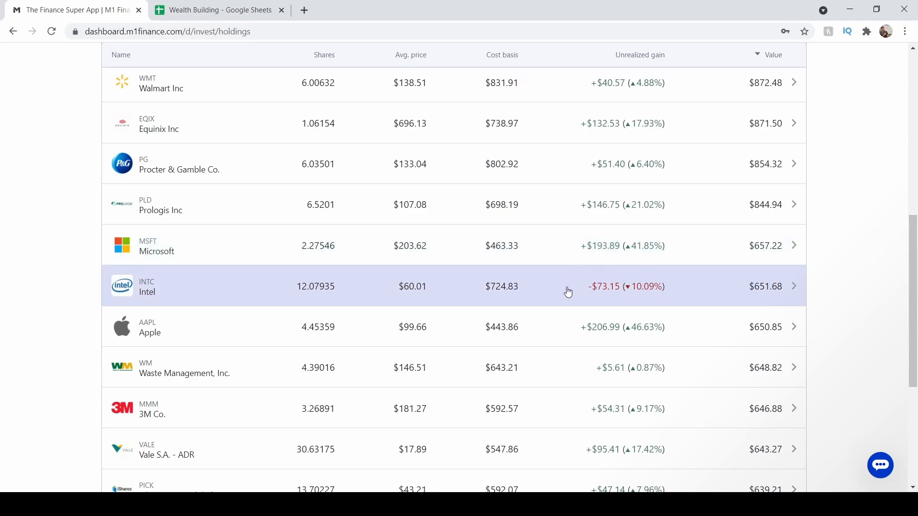
mouse_move(164, 287)
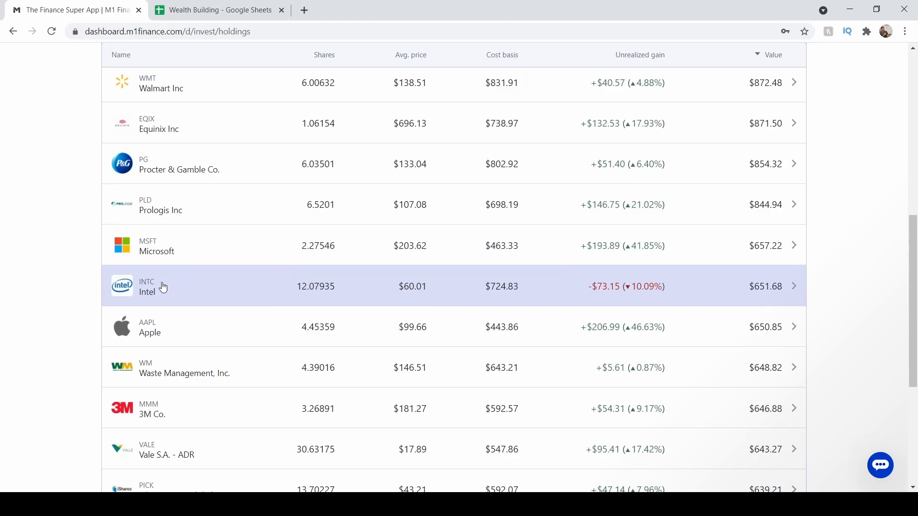
mouse_move(176, 294)
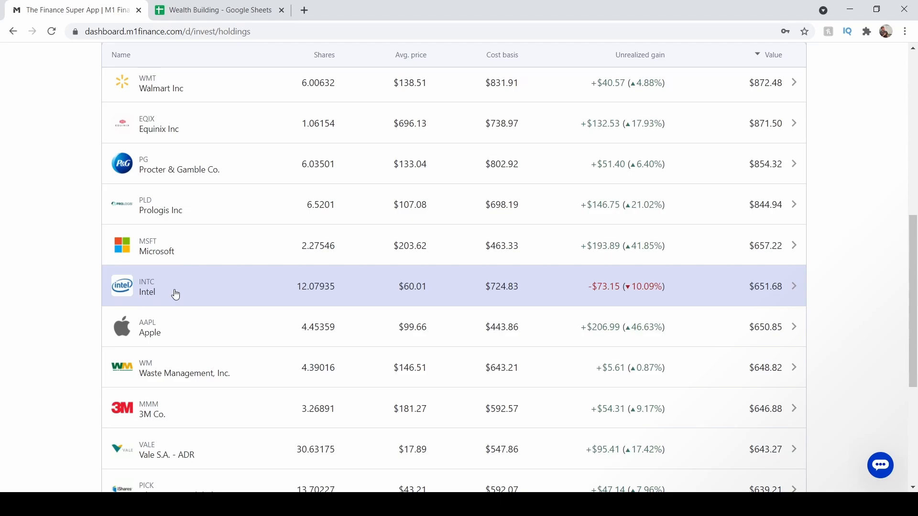
mouse_move(169, 289)
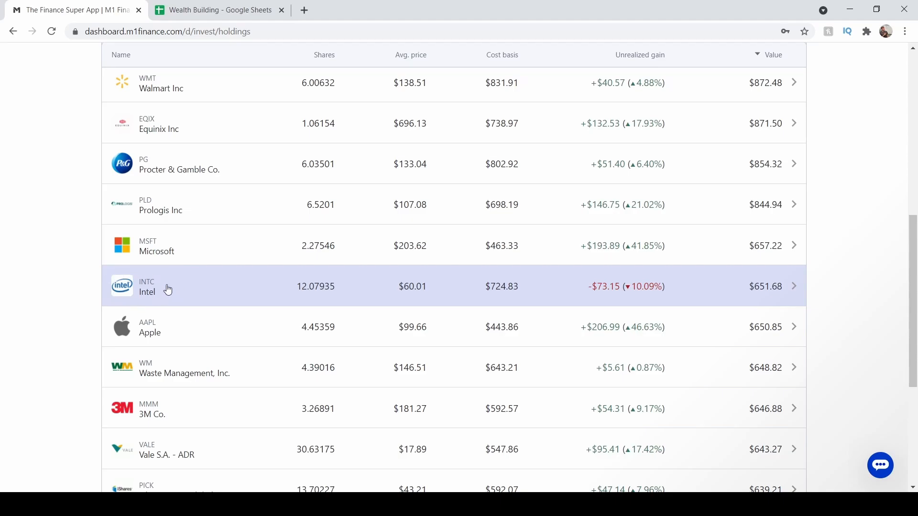
mouse_move(176, 296)
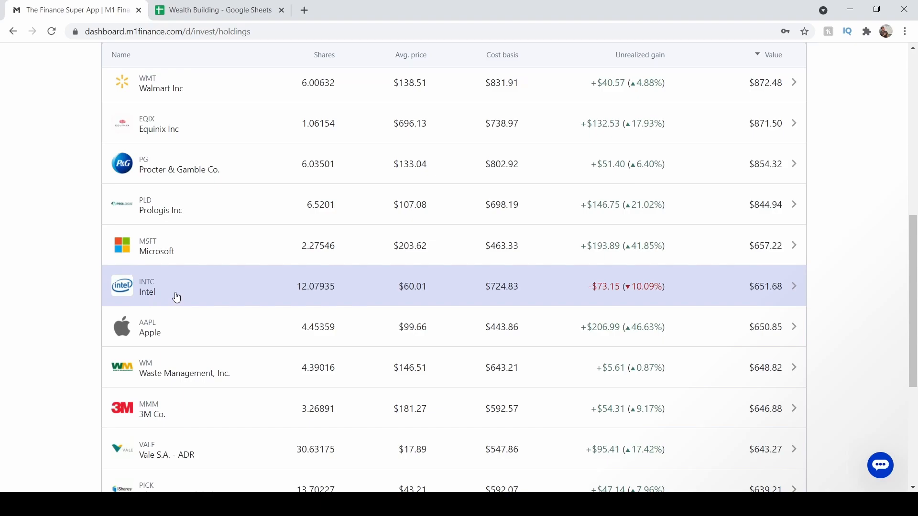
Scroll back over the holdings and return to the top of the list.
scroll("up", 3)
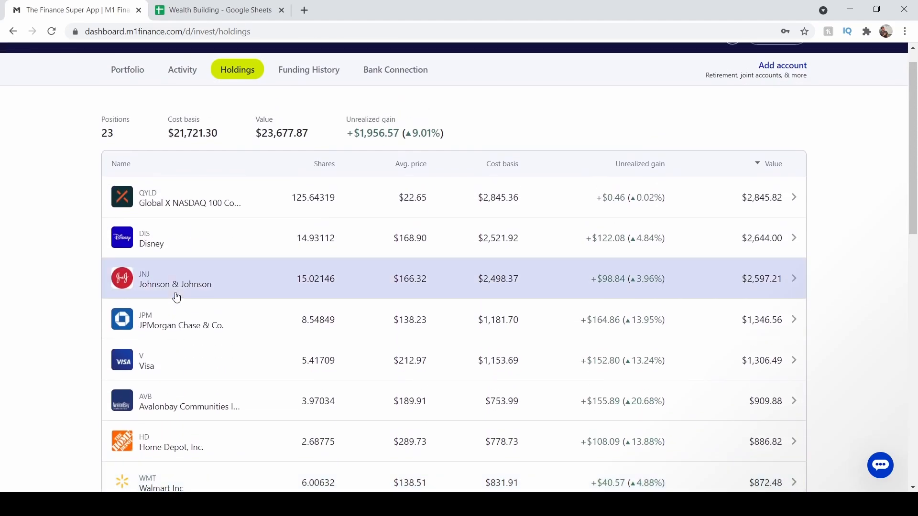
mouse_move(849, 177)
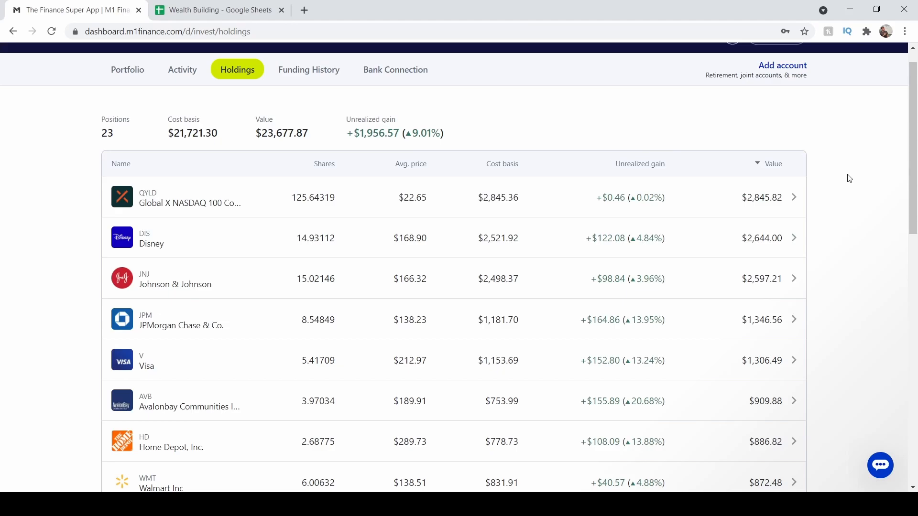
scroll("down", 3)
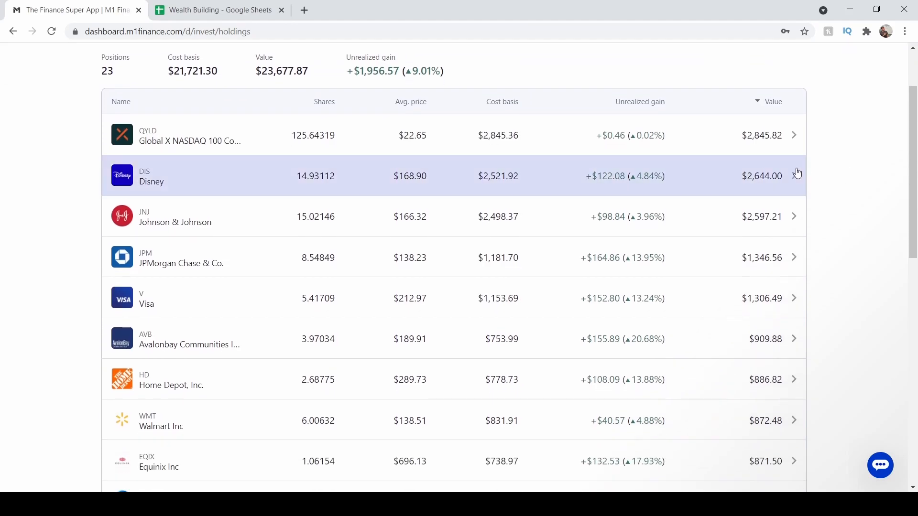
mouse_move(758, 250)
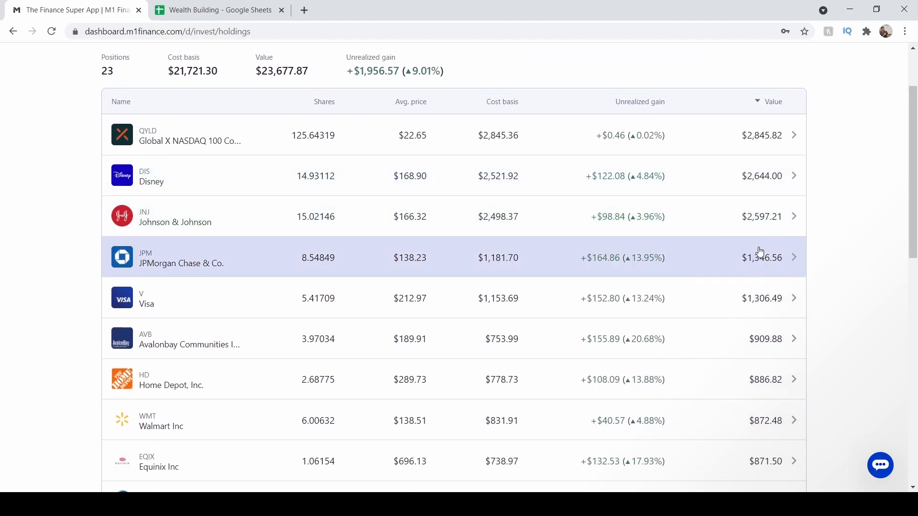
scroll("down", 3)
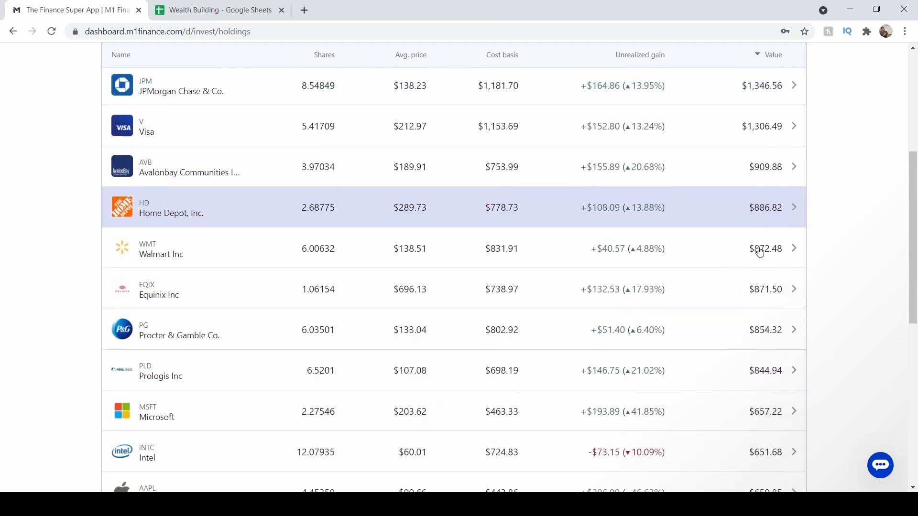
scroll("down", 3)
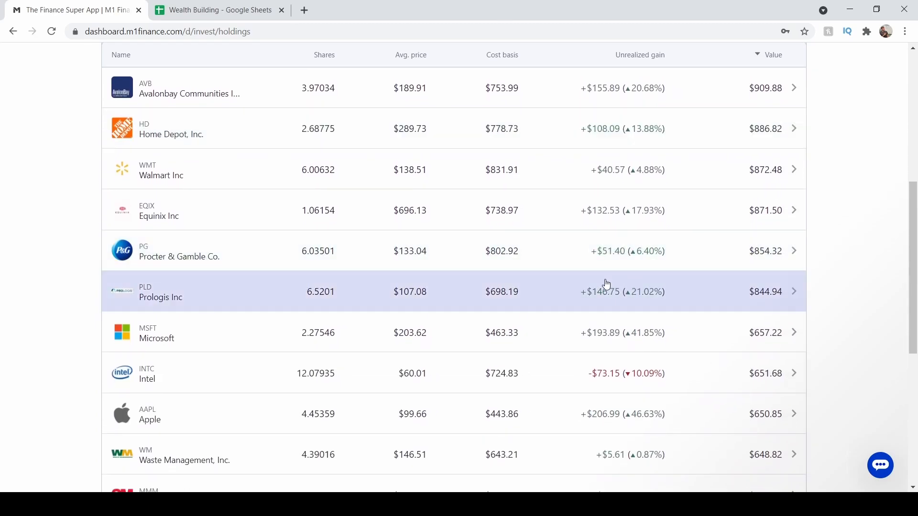
scroll("down", 3)
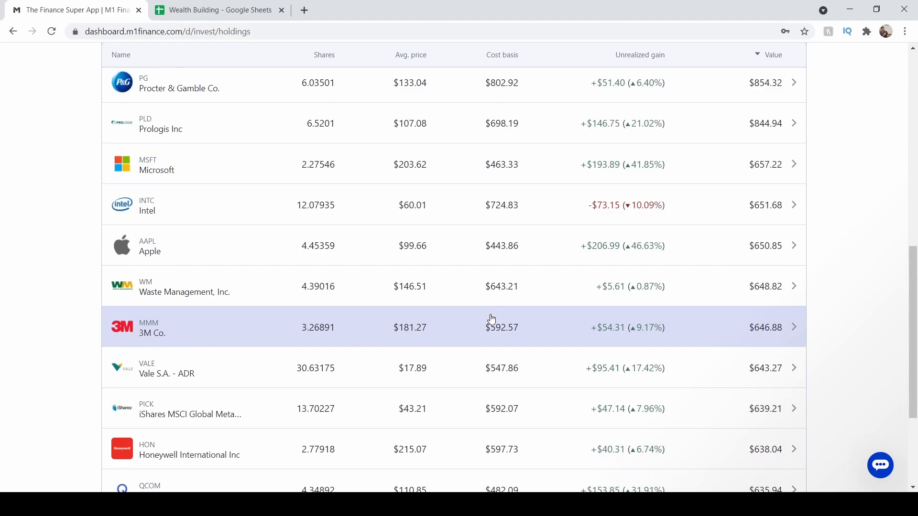
scroll("up", 3)
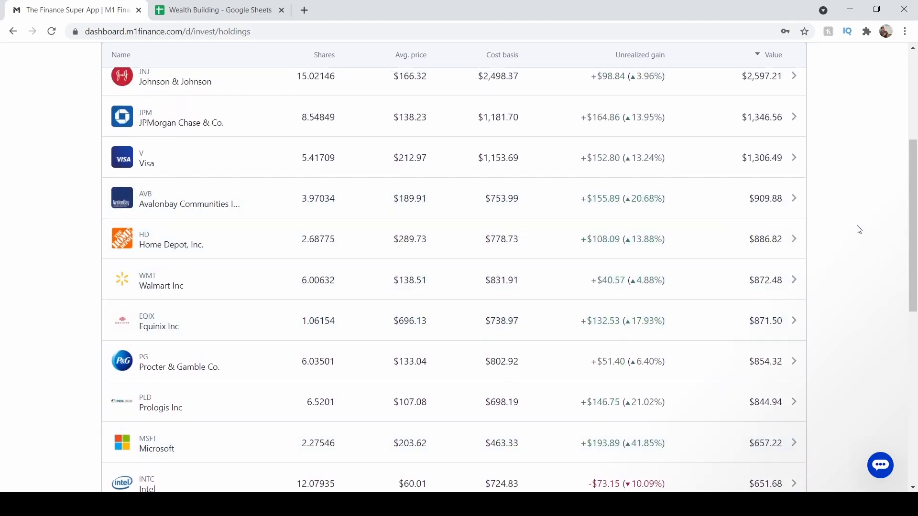
scroll("up", 3)
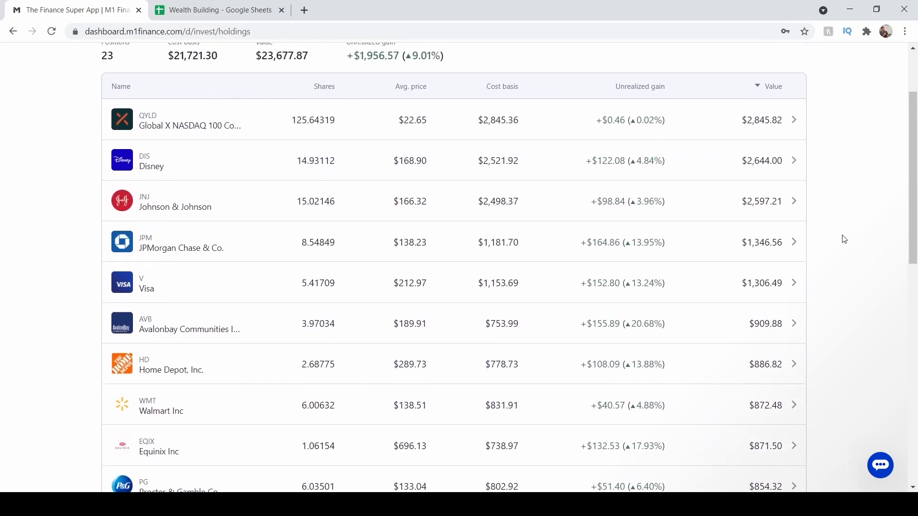
scroll("down", 3)
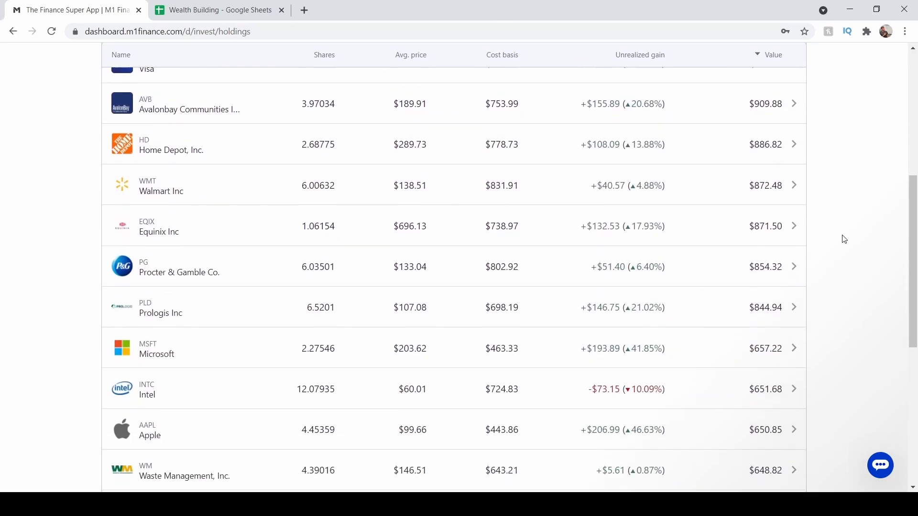
scroll("up", 3)
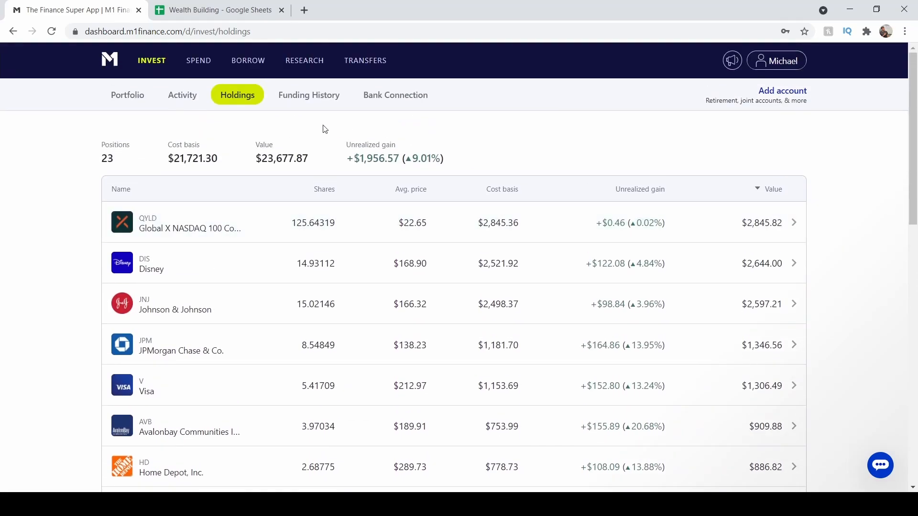
mouse_move(132, 105)
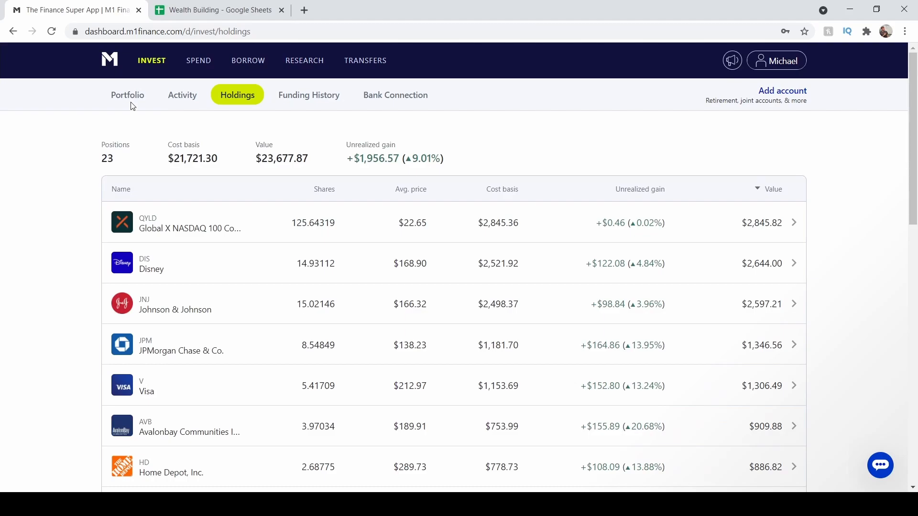
Return to Portfolio, reopen the Passive Income pie and review its nine sector slices.
left_click(127, 94)
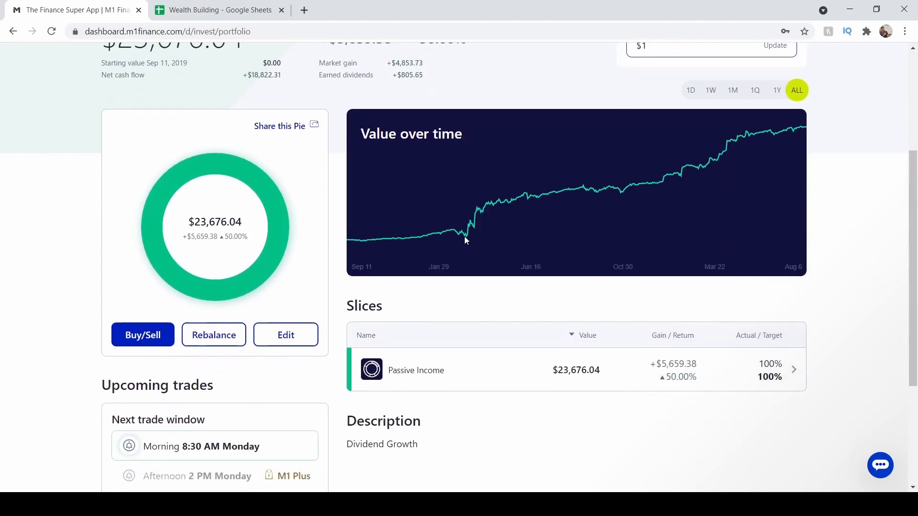
left_click(415, 370)
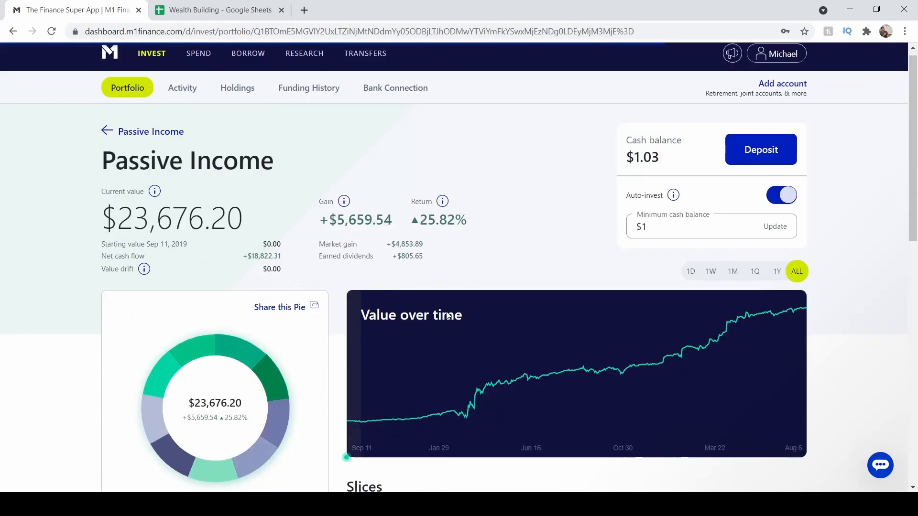
scroll("down", 3)
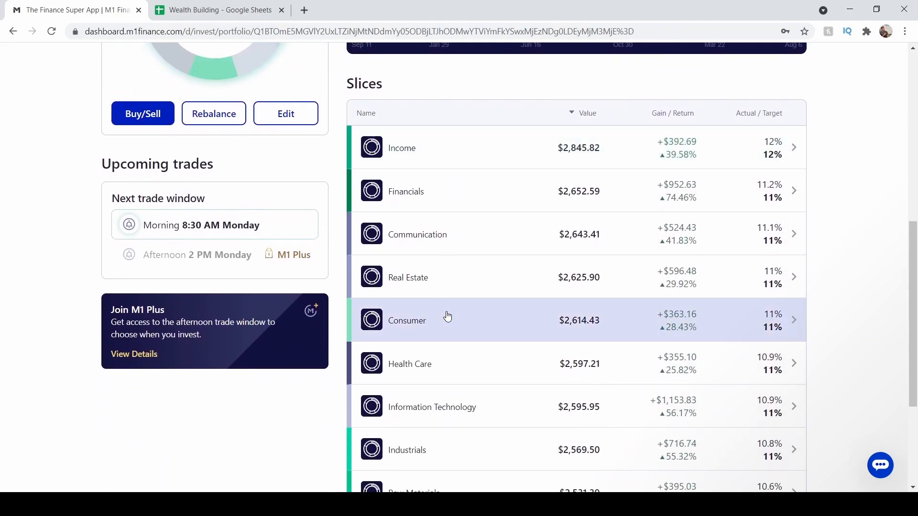
scroll("down", 3)
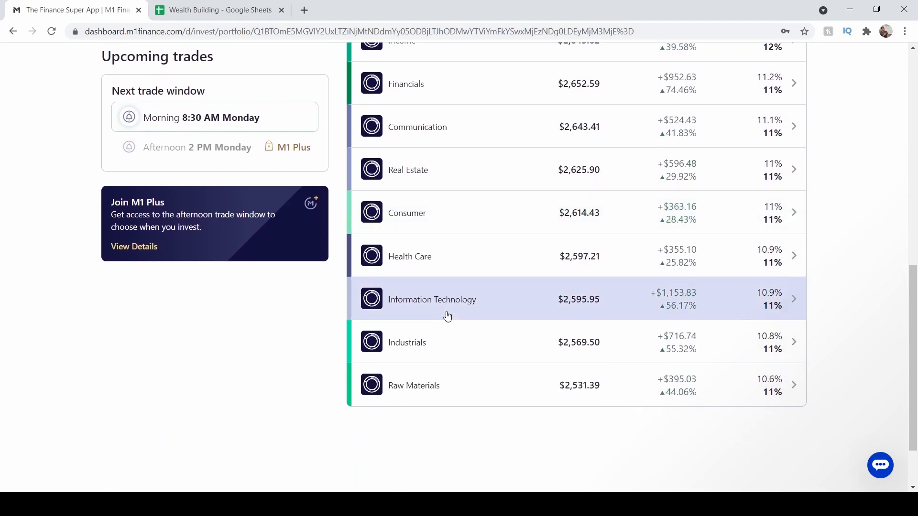
mouse_move(484, 272)
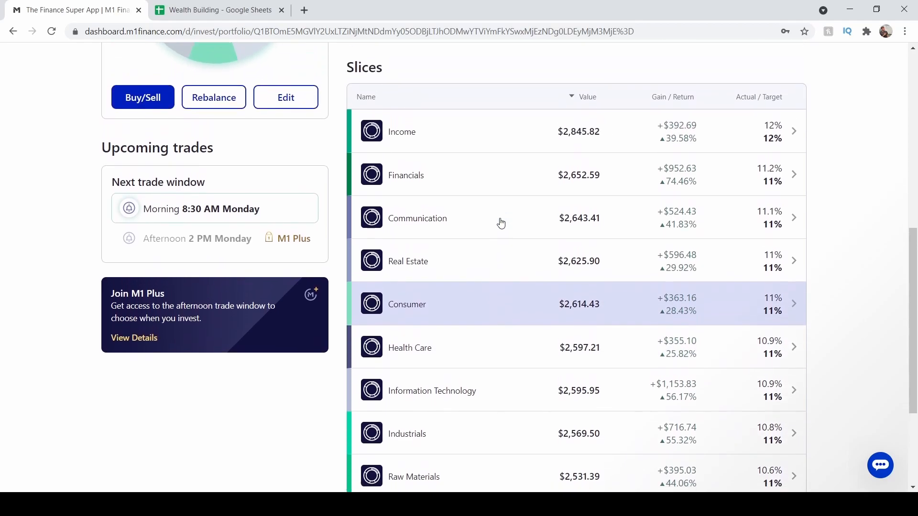
scroll("down", 3)
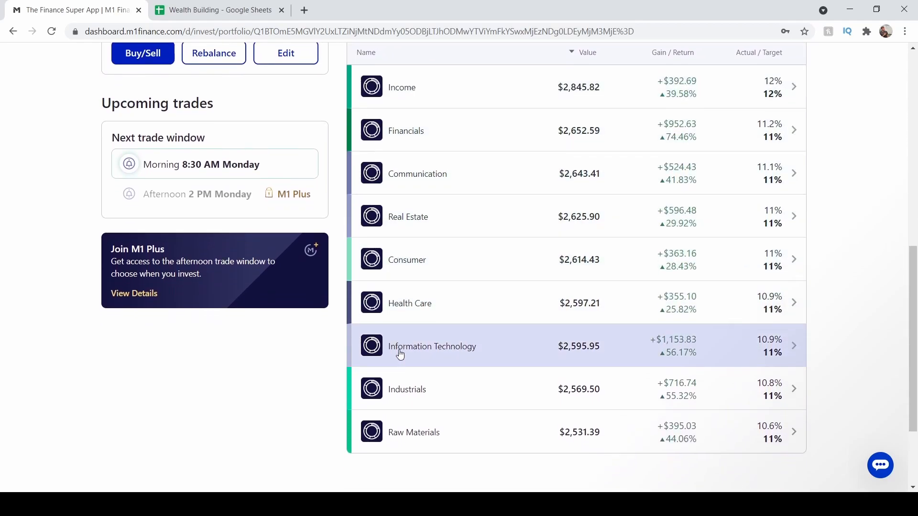
scroll("down", 3)
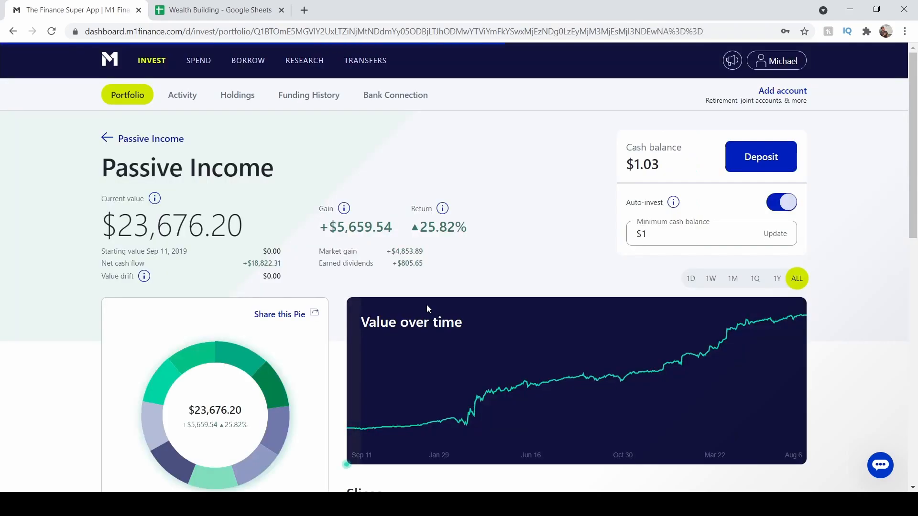
Review the Health Care slice holding only Johnson & Johnson at $2,597.06.
scroll("down", 3)
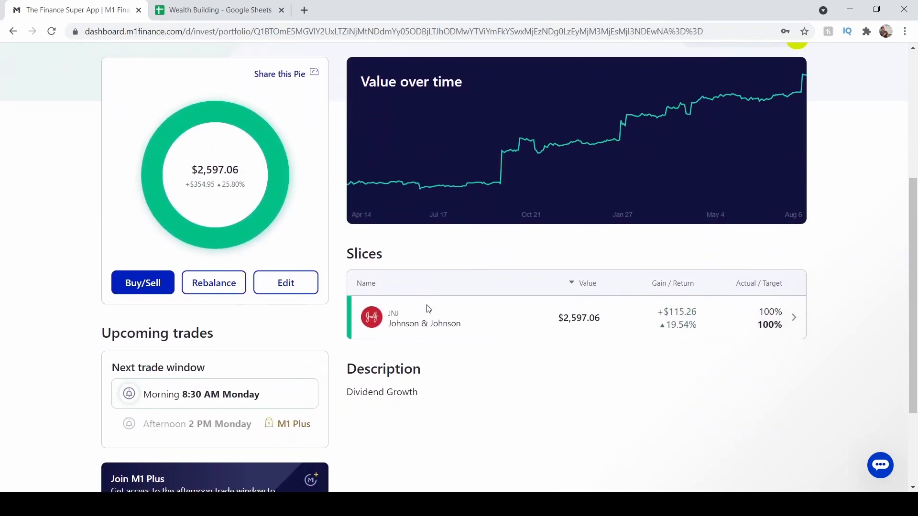
left_click(428, 315)
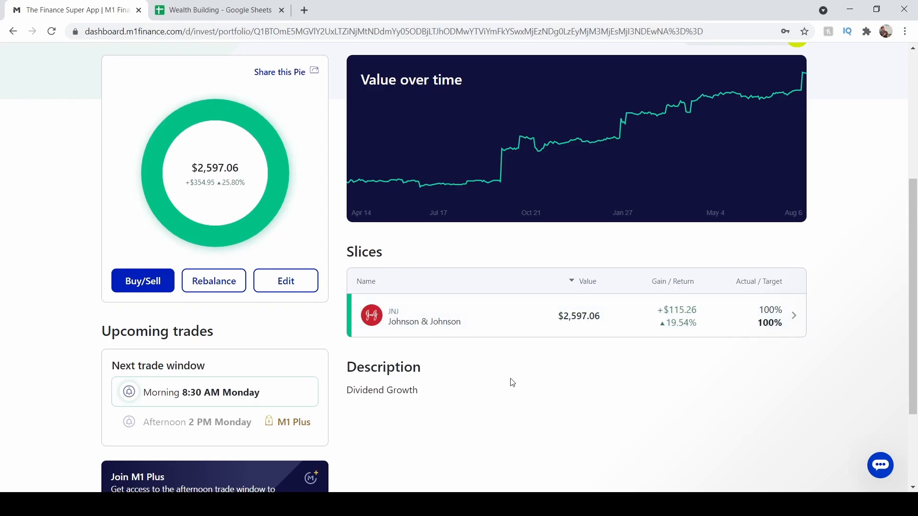
mouse_move(454, 371)
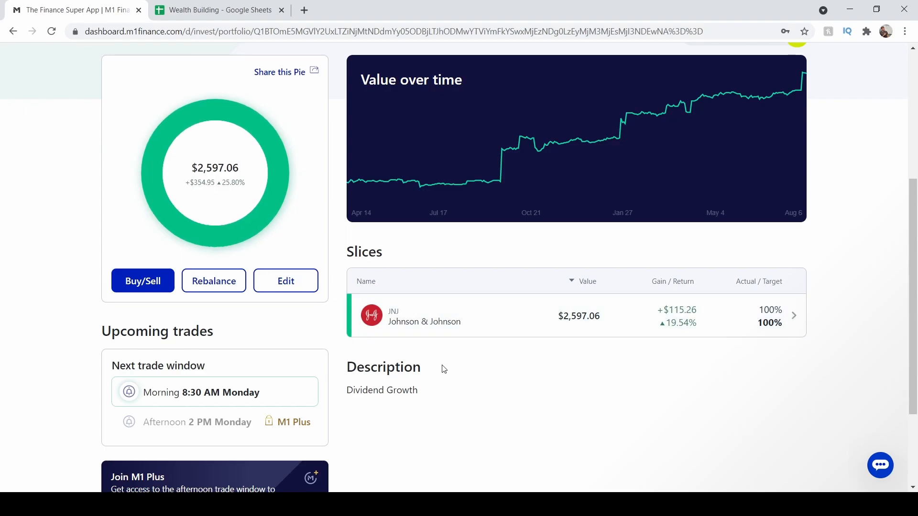
mouse_move(476, 390)
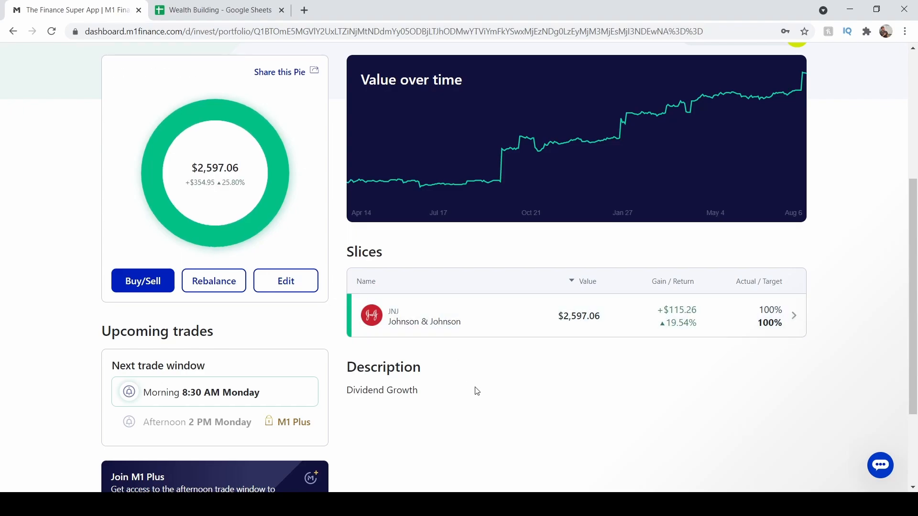
scroll("down", 3)
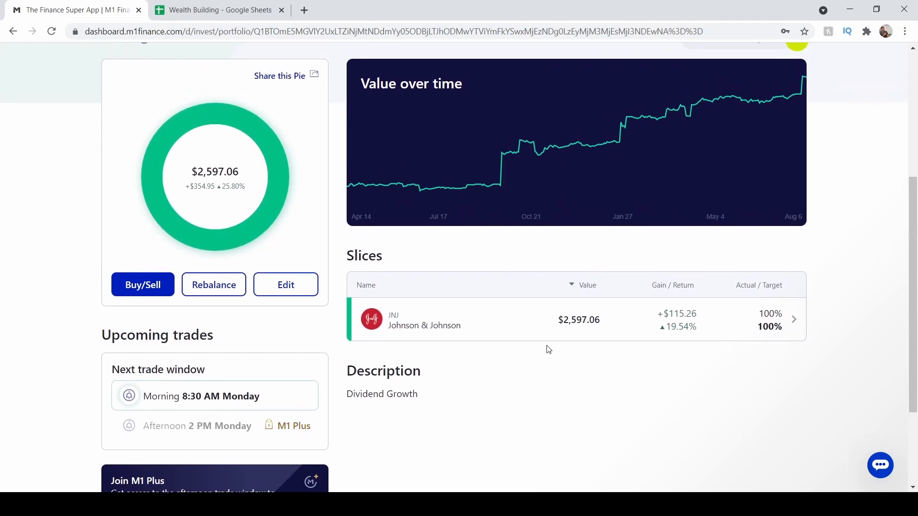
scroll("down", 3)
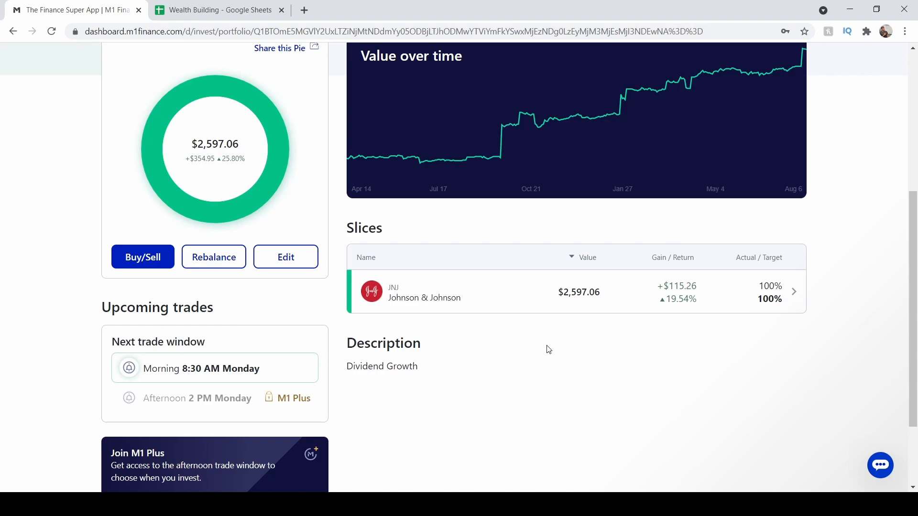
mouse_move(543, 369)
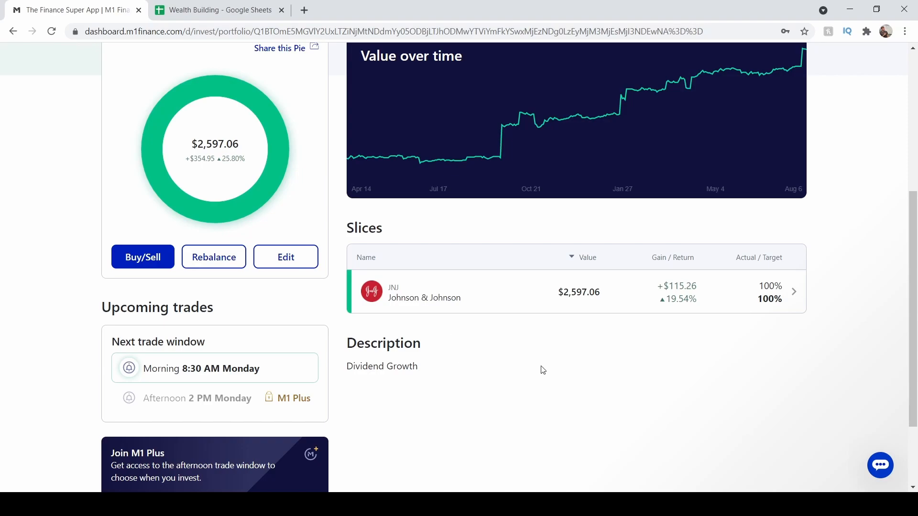
mouse_move(506, 371)
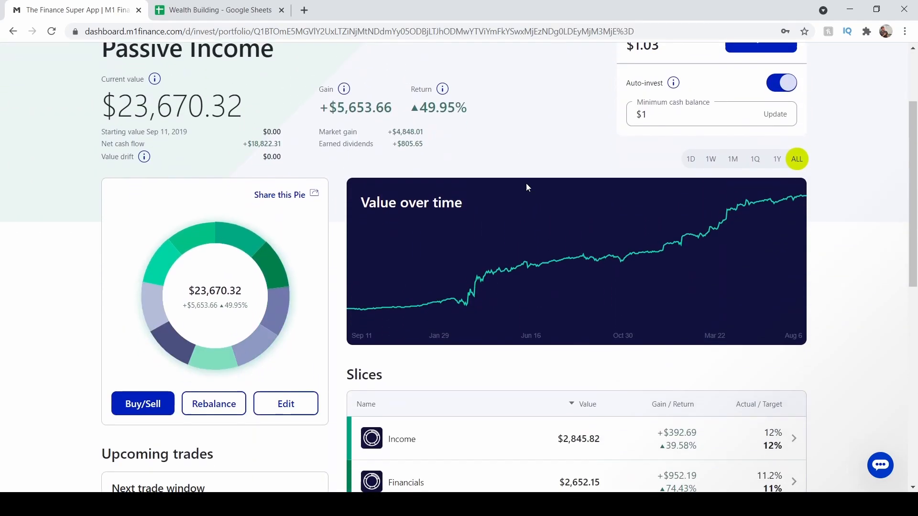
scroll("down", 3)
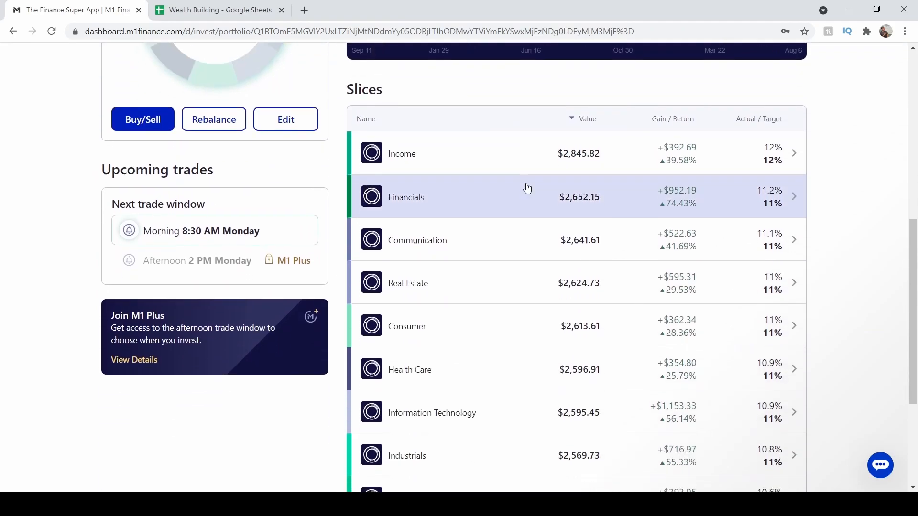
scroll("down", 3)
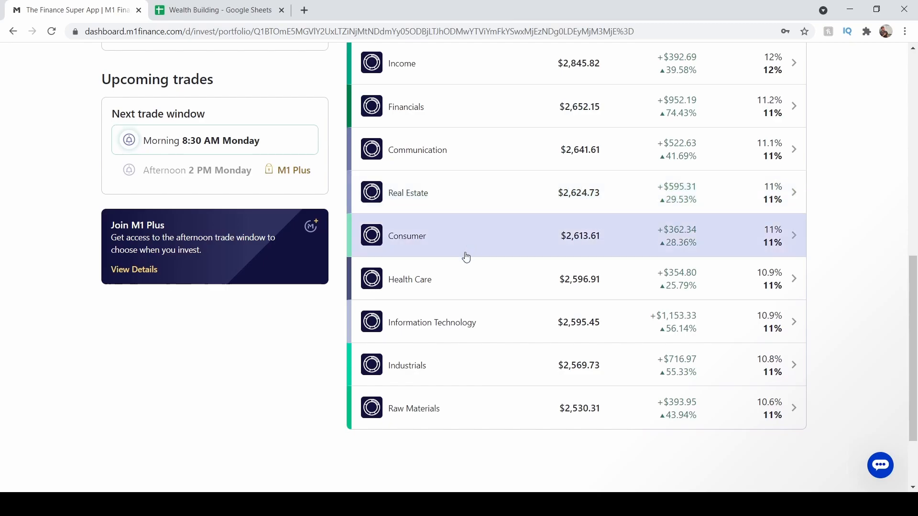
Review the Information Technology slice of Microsoft, Intel, Apple and Qualcomm at 25% each.
left_click(432, 322)
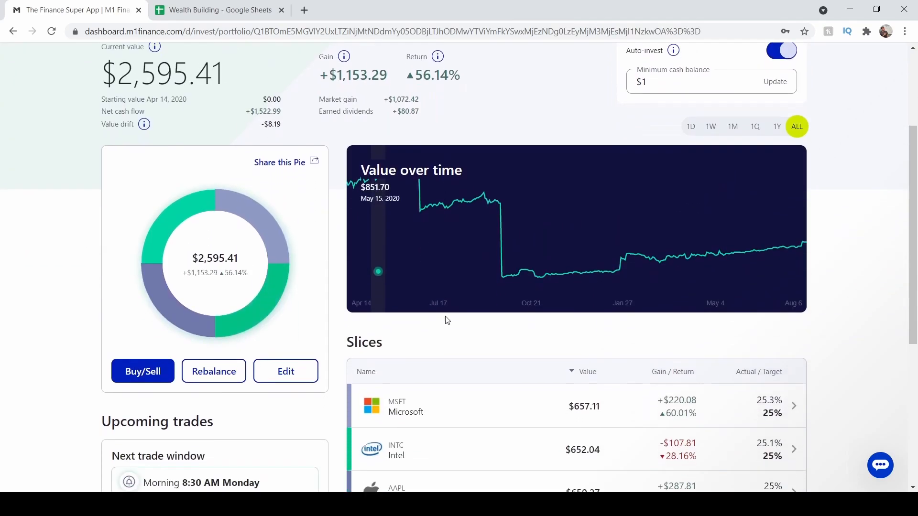
scroll("down", 3)
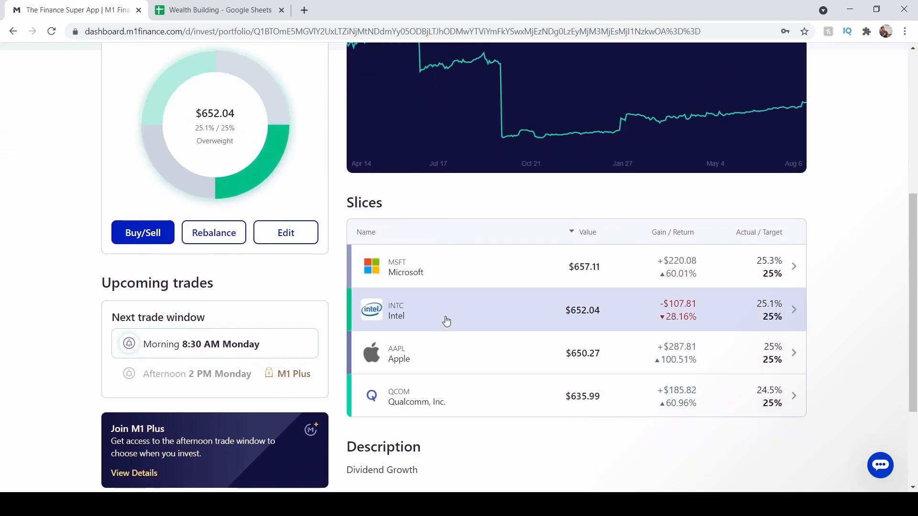
mouse_move(354, 348)
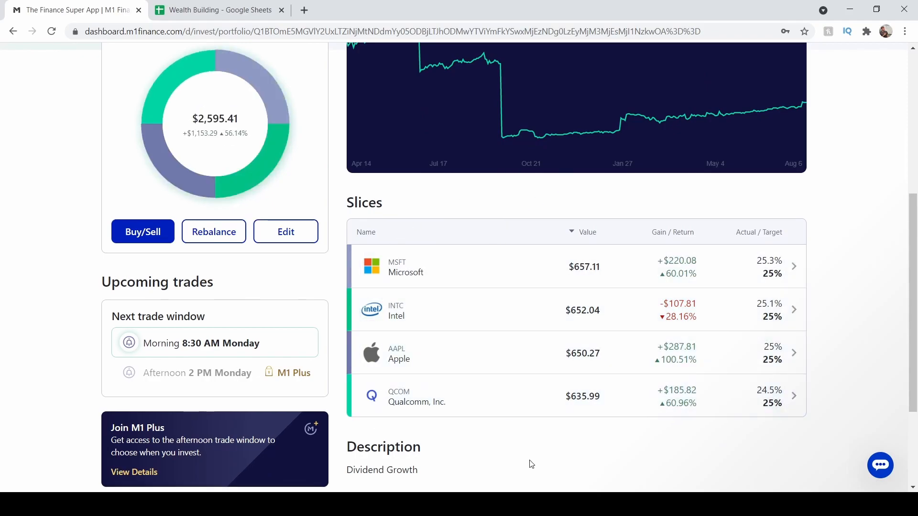
mouse_move(553, 464)
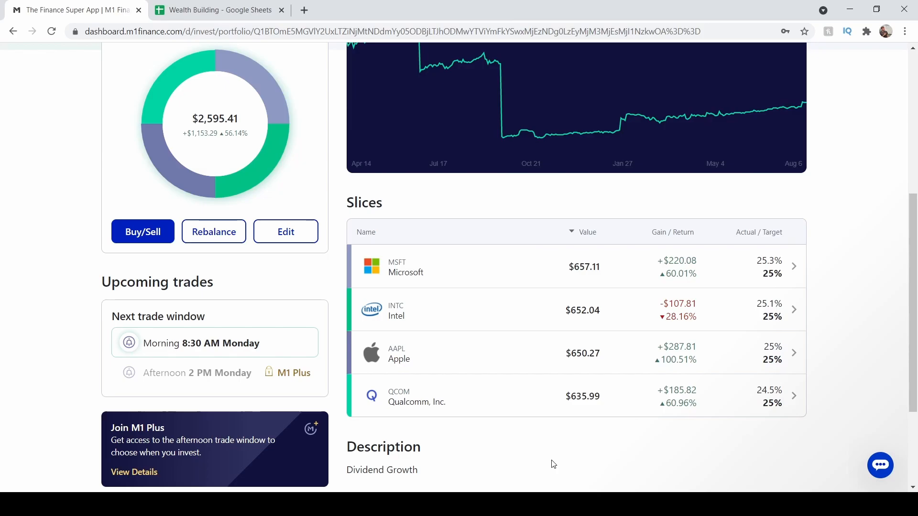
mouse_move(480, 449)
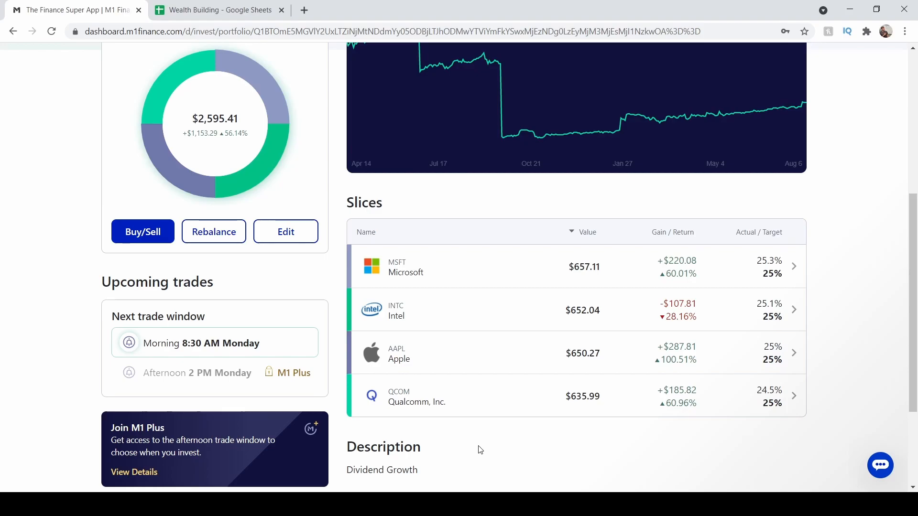
mouse_move(505, 446)
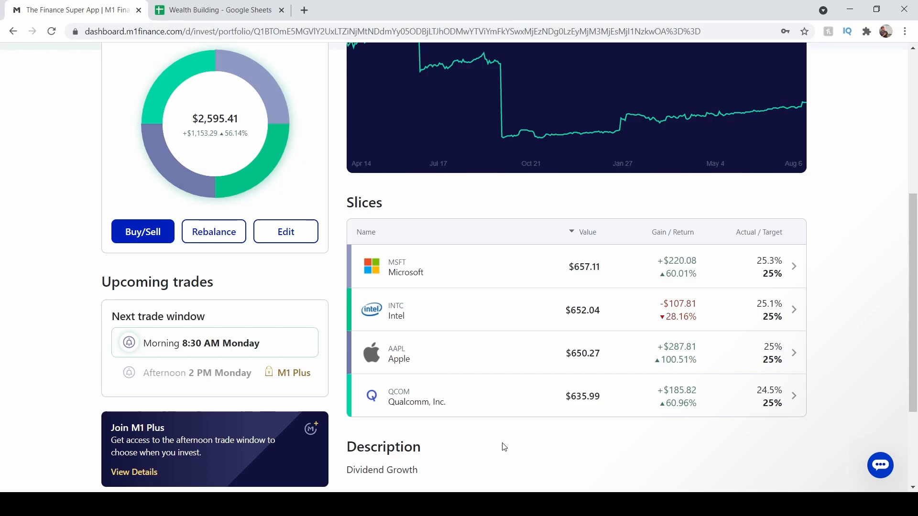
mouse_move(459, 436)
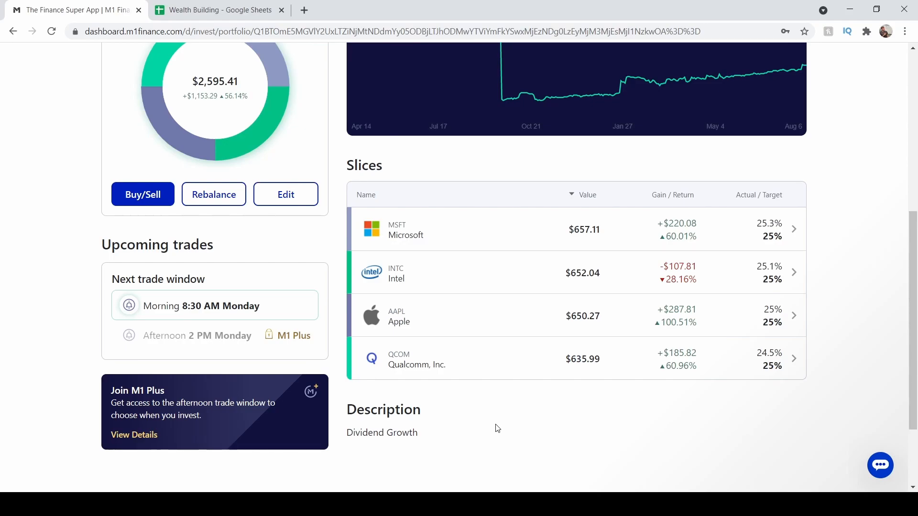
mouse_move(663, 176)
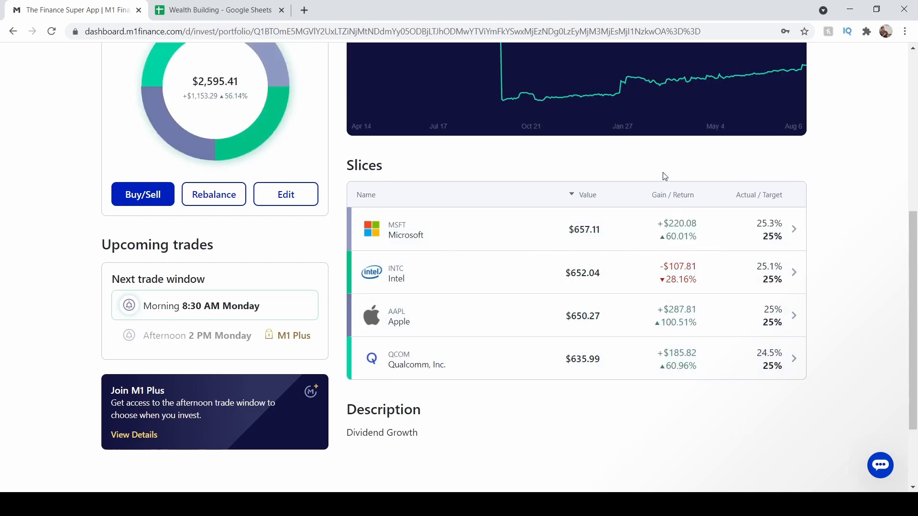
mouse_move(476, 420)
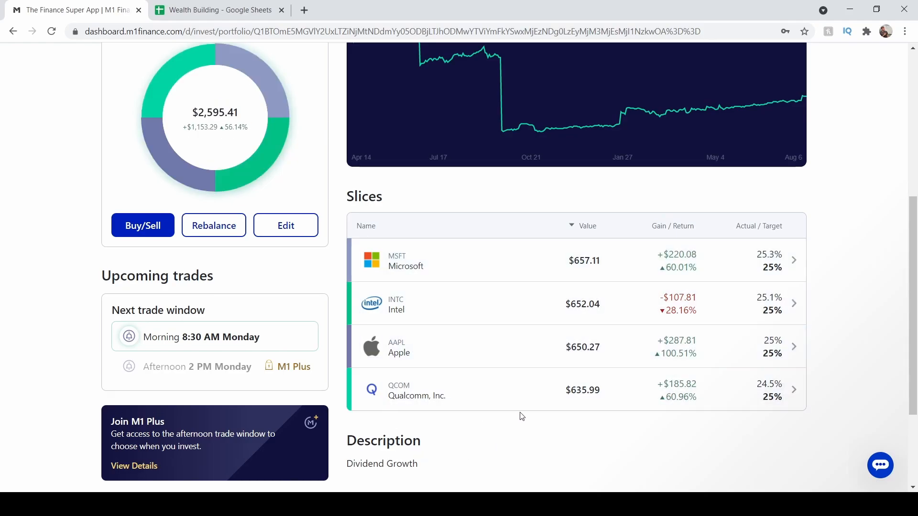
mouse_move(471, 438)
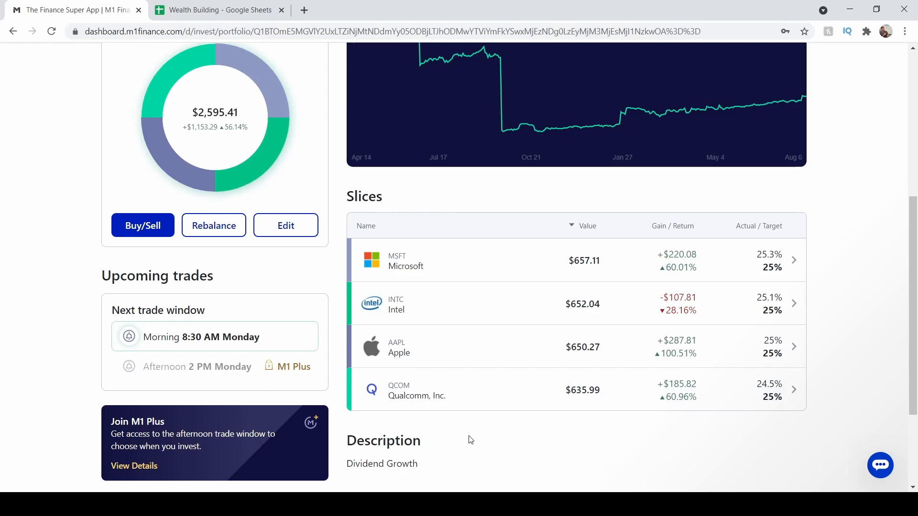
mouse_move(492, 425)
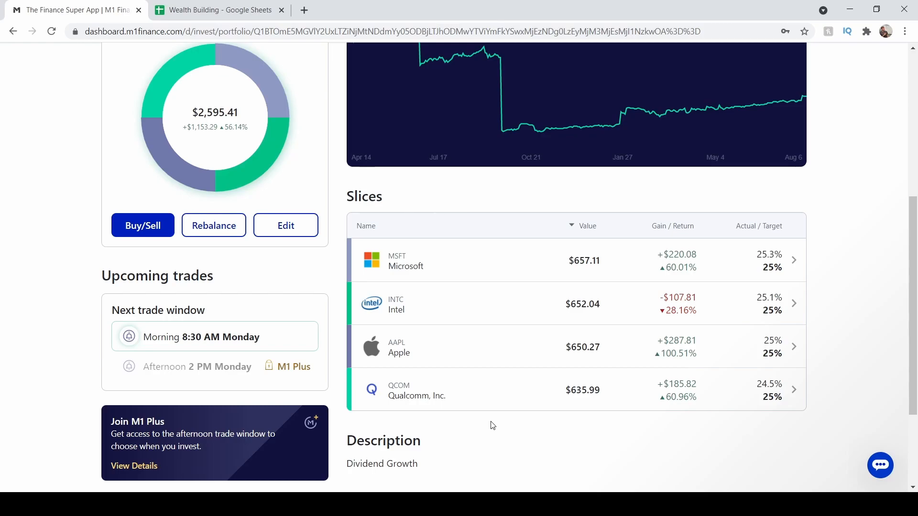
mouse_move(500, 279)
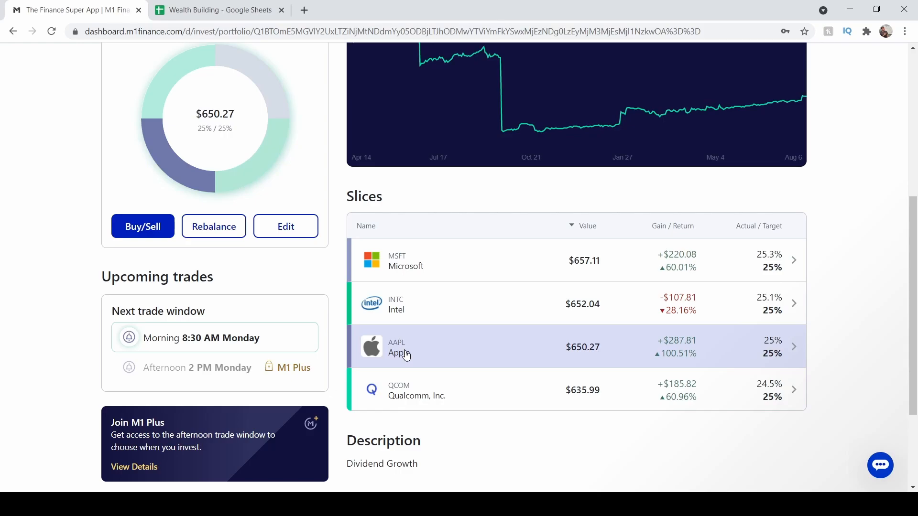
mouse_move(498, 355)
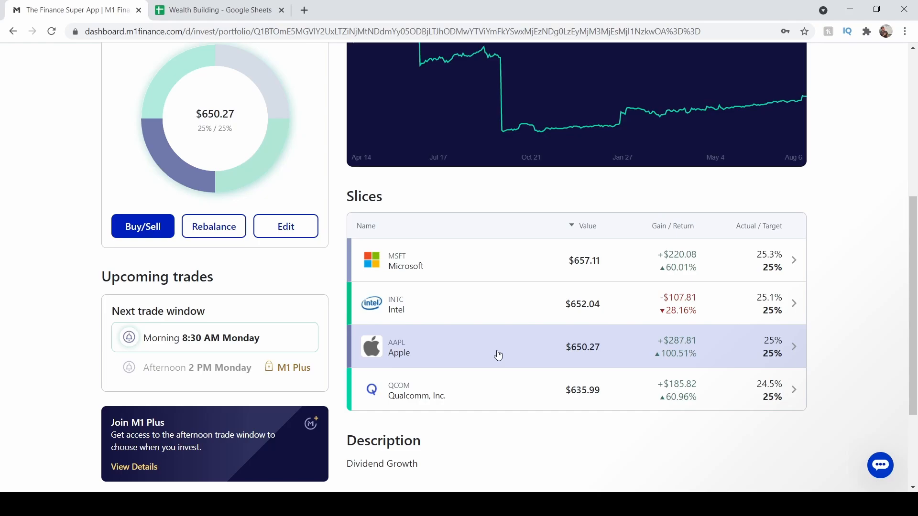
mouse_move(448, 361)
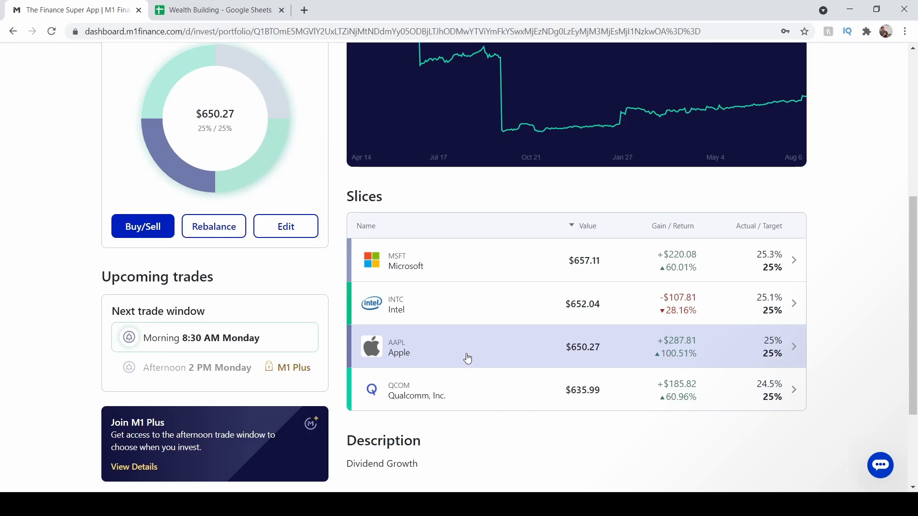
mouse_move(358, 331)
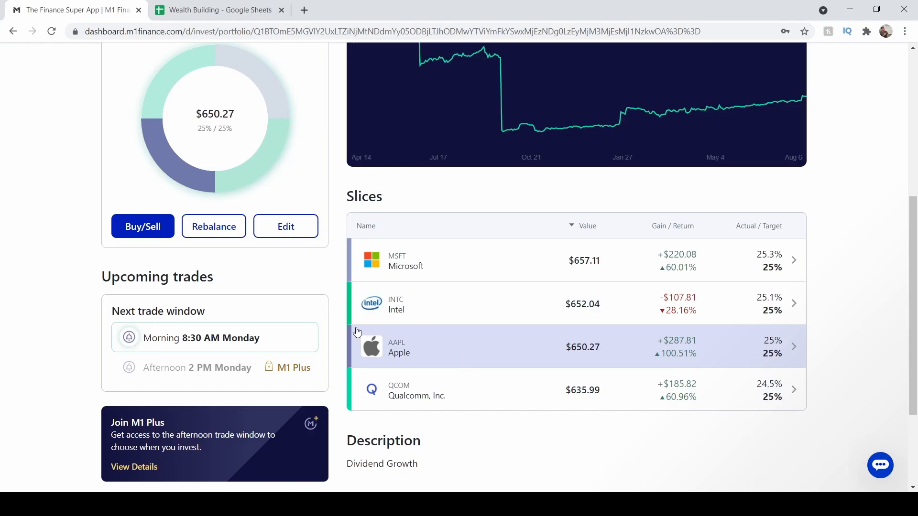
mouse_move(445, 360)
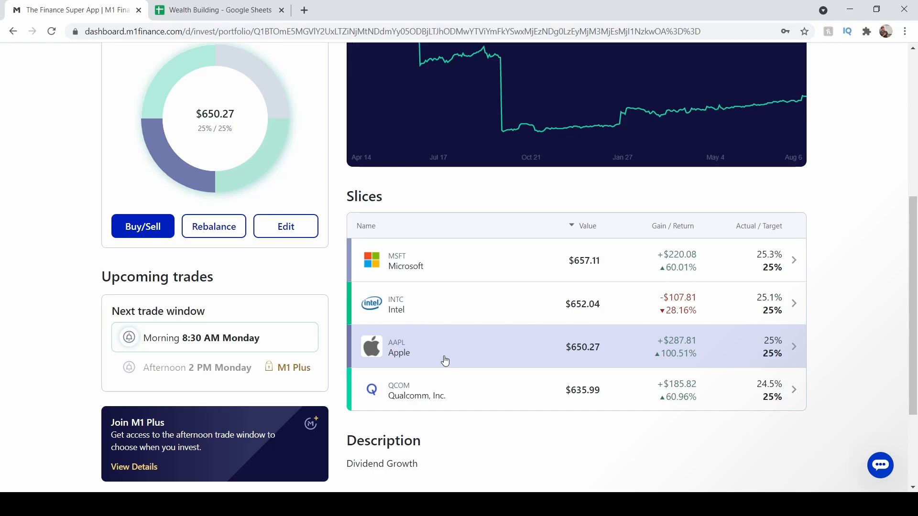
mouse_move(411, 354)
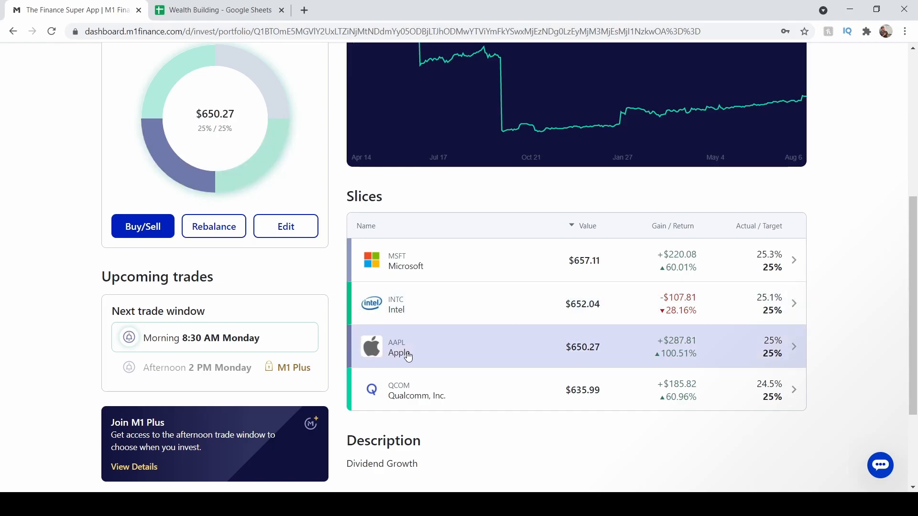
mouse_move(436, 359)
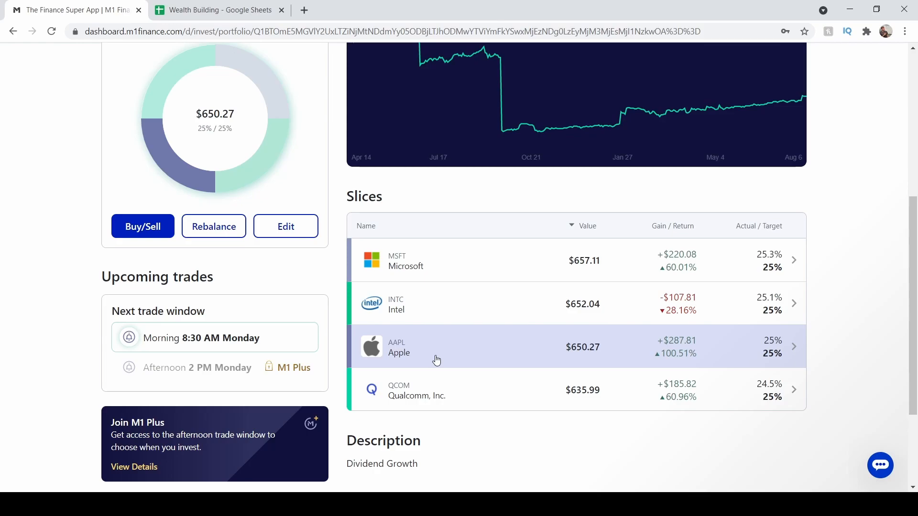
mouse_move(470, 356)
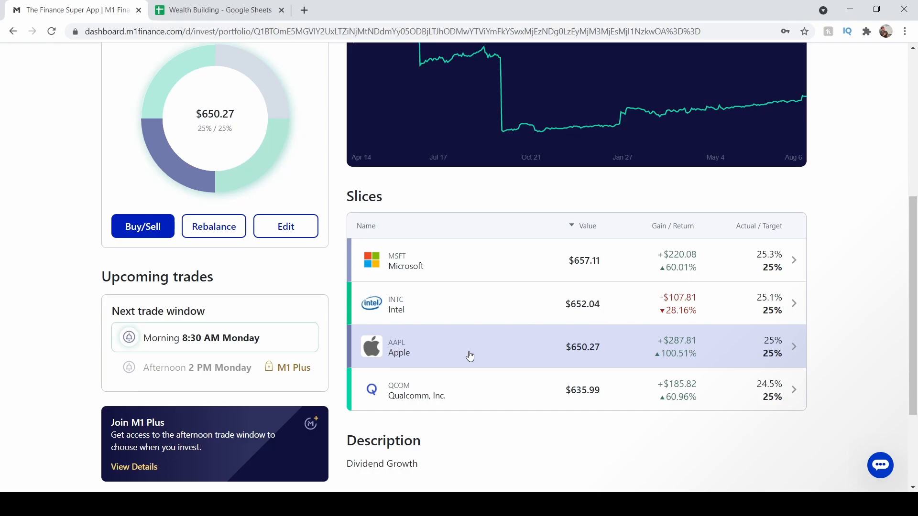
mouse_move(364, 341)
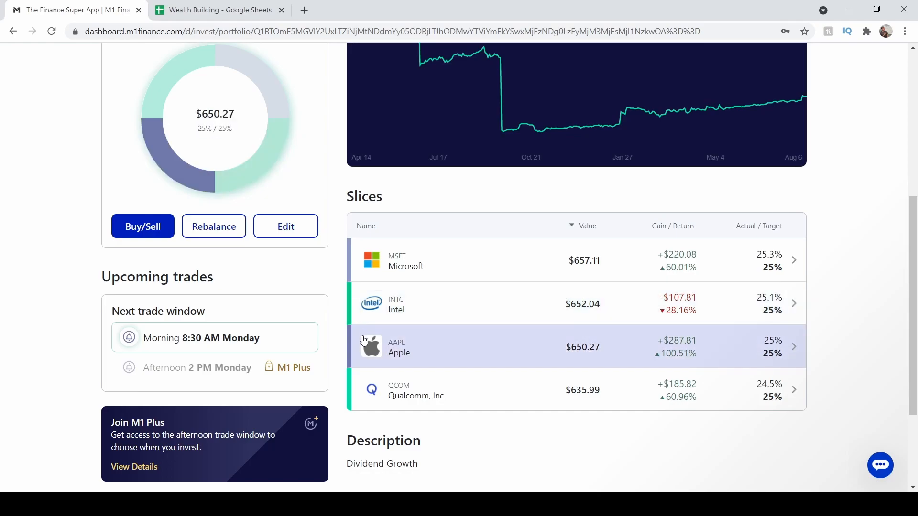
mouse_move(501, 358)
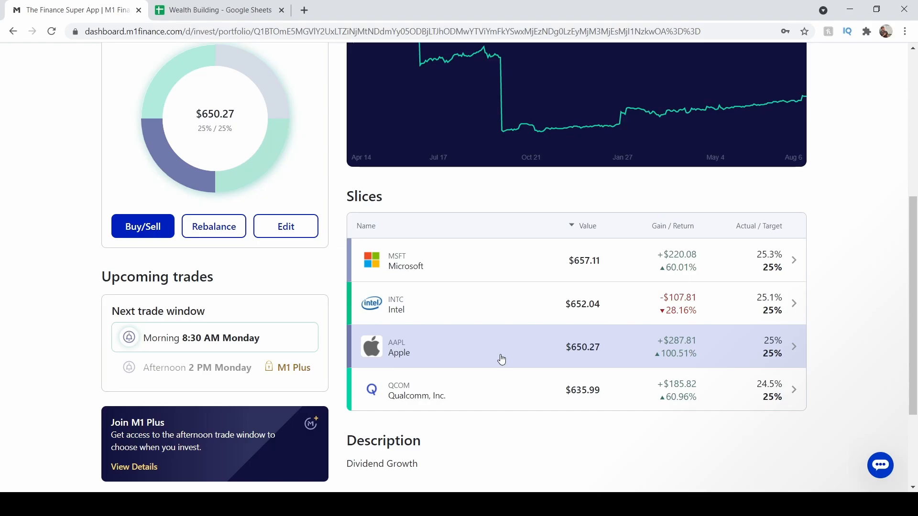
mouse_move(511, 349)
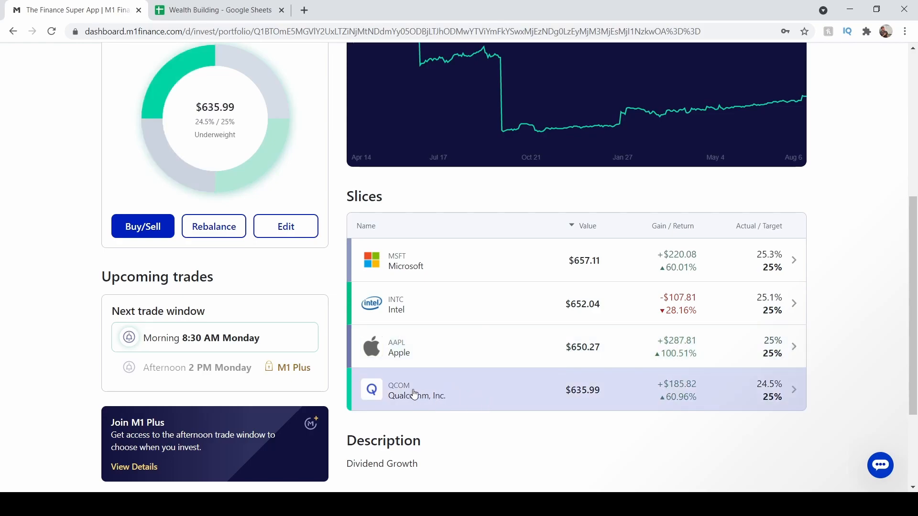
mouse_move(457, 397)
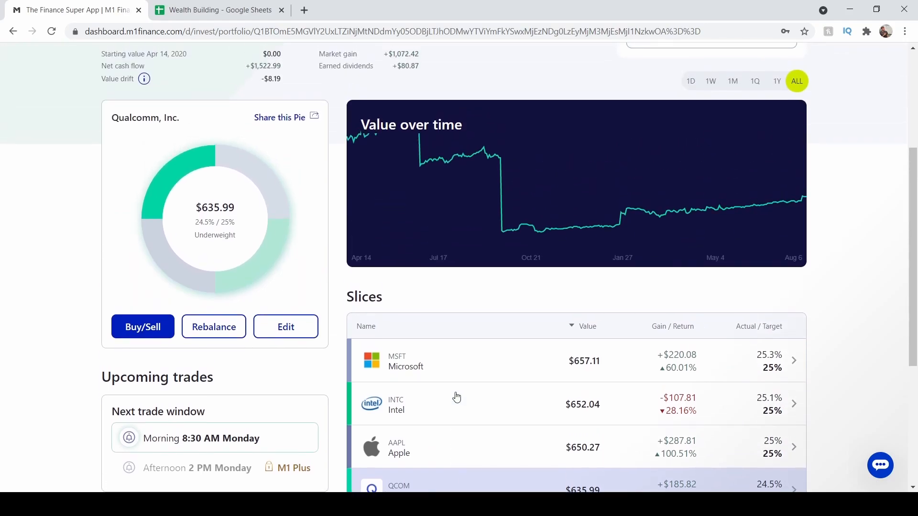
scroll("down", 3)
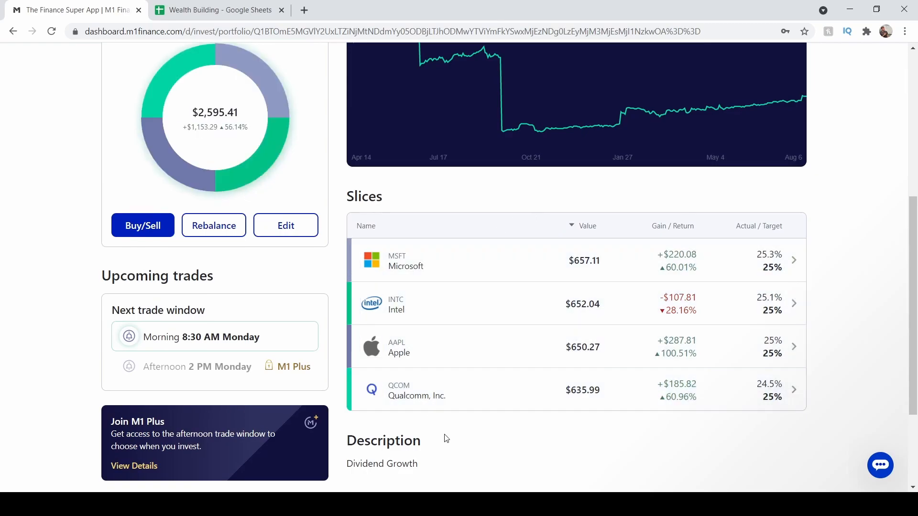
mouse_move(453, 306)
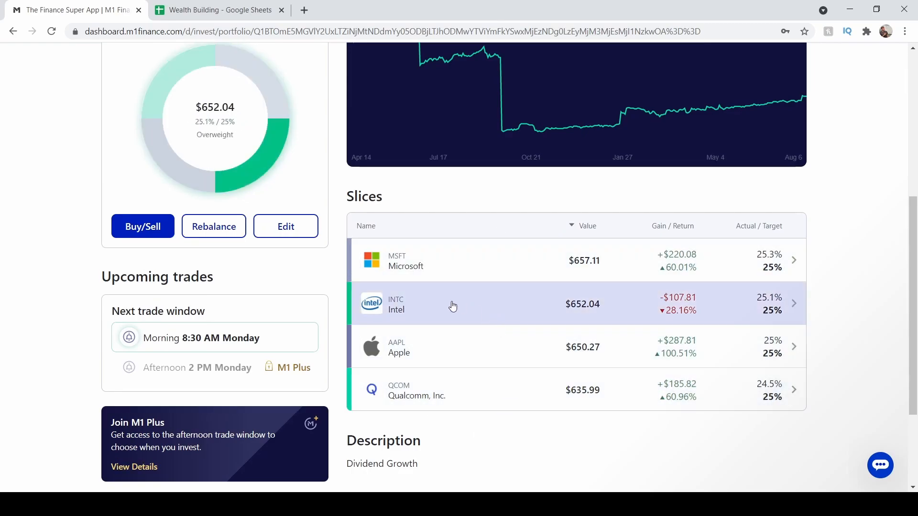
mouse_move(489, 306)
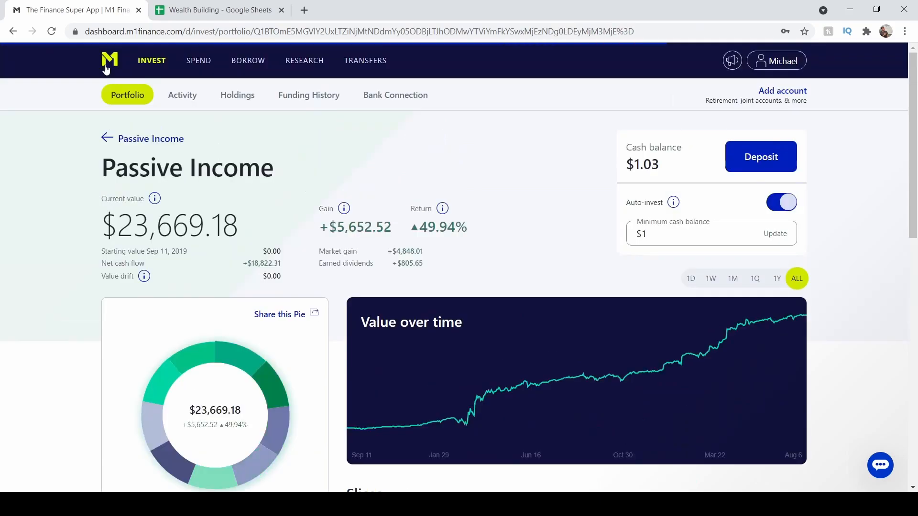
Review the Financials slice of JPMorgan Chase and Visa at 50% each, back to the Passive Income overview.
scroll("down", 3)
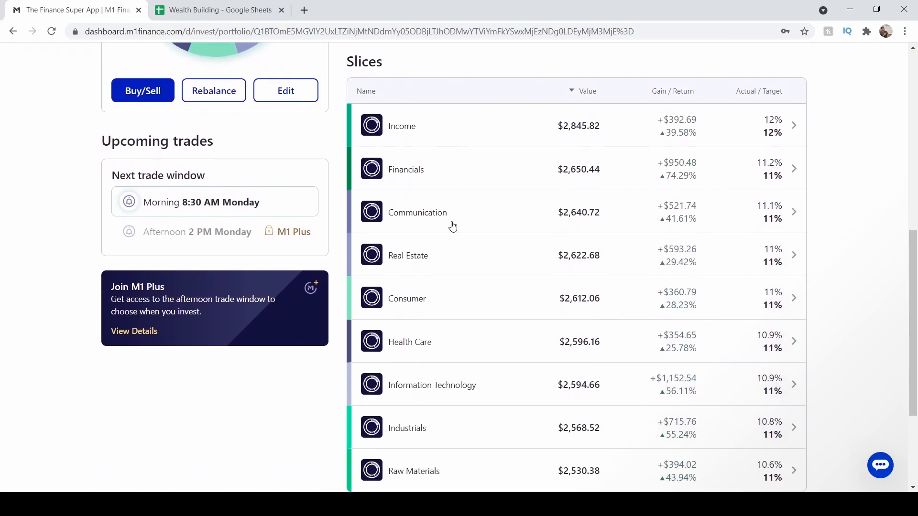
scroll("down", 3)
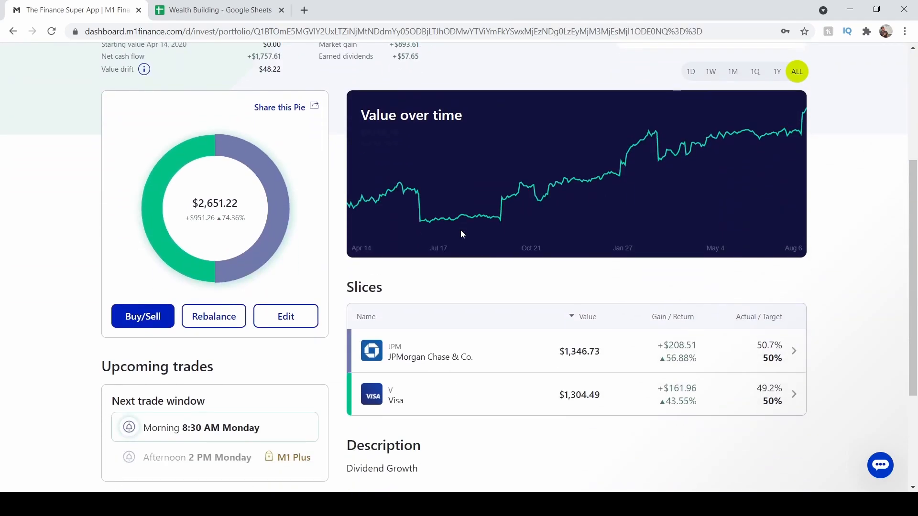
scroll("down", 3)
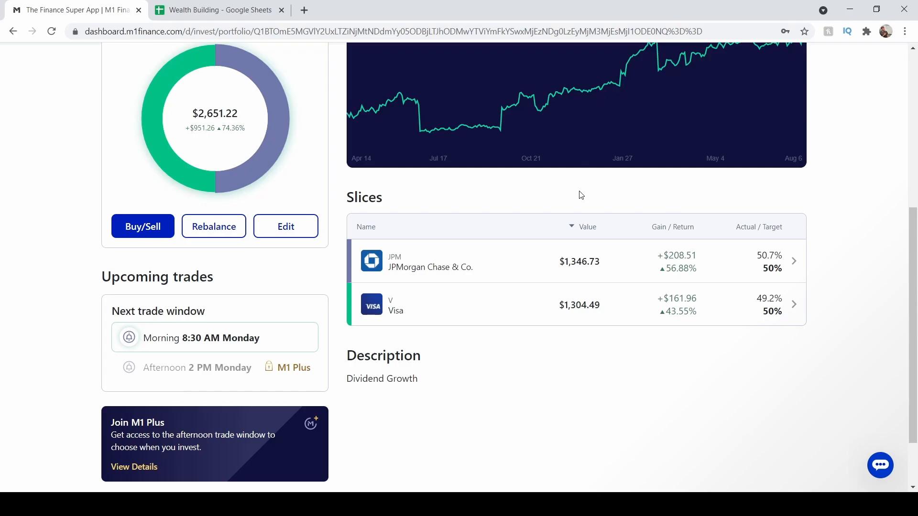
scroll("up", 3)
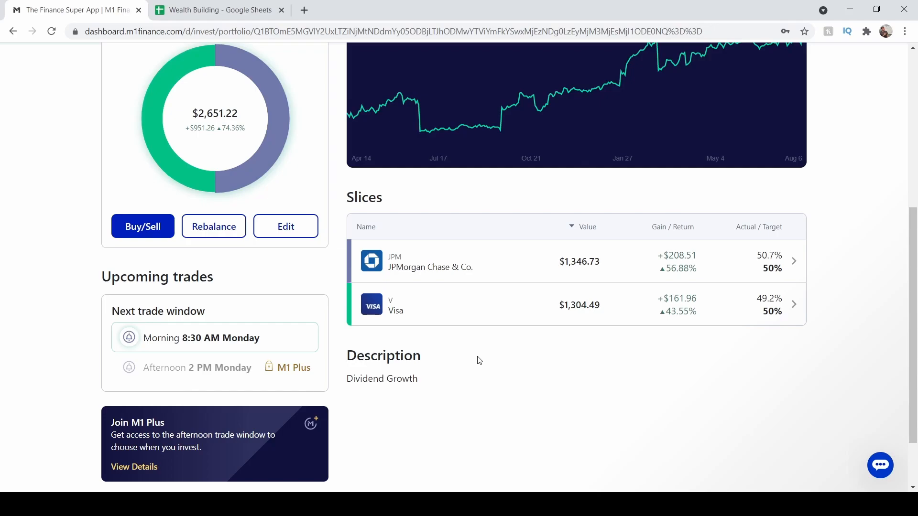
mouse_move(459, 369)
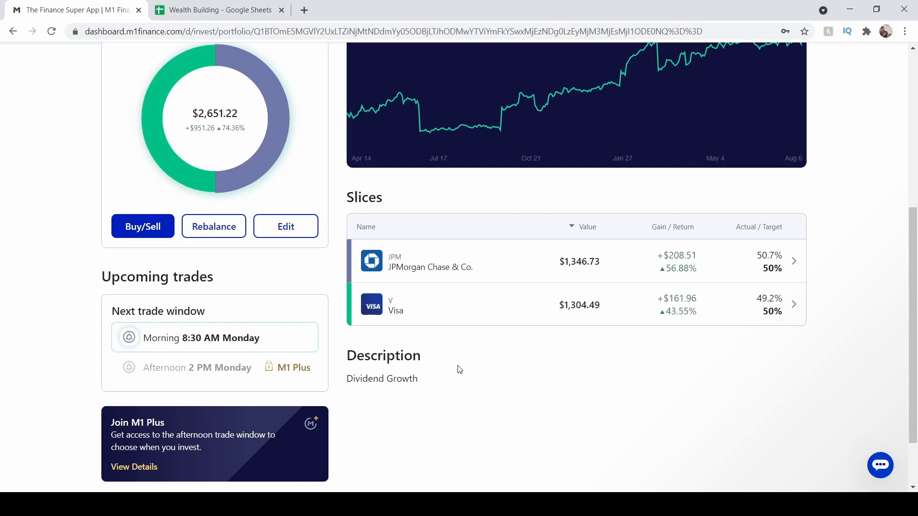
mouse_move(493, 361)
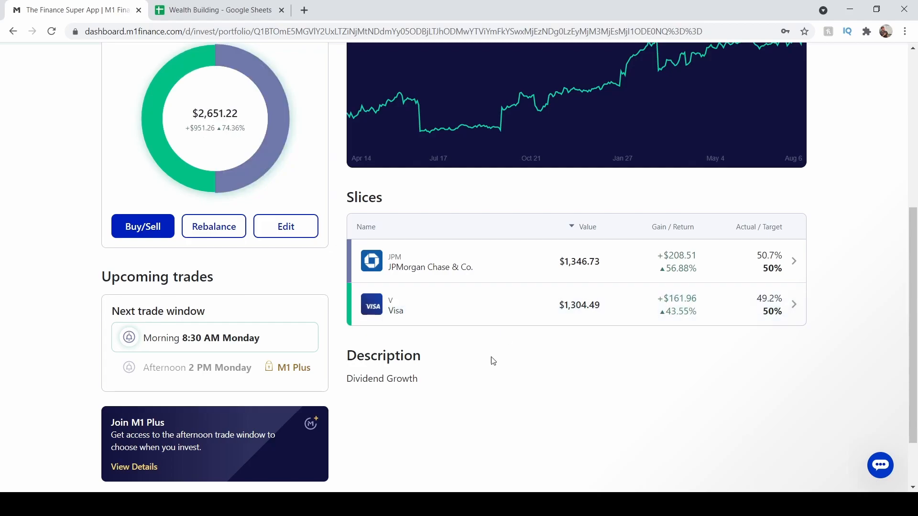
mouse_move(501, 373)
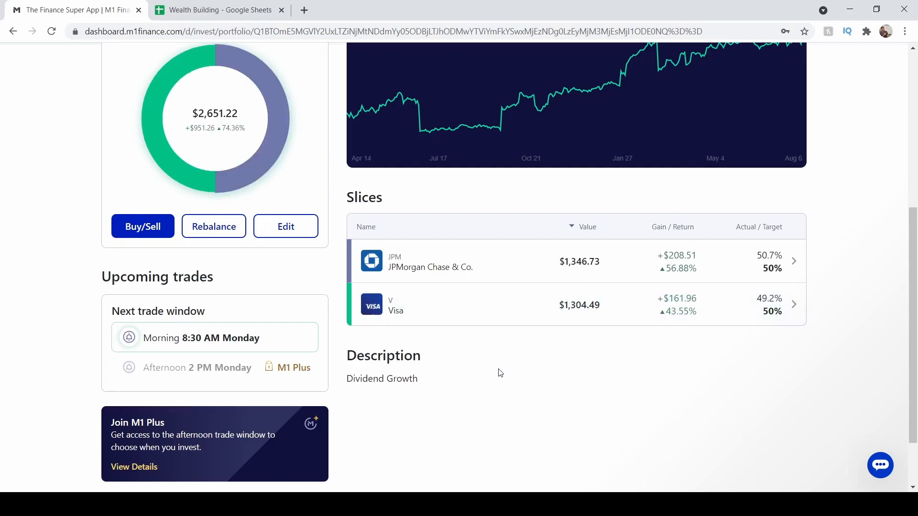
mouse_move(486, 367)
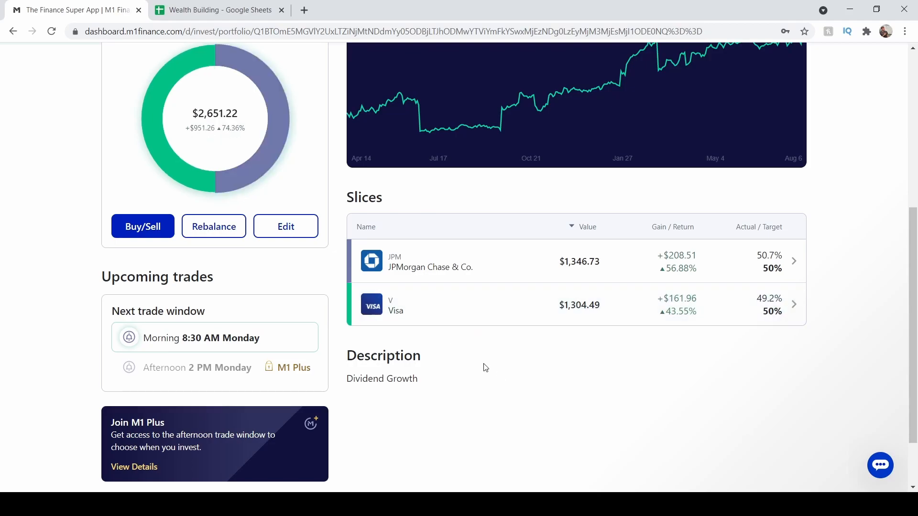
mouse_move(502, 377)
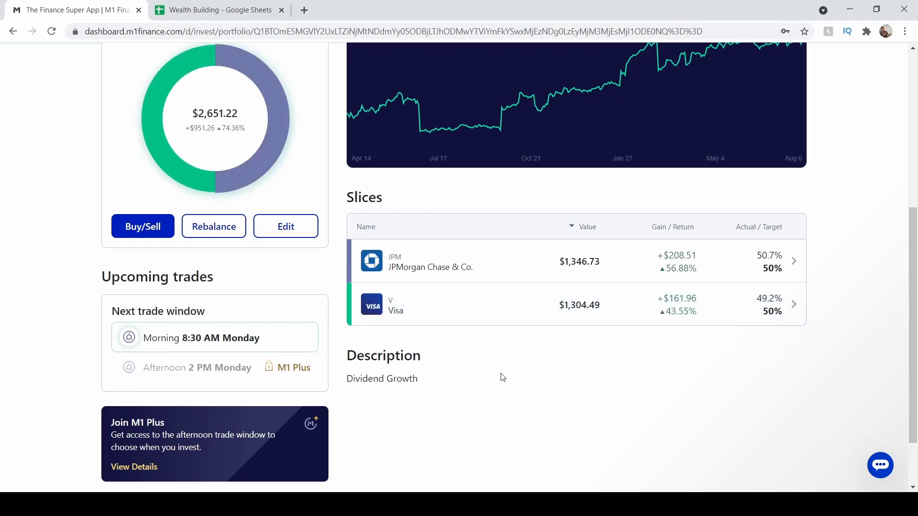
mouse_move(821, 333)
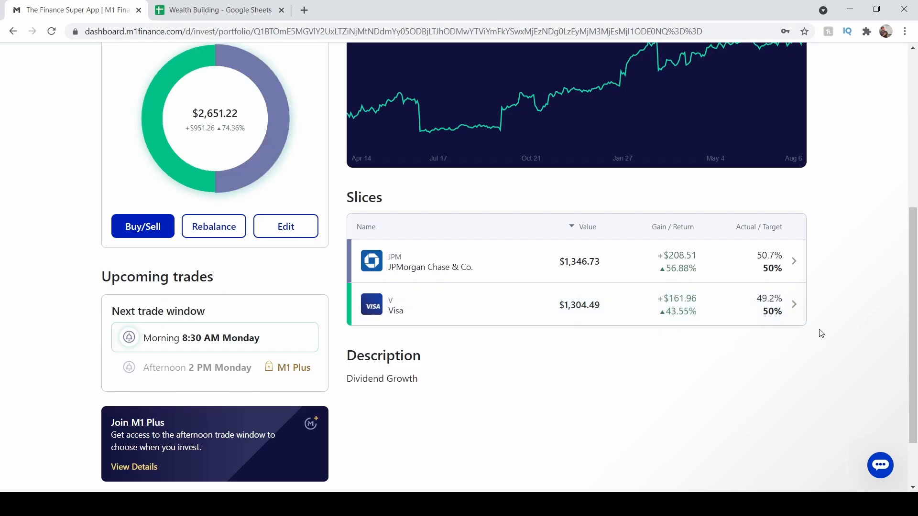
mouse_move(434, 354)
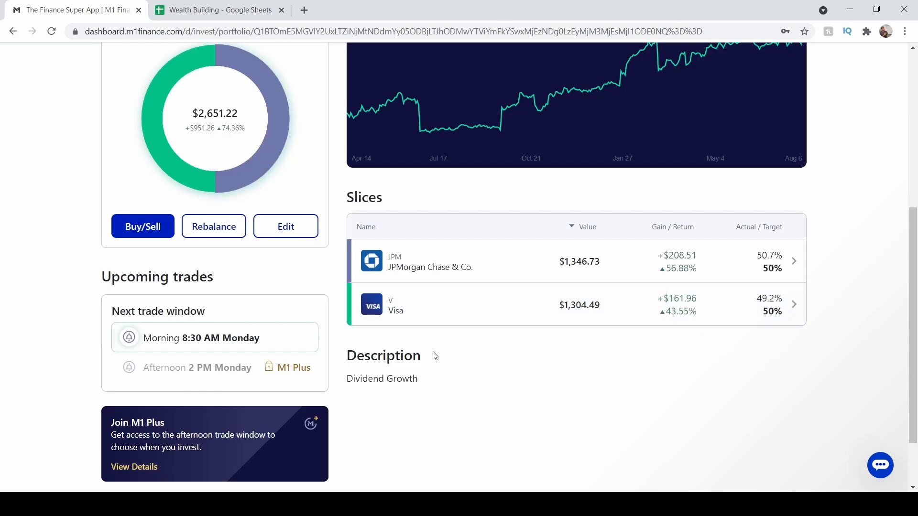
mouse_move(474, 362)
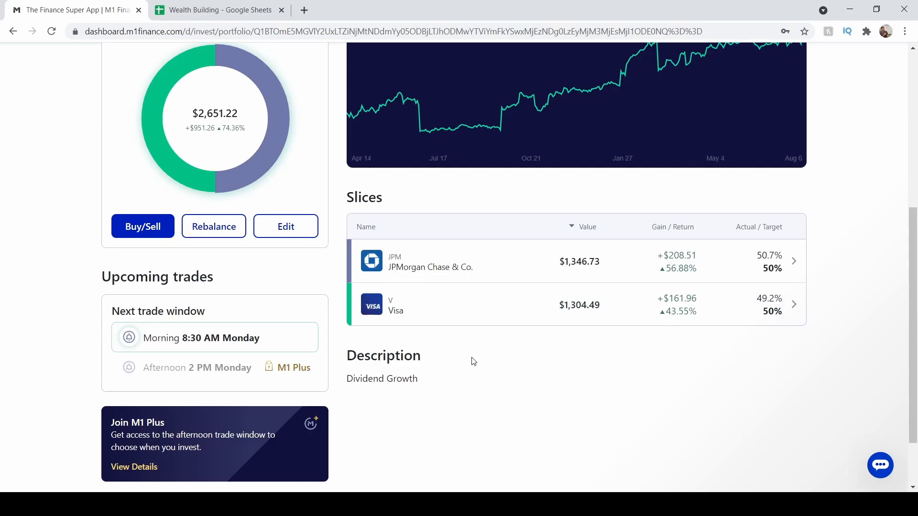
mouse_move(428, 324)
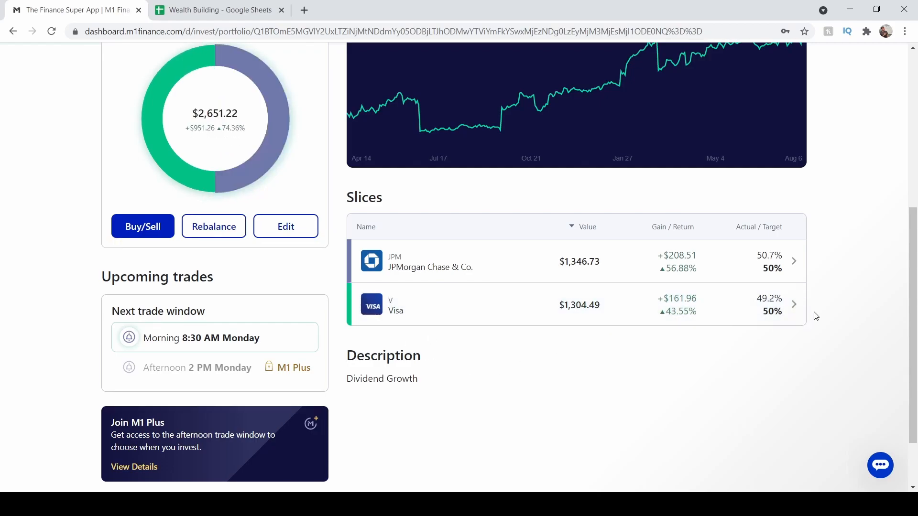
mouse_move(421, 306)
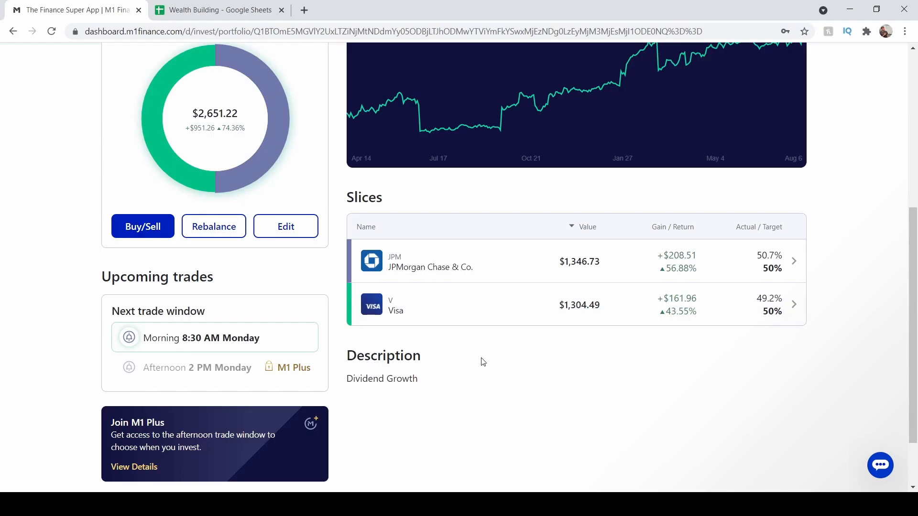
mouse_move(441, 295)
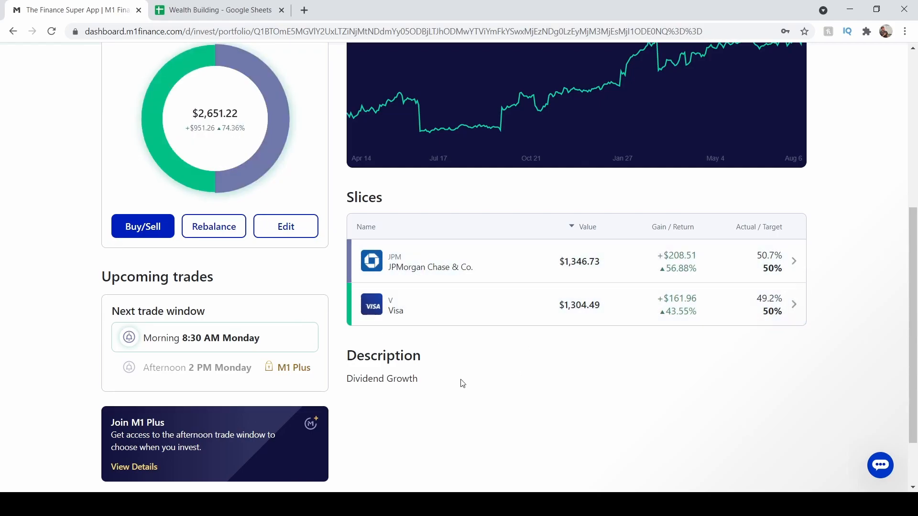
mouse_move(508, 266)
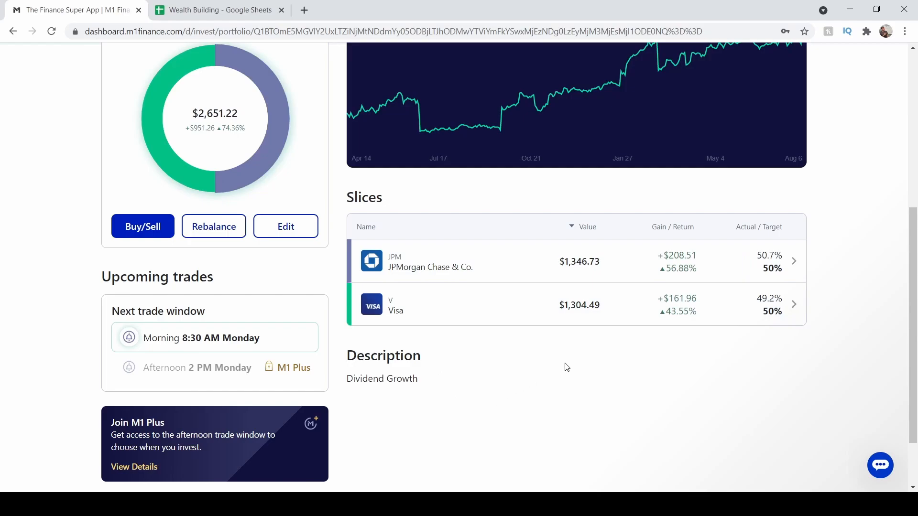
mouse_move(504, 260)
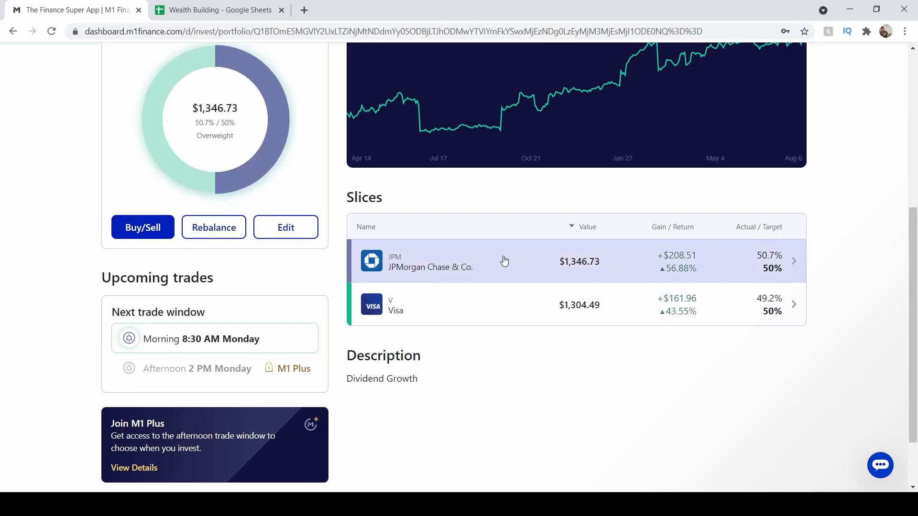
mouse_move(387, 261)
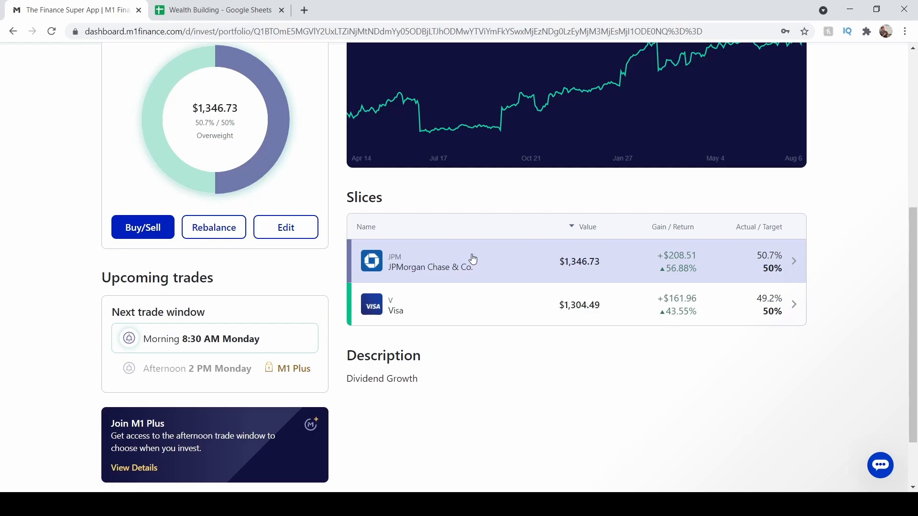
scroll("up", 3)
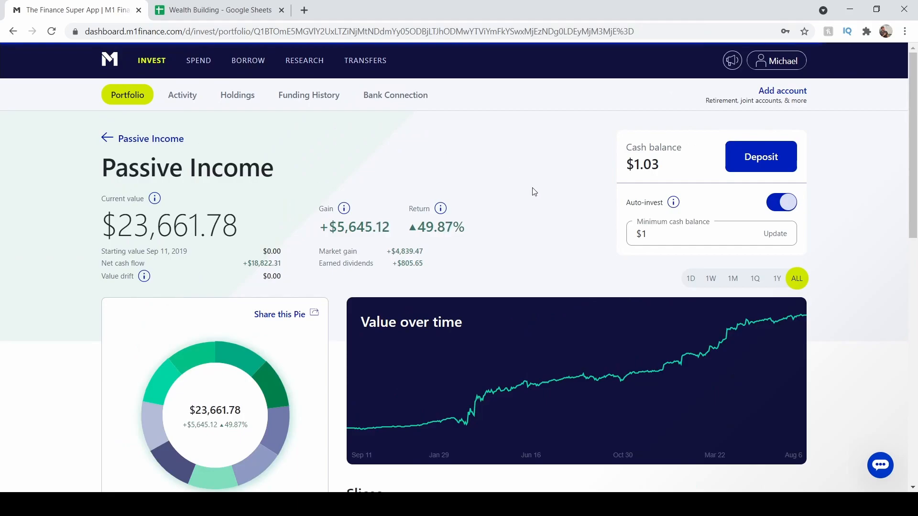
scroll("down", 3)
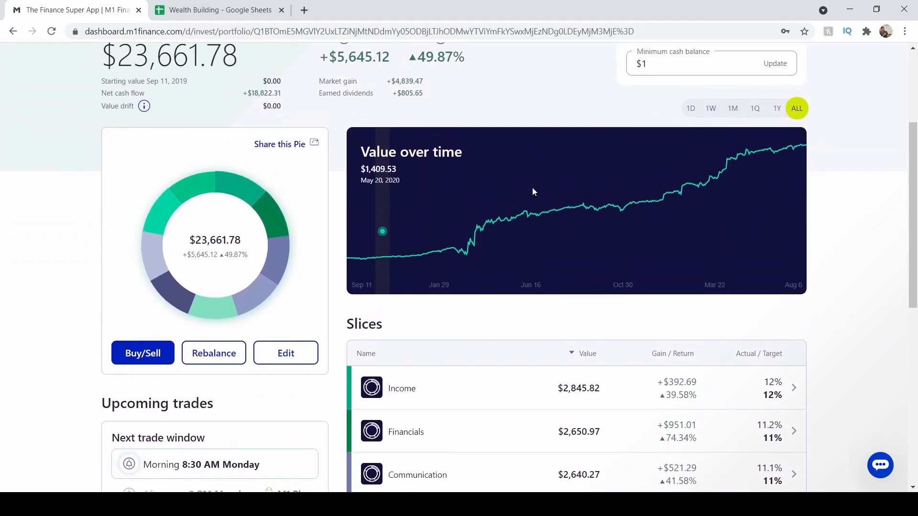
scroll("up", 3)
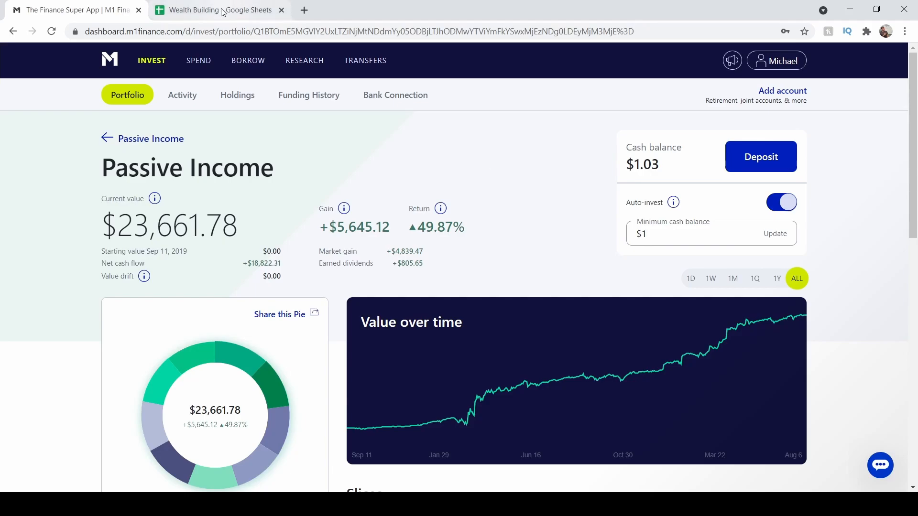
Review the Dividend Income Roth IRA sheet charting monthly dividends from $2.09 to $43.78.
left_click(214, 10)
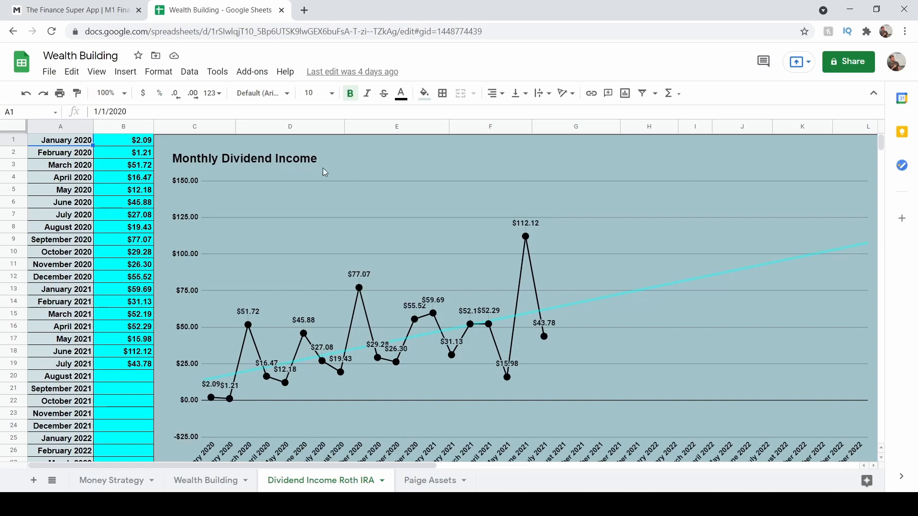
mouse_move(510, 209)
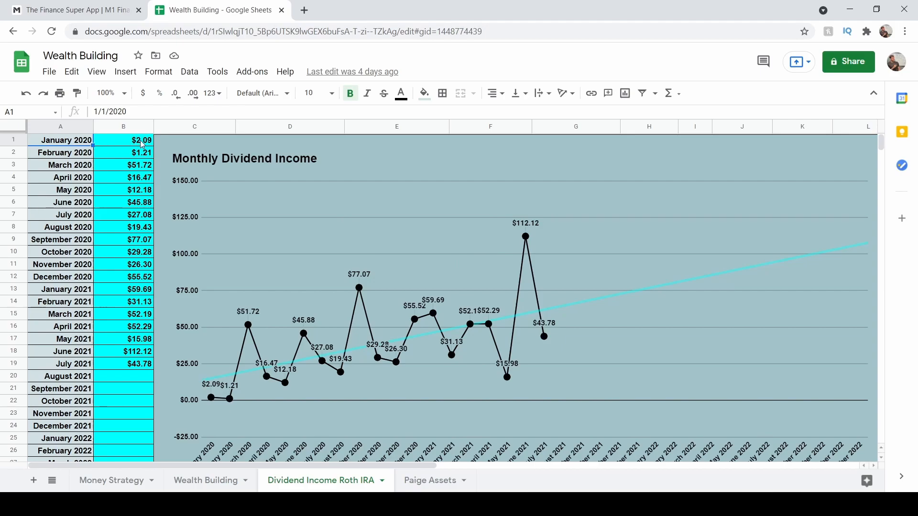
mouse_move(143, 148)
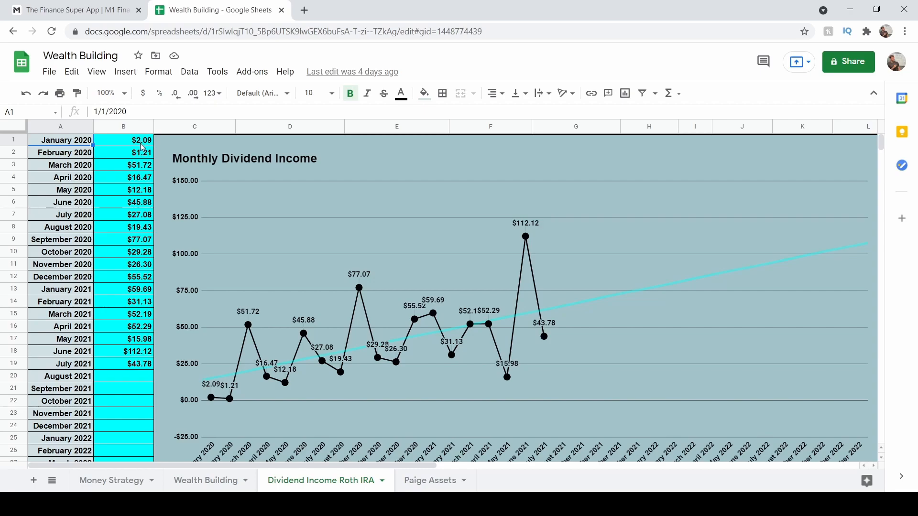
mouse_move(139, 385)
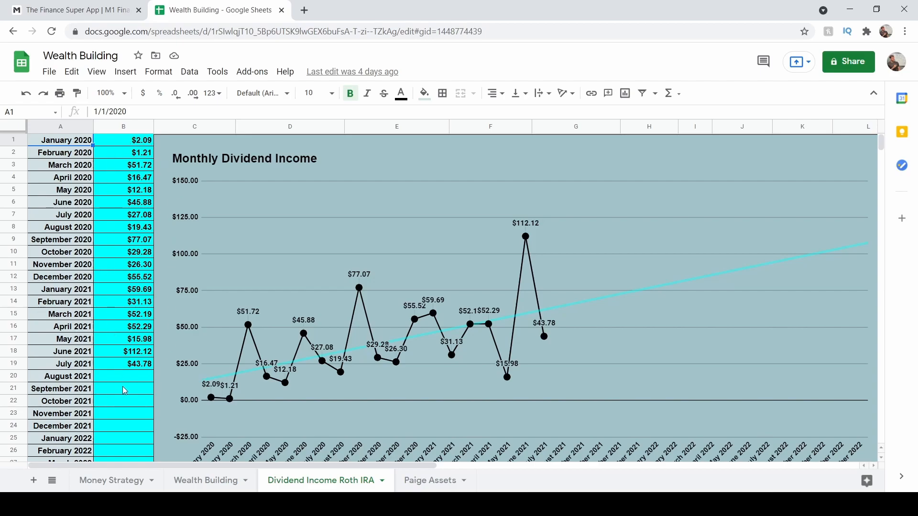
mouse_move(142, 383)
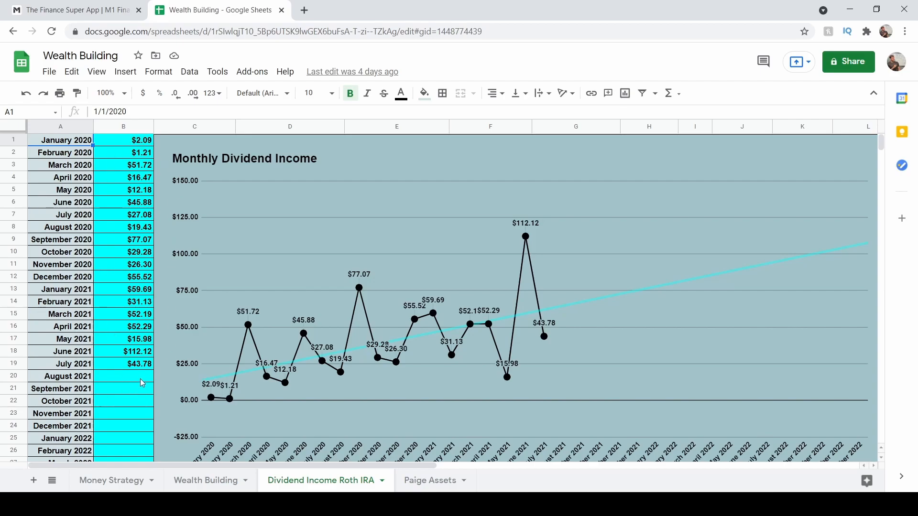
mouse_move(110, 296)
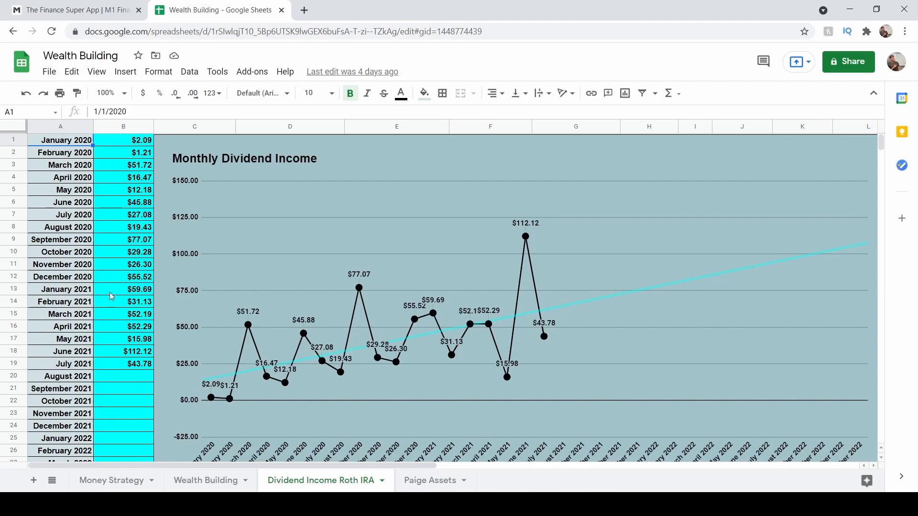
mouse_move(123, 331)
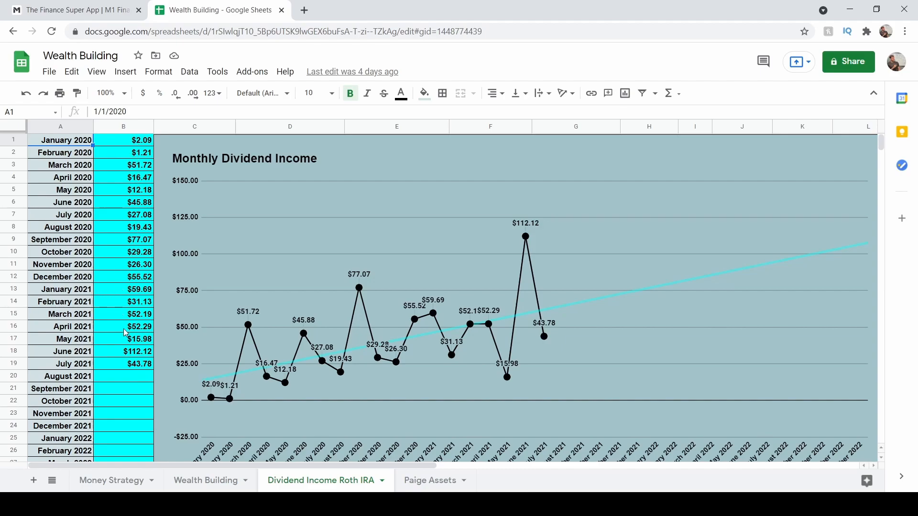
mouse_move(117, 364)
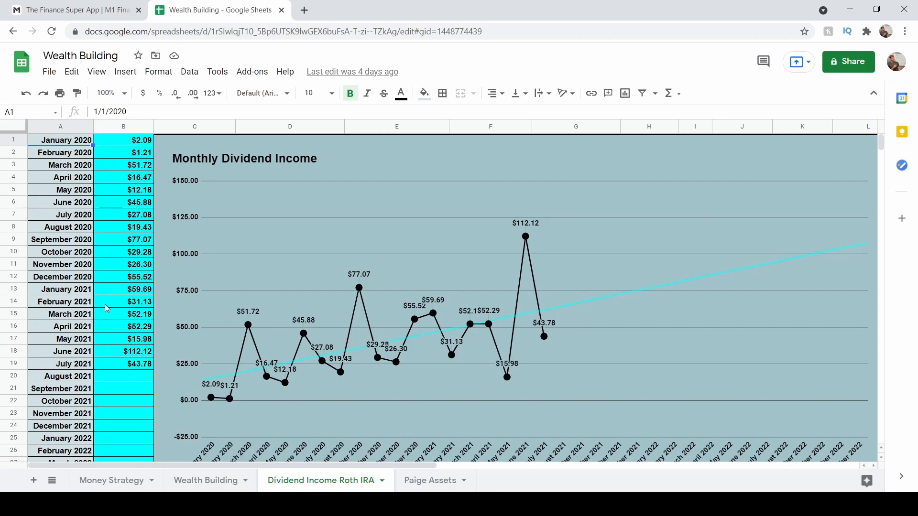
mouse_move(120, 321)
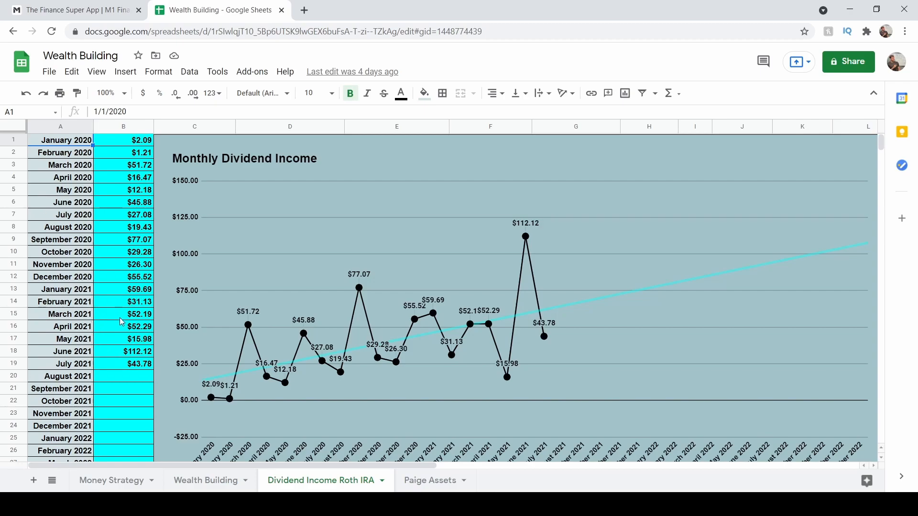
mouse_move(143, 351)
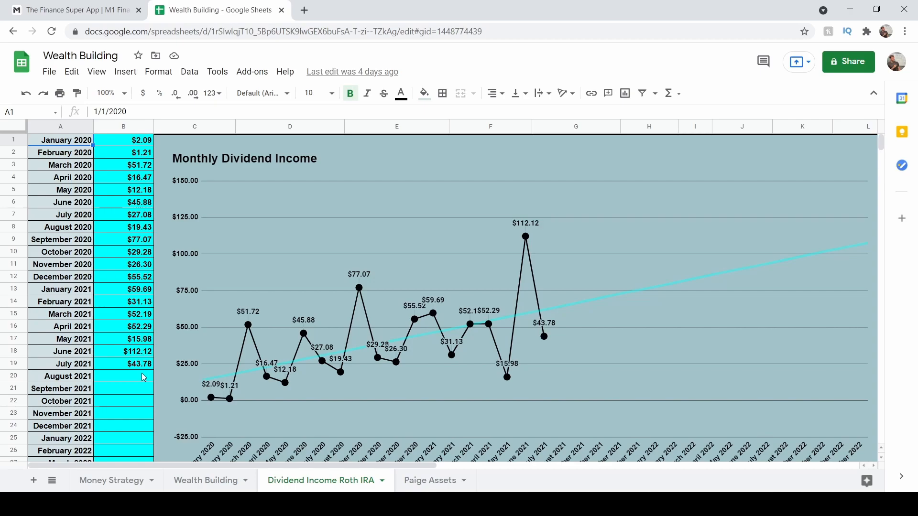
mouse_move(125, 237)
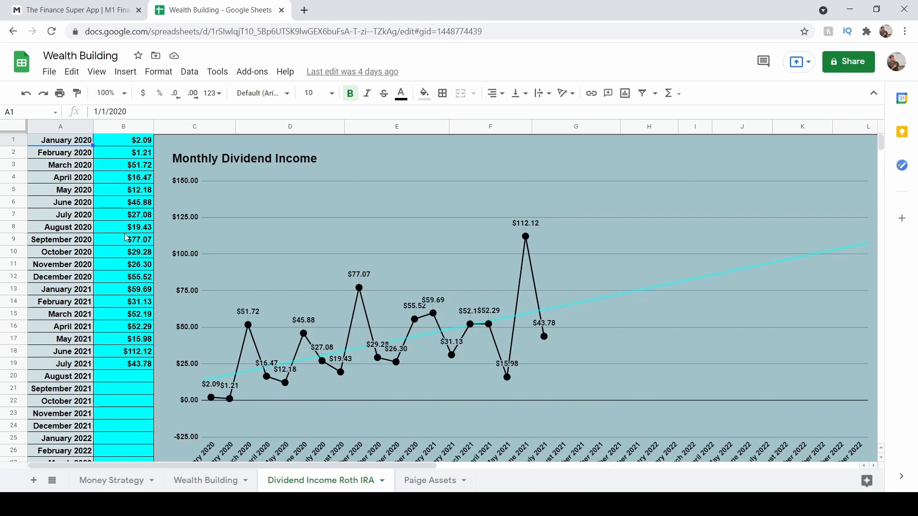
mouse_move(119, 309)
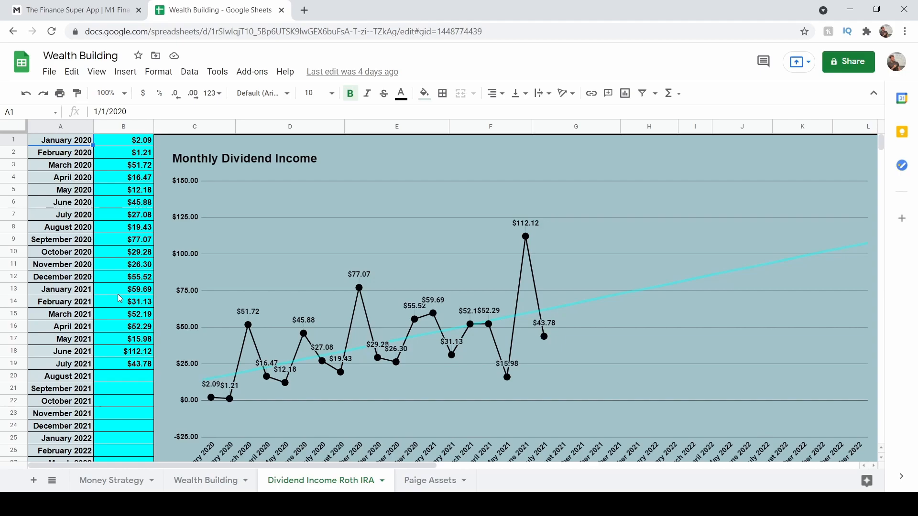
mouse_move(137, 379)
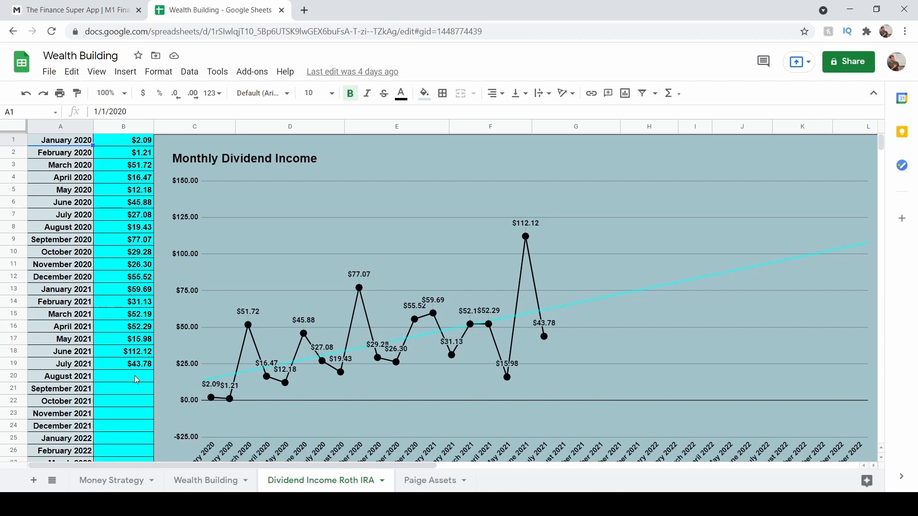
mouse_move(113, 346)
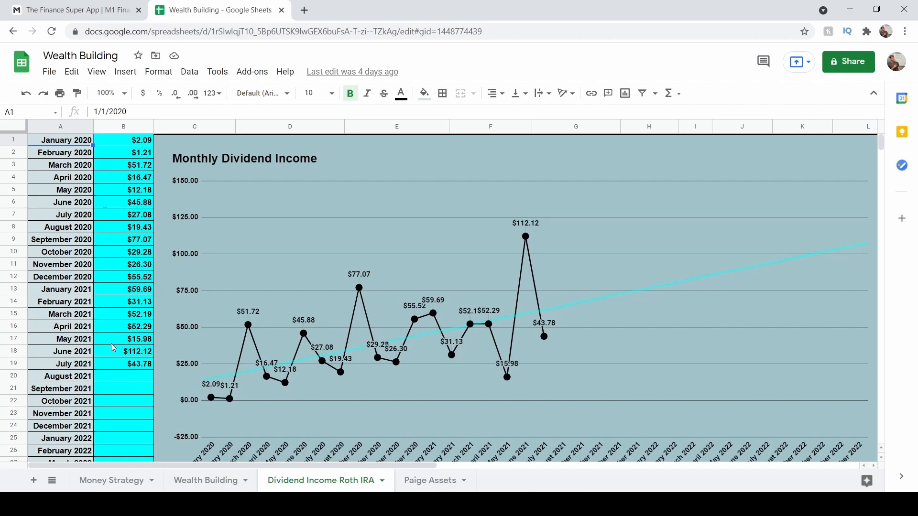
mouse_move(507, 211)
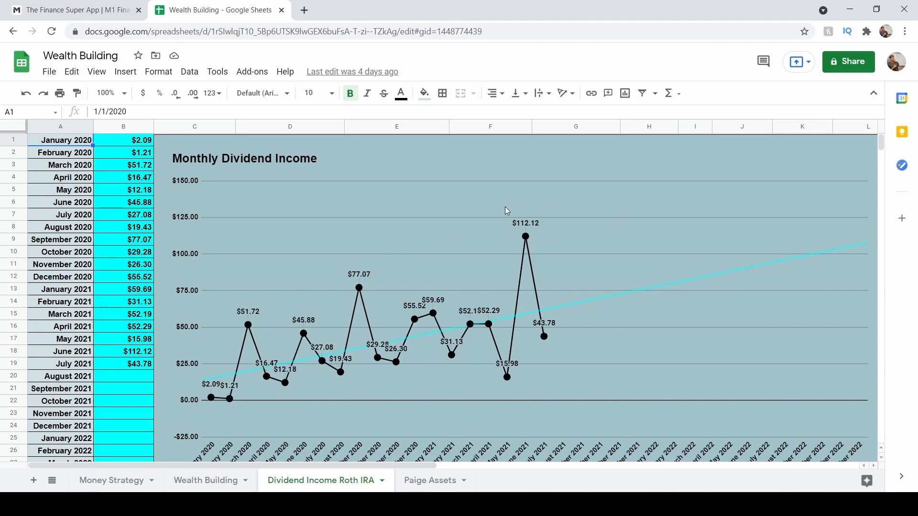
mouse_move(478, 193)
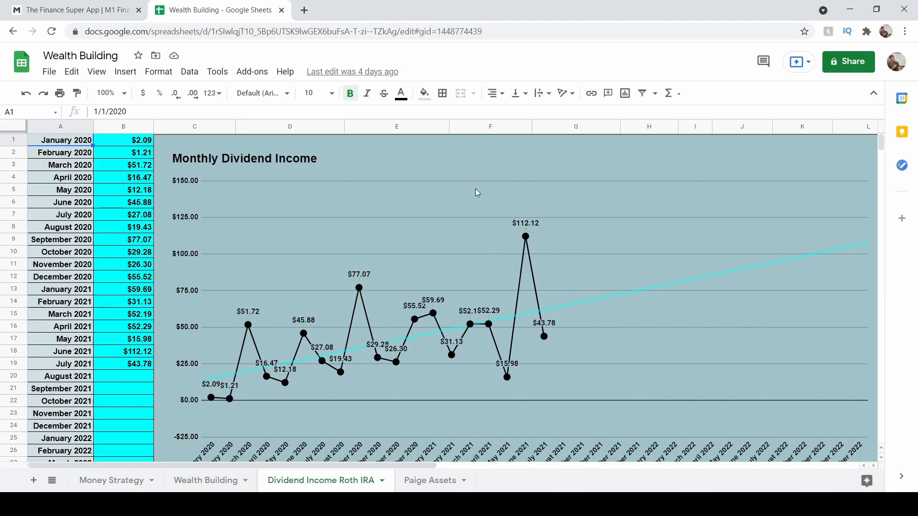
mouse_move(562, 262)
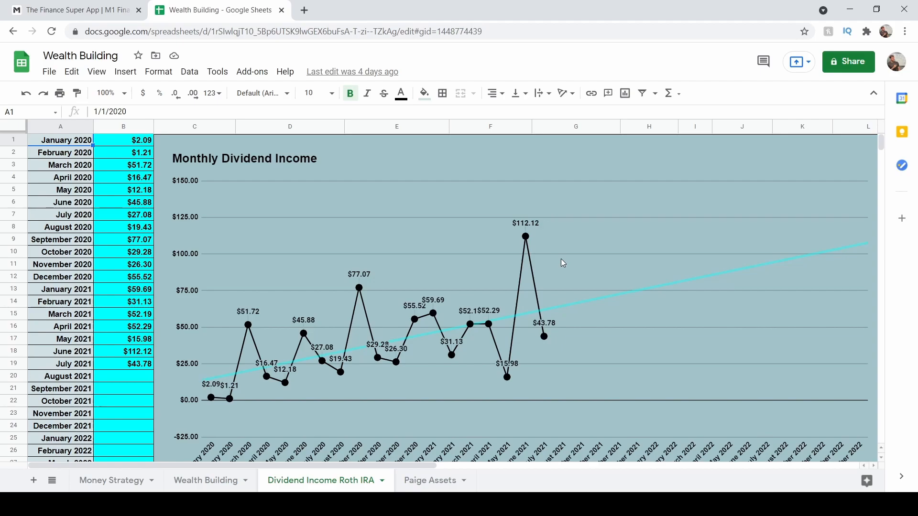
mouse_move(148, 367)
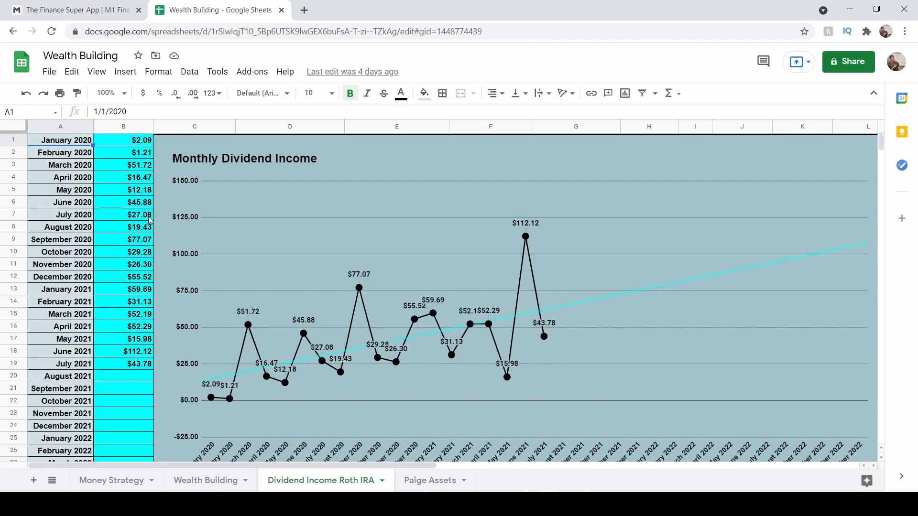
mouse_move(137, 367)
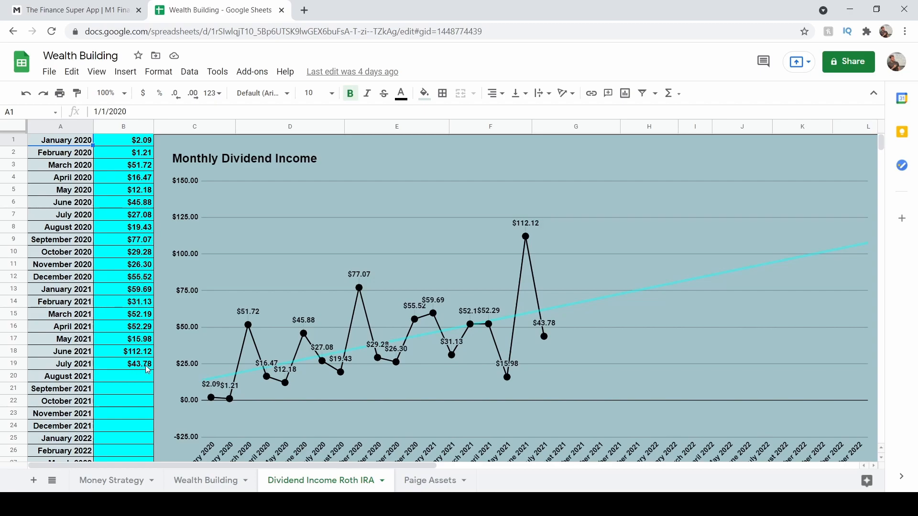
mouse_move(122, 206)
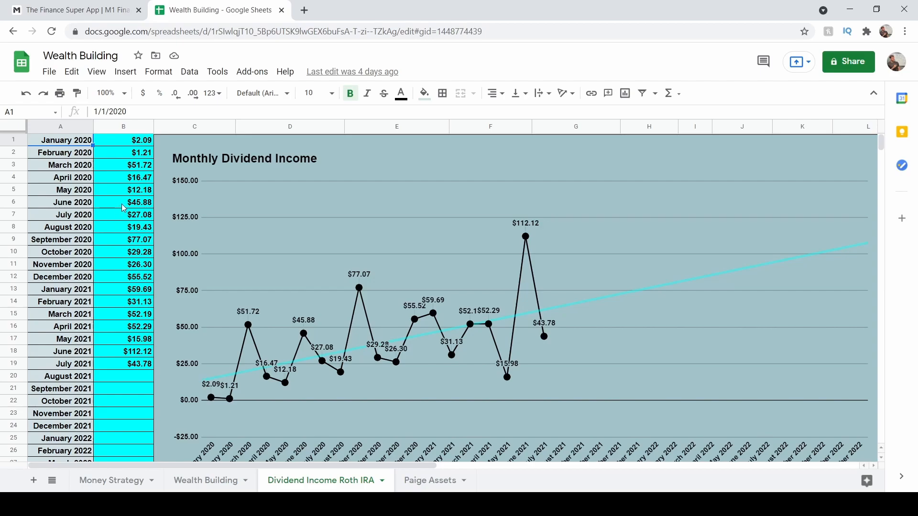
mouse_move(141, 364)
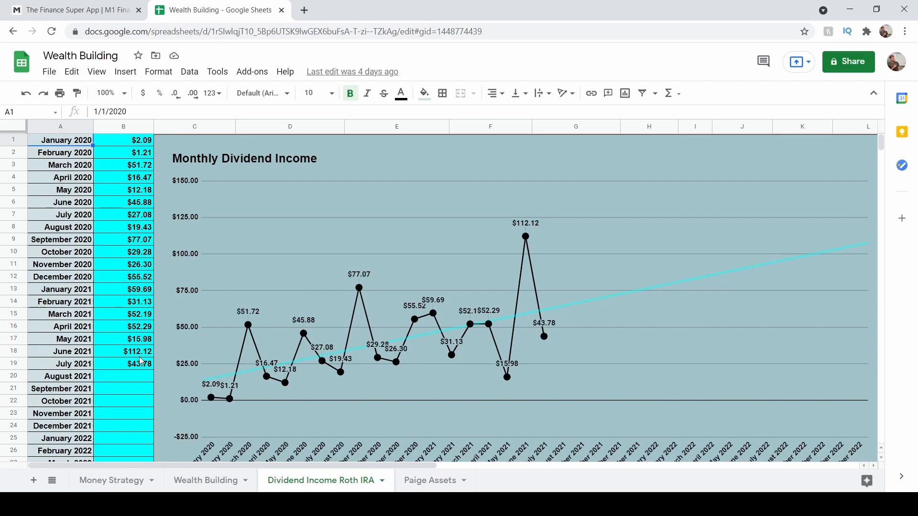
mouse_move(119, 357)
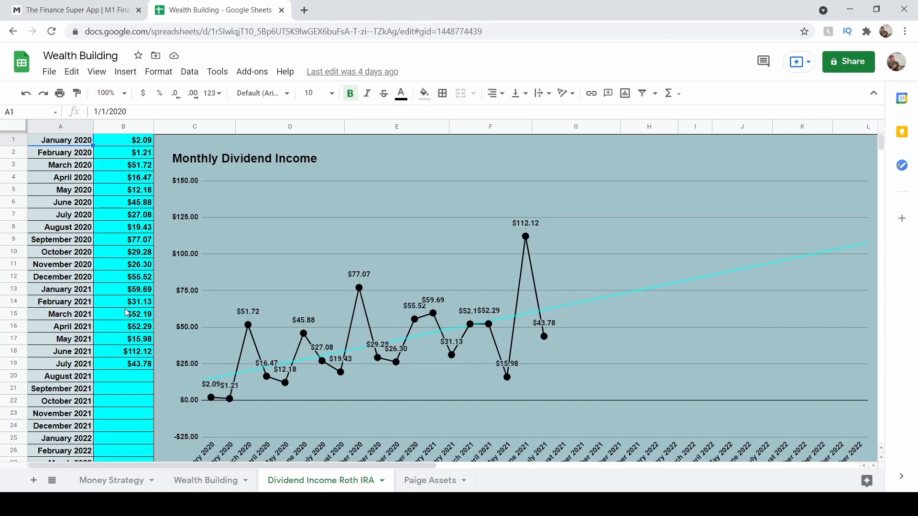
mouse_move(125, 172)
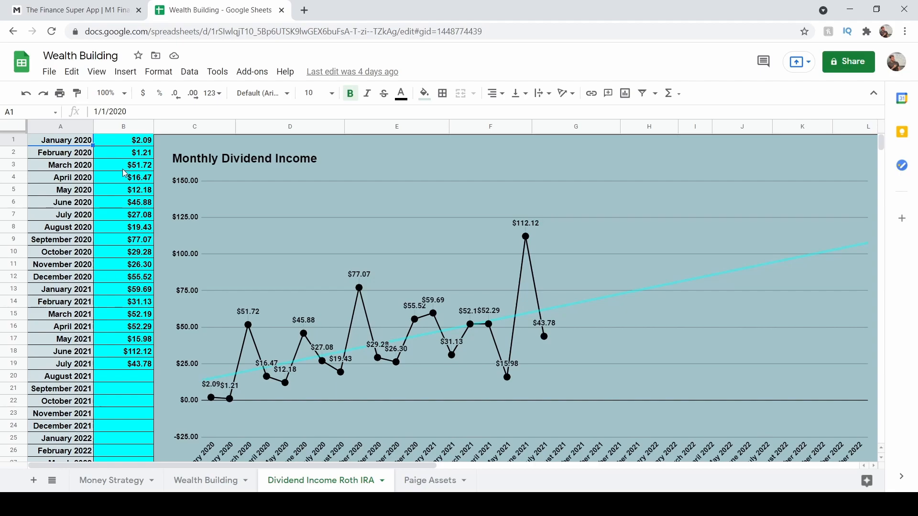
mouse_move(125, 333)
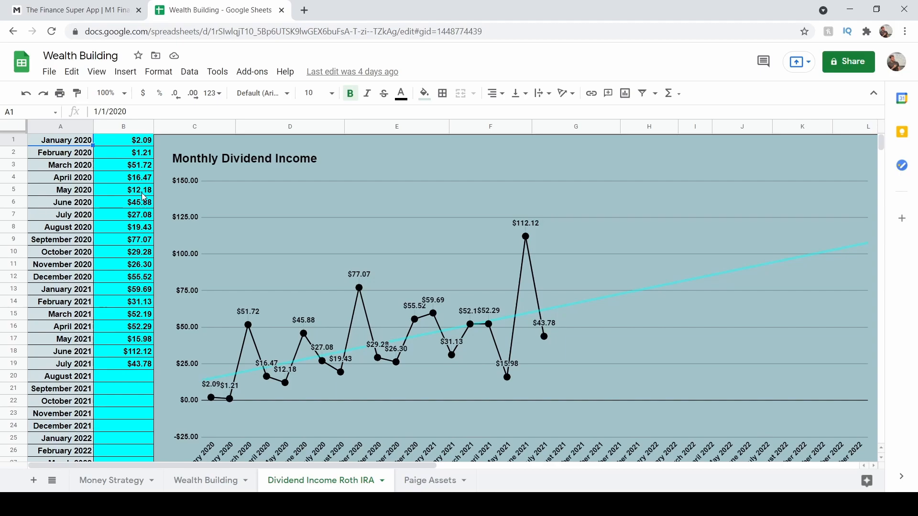
mouse_move(137, 346)
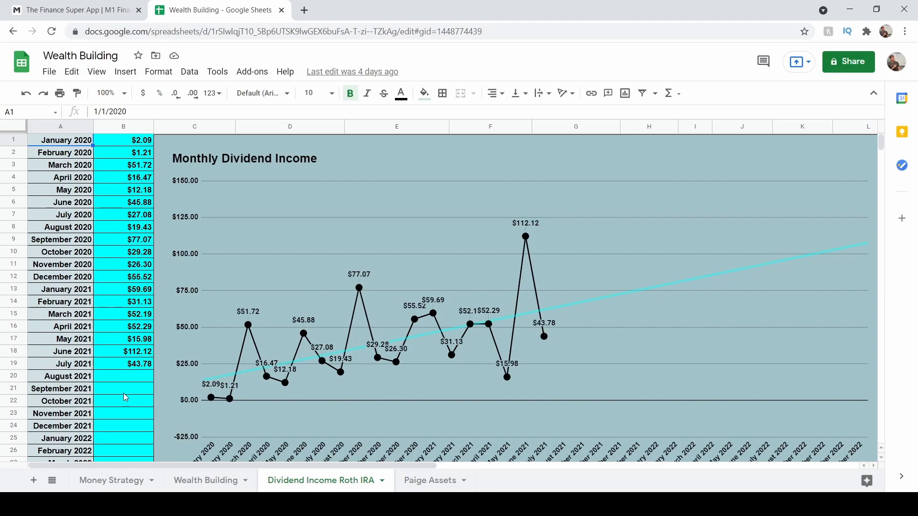
scroll("down", 3)
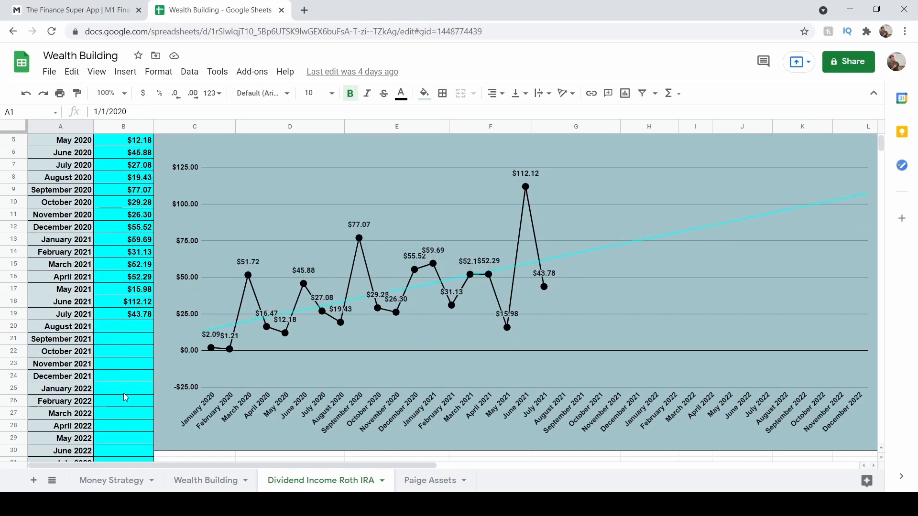
mouse_move(130, 376)
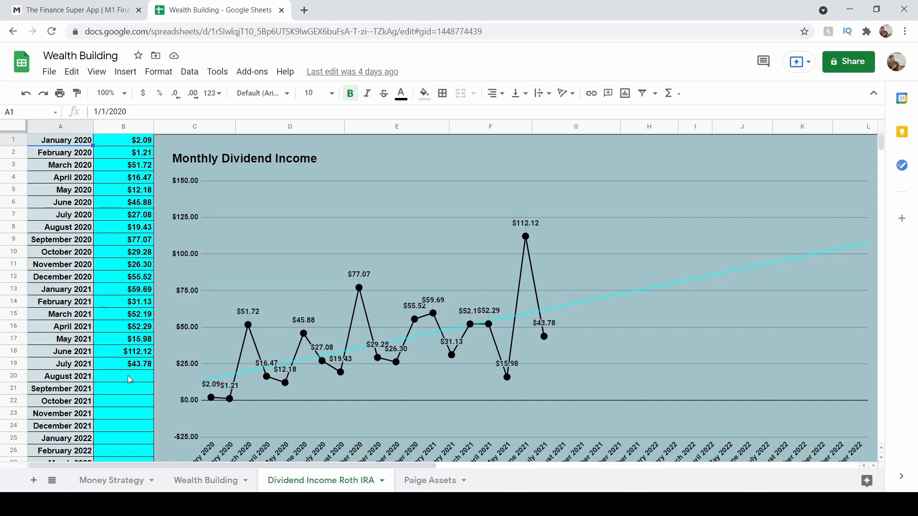
Return to the M1 Finance Passive Income pie and scroll to its Slices list, Income through Raw Materials.
left_click(71, 10)
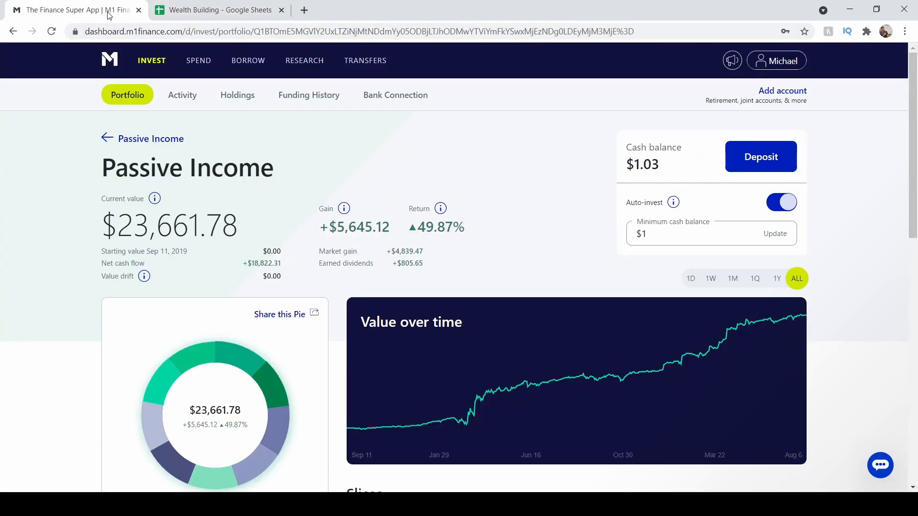
scroll("down", 3)
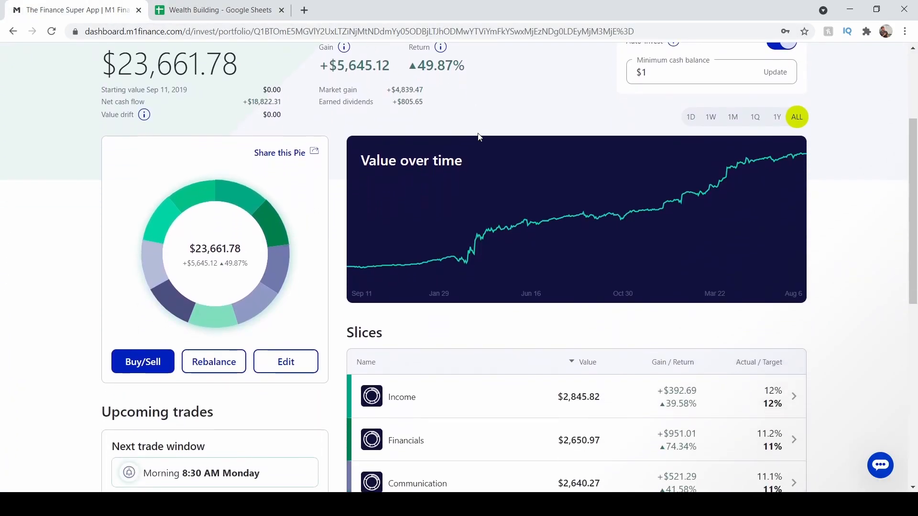
scroll("down", 3)
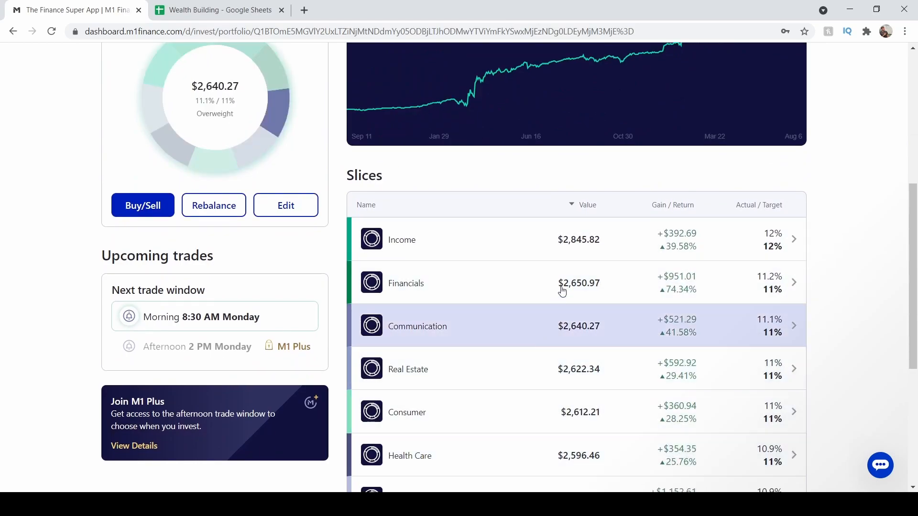
scroll("down", 3)
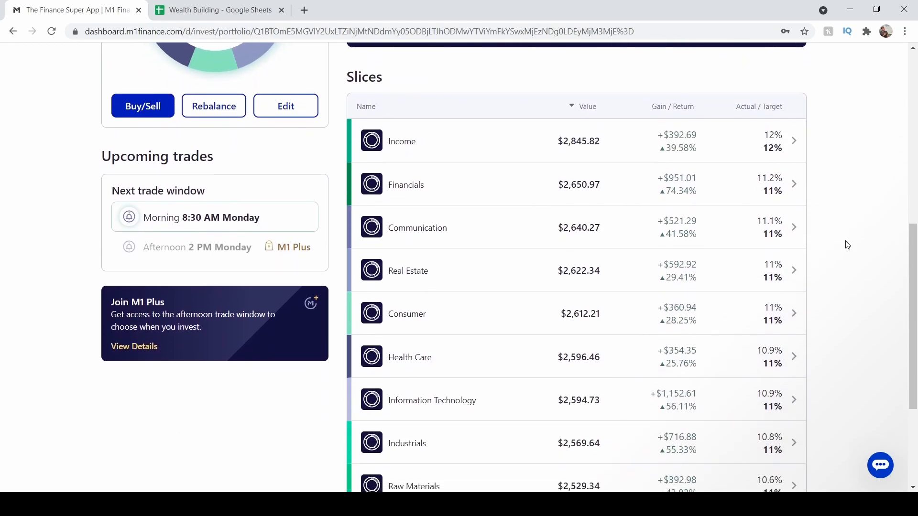
scroll("down", 3)
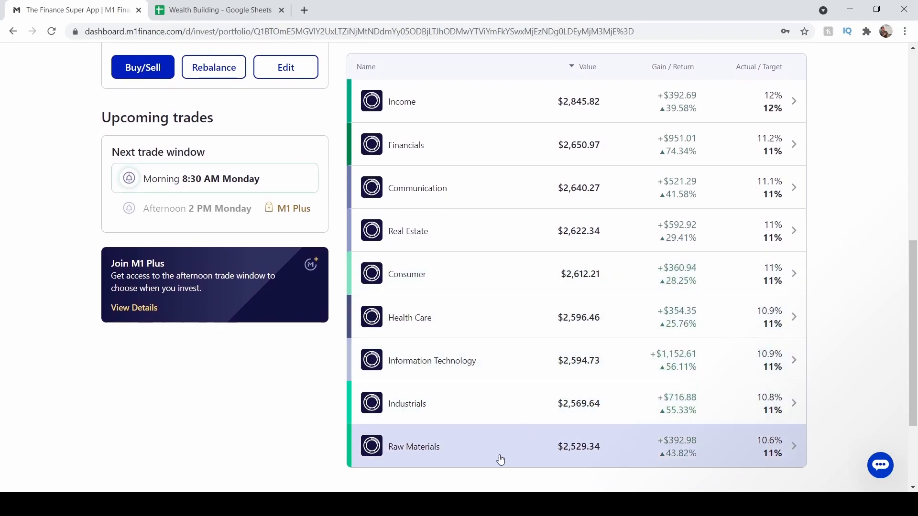
mouse_move(514, 112)
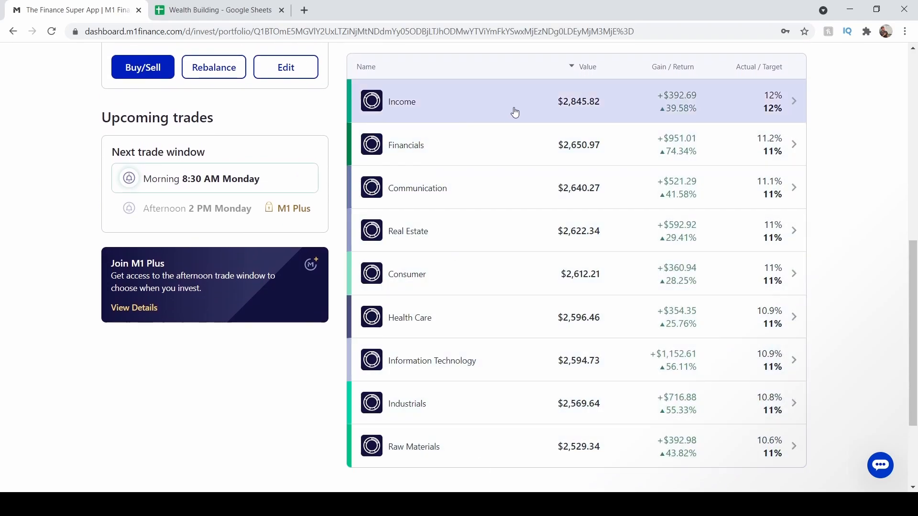
mouse_move(471, 110)
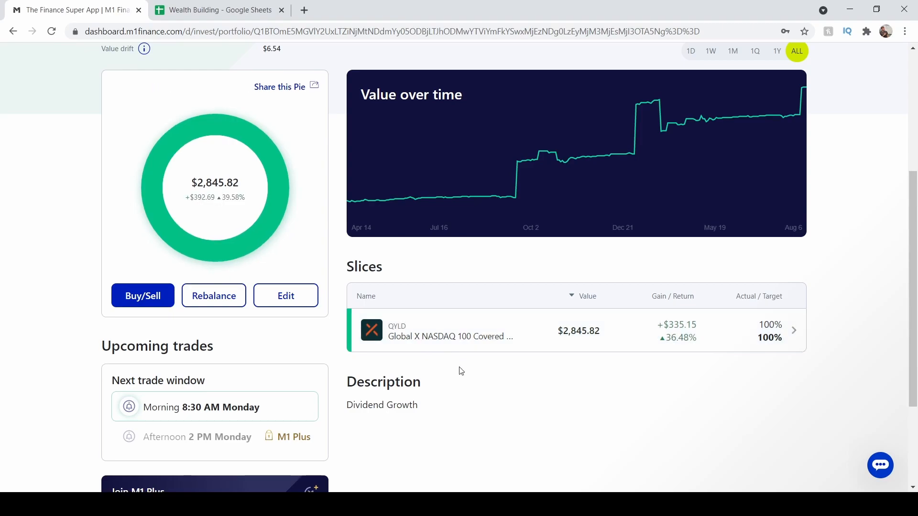
Review the Income slice holding only QYLD at $2,845.82 and its value-over-time chart.
scroll("up", 3)
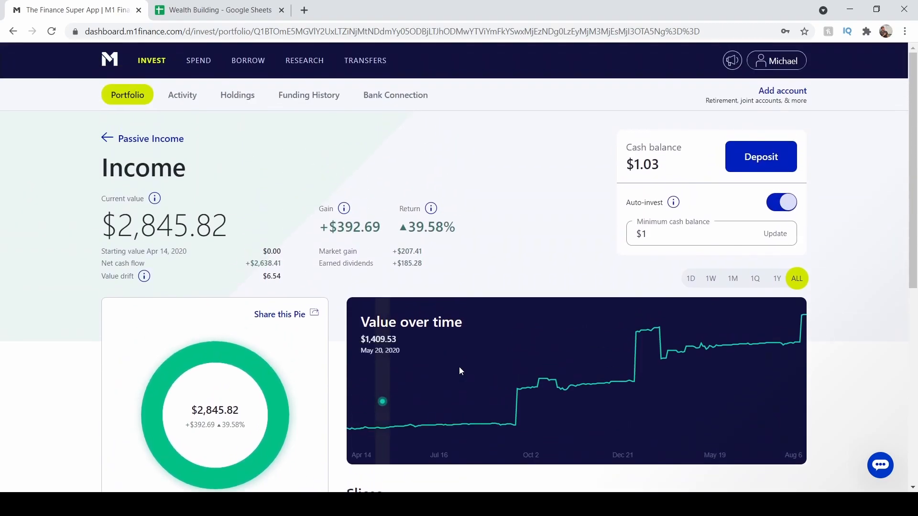
scroll("down", 3)
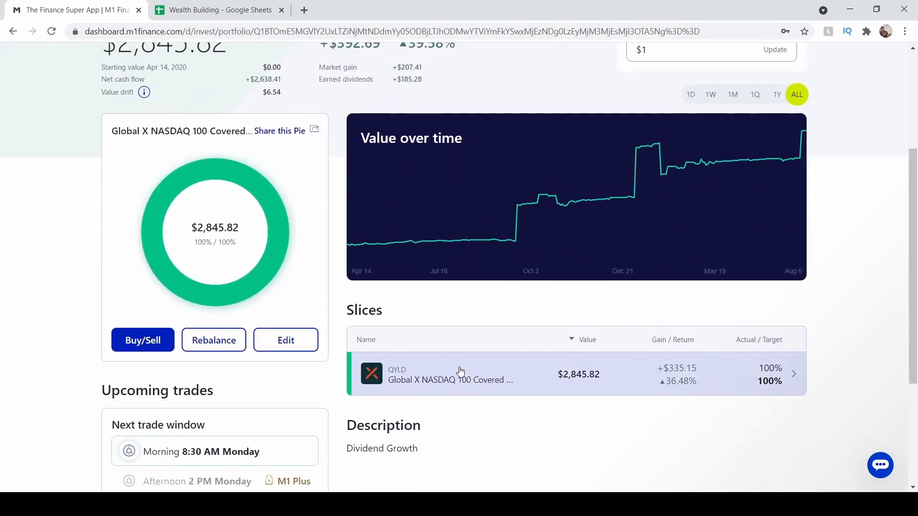
mouse_move(503, 251)
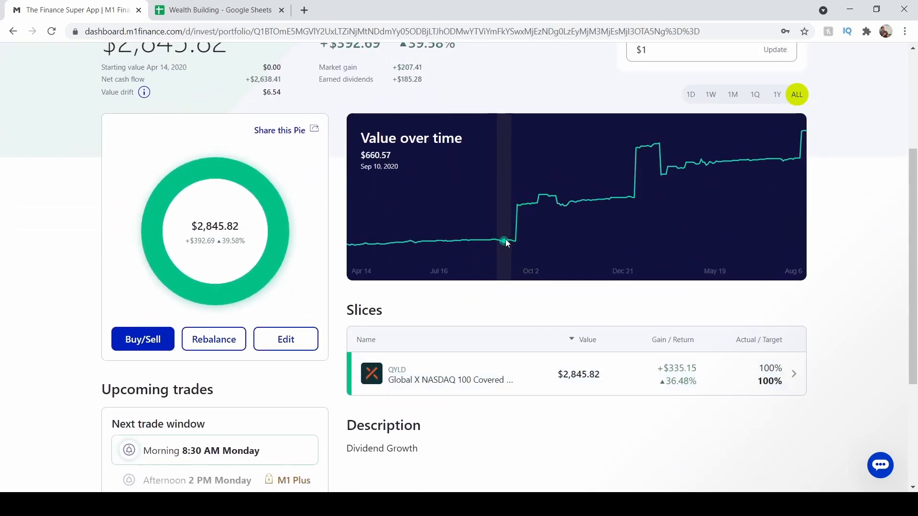
mouse_move(663, 135)
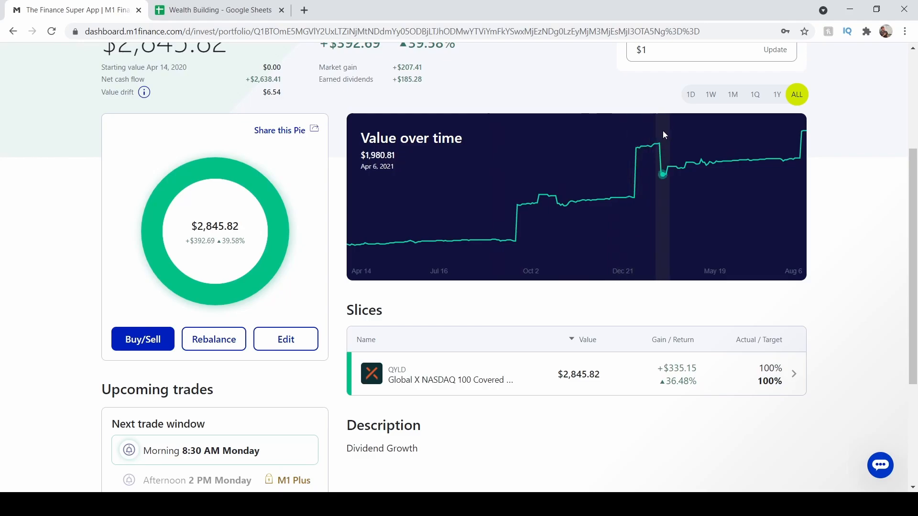
mouse_move(726, 168)
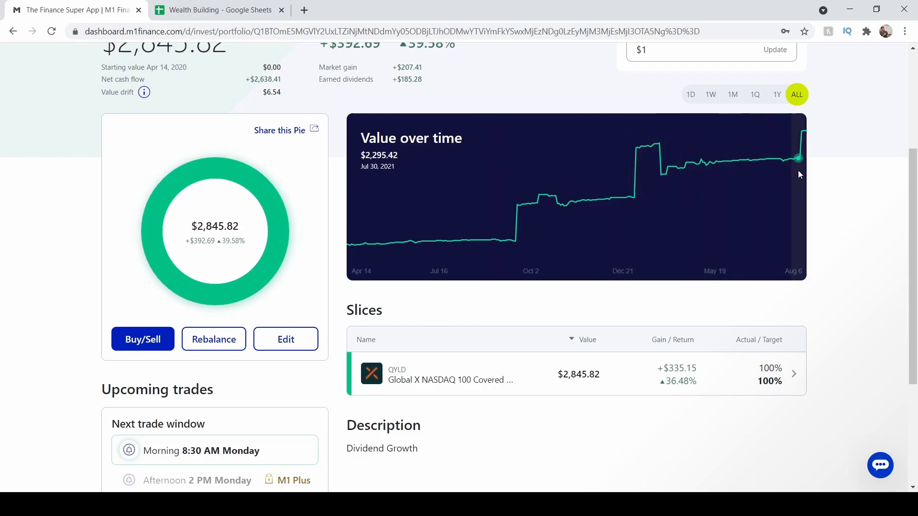
mouse_move(663, 189)
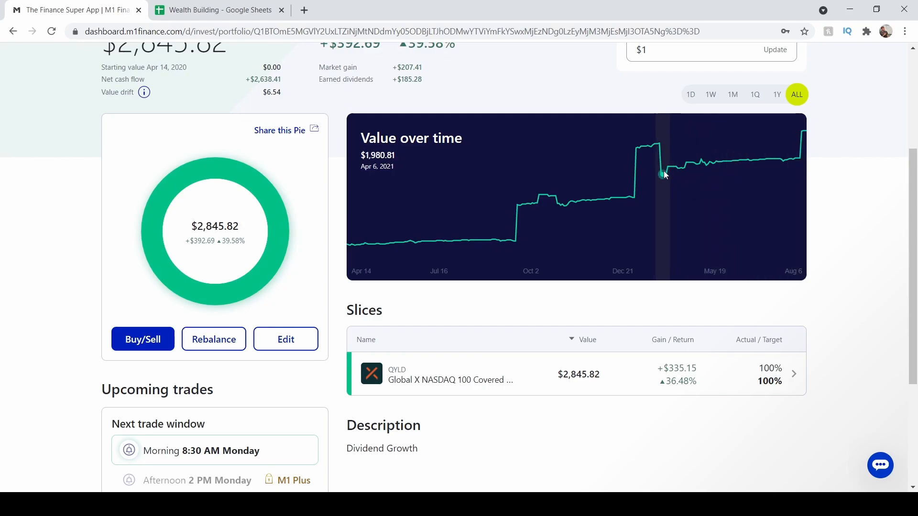
mouse_move(686, 145)
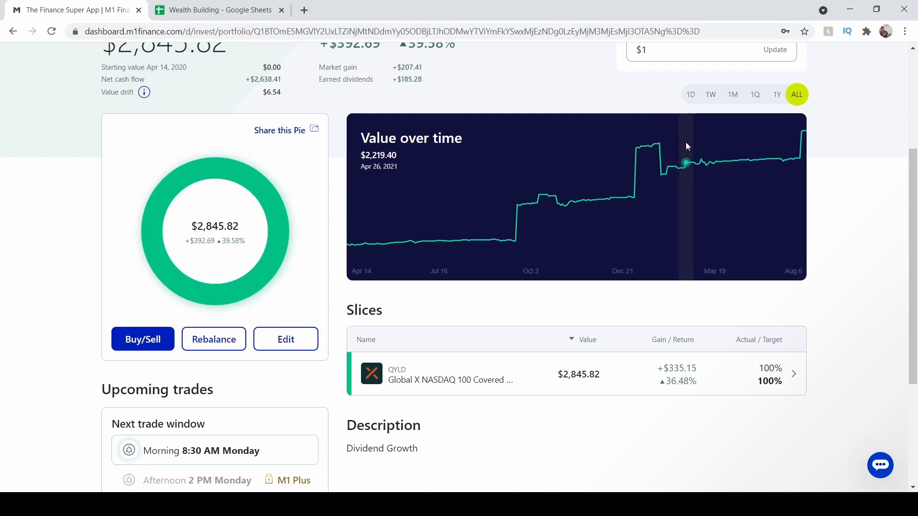
mouse_move(697, 164)
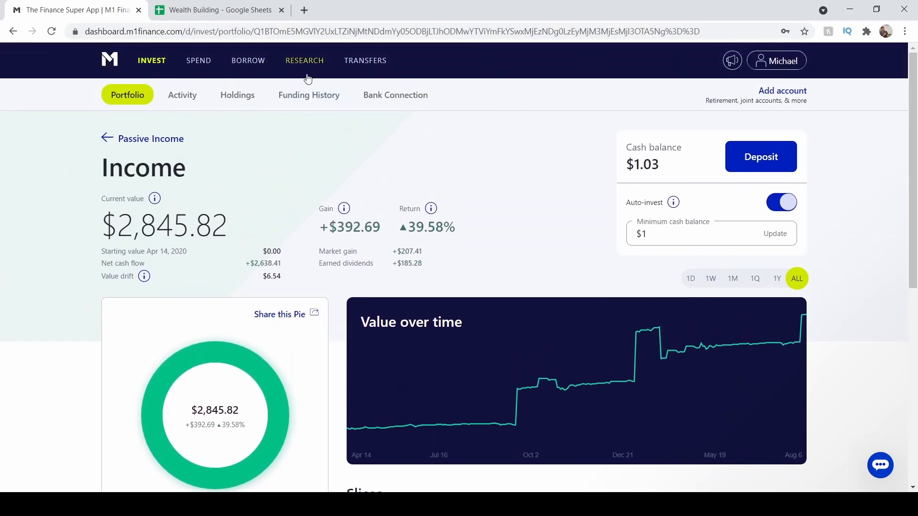
Review the Passive Income pie in Research > My Pies: 23 holdings, 2.878% yield, 0.09% expense ratio, nine slices.
left_click(304, 61)
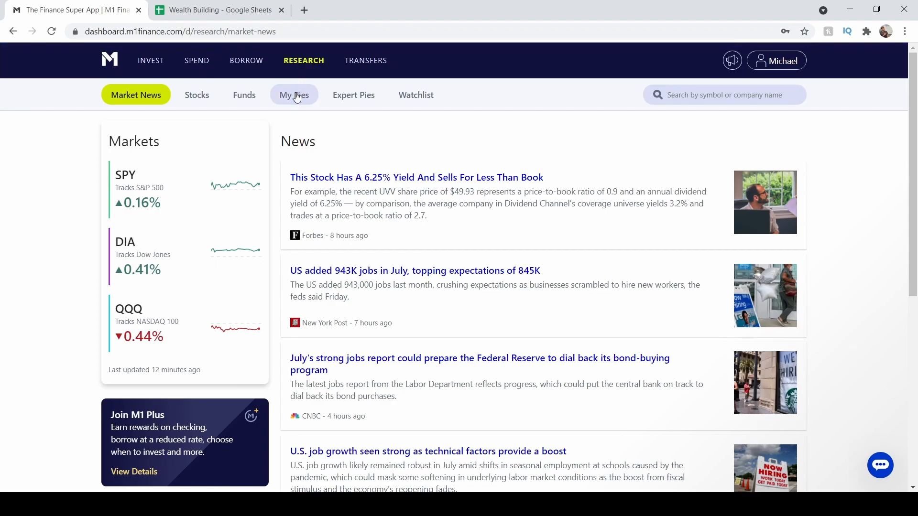
left_click(293, 94)
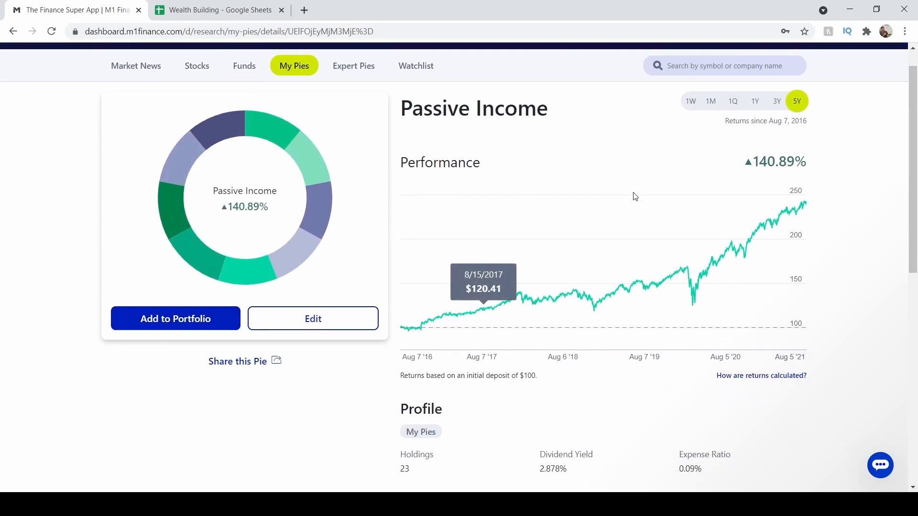
mouse_move(270, 236)
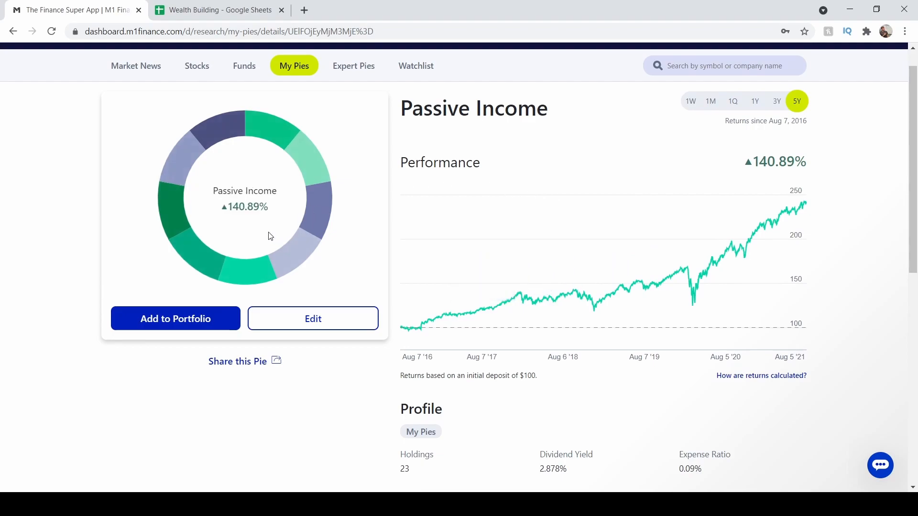
scroll("down", 3)
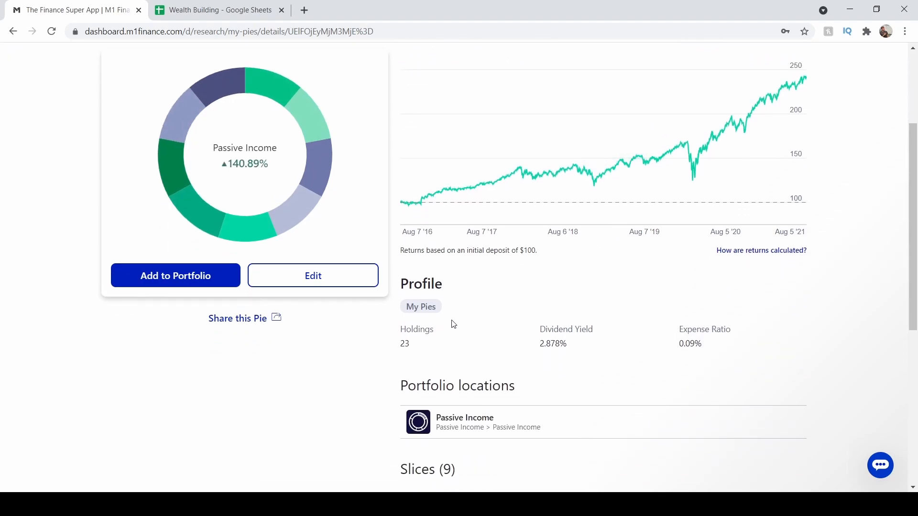
scroll("down", 3)
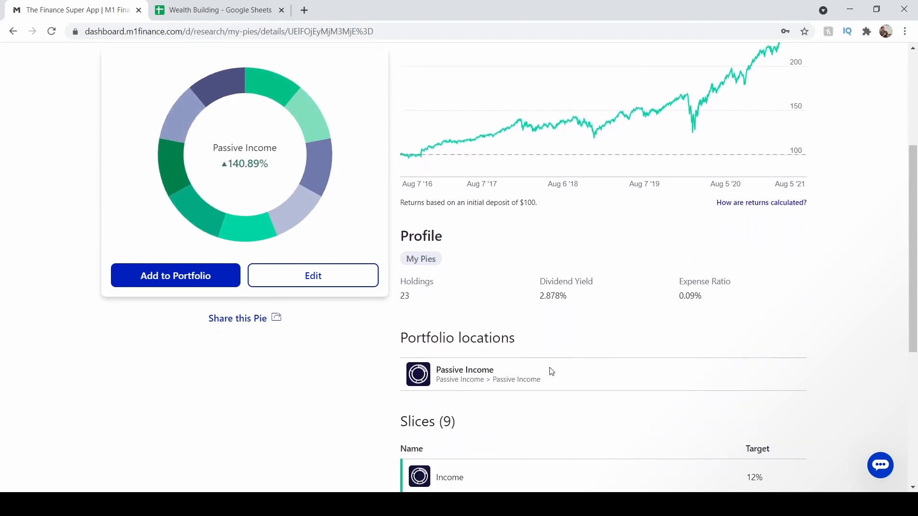
scroll("down", 3)
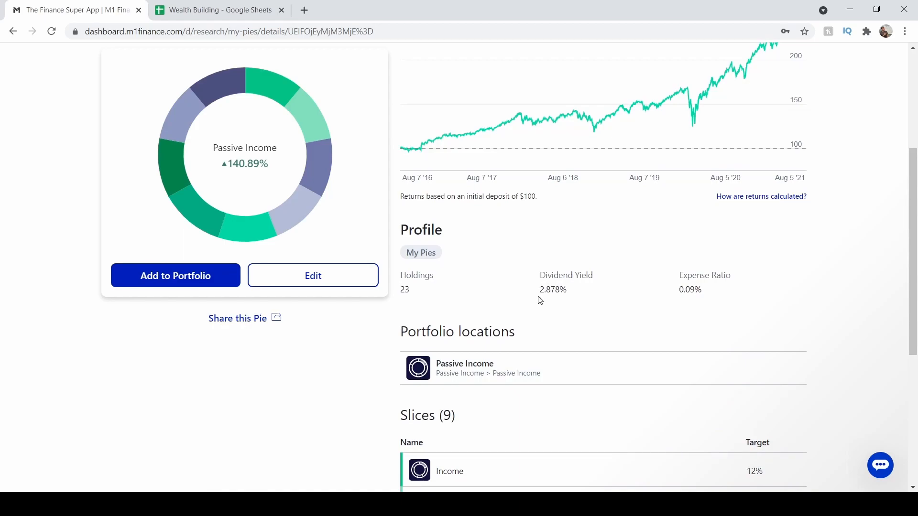
mouse_move(686, 315)
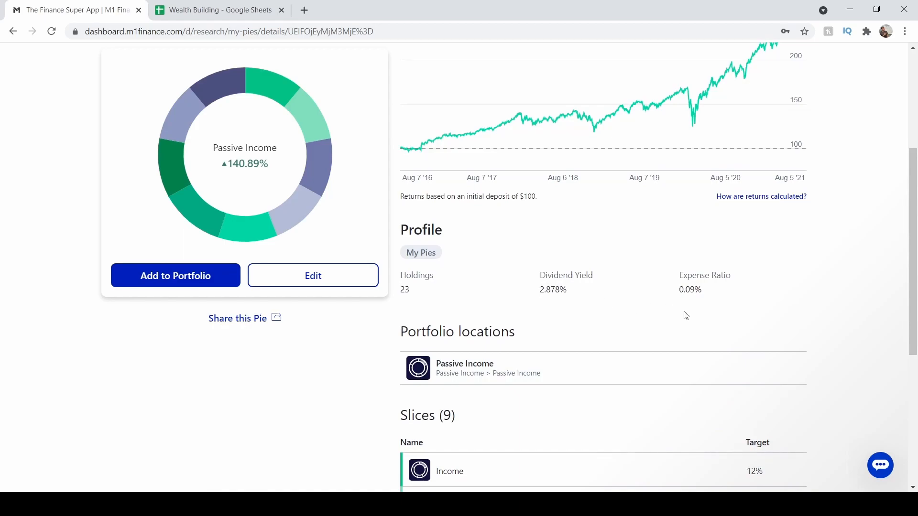
mouse_move(690, 301)
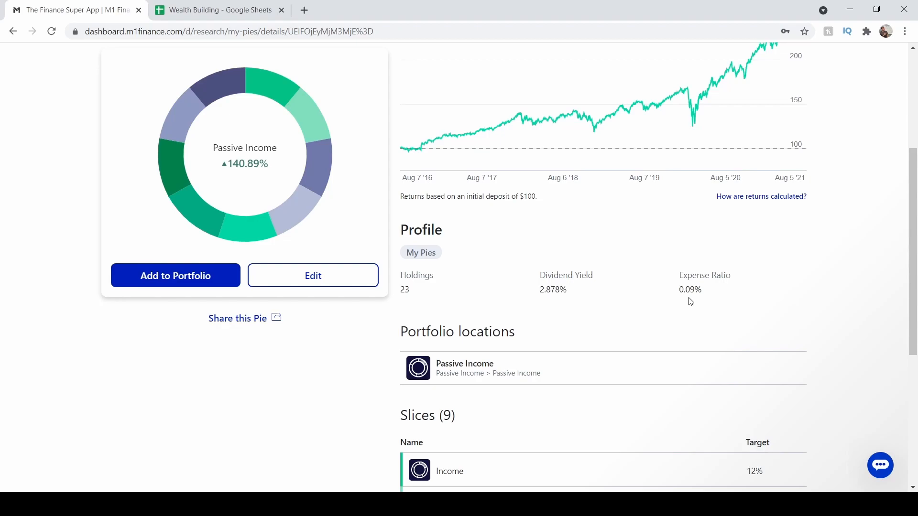
mouse_move(693, 295)
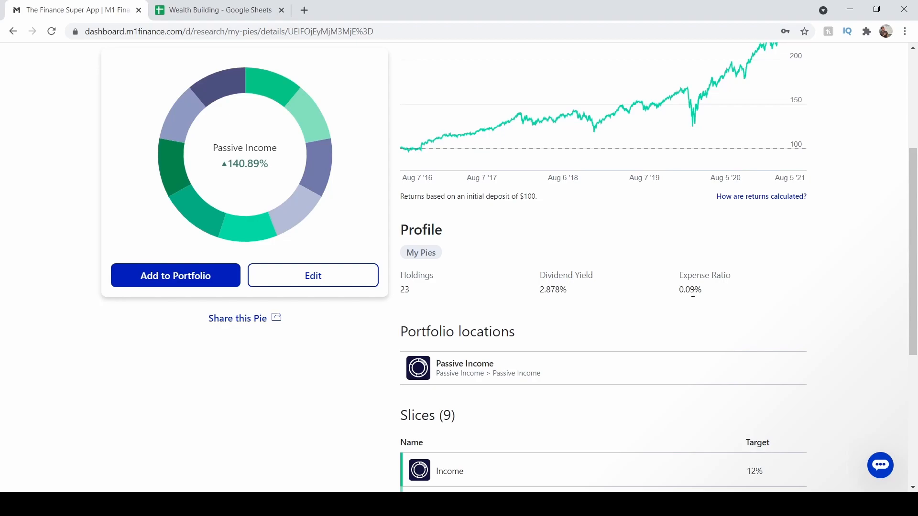
mouse_move(635, 300)
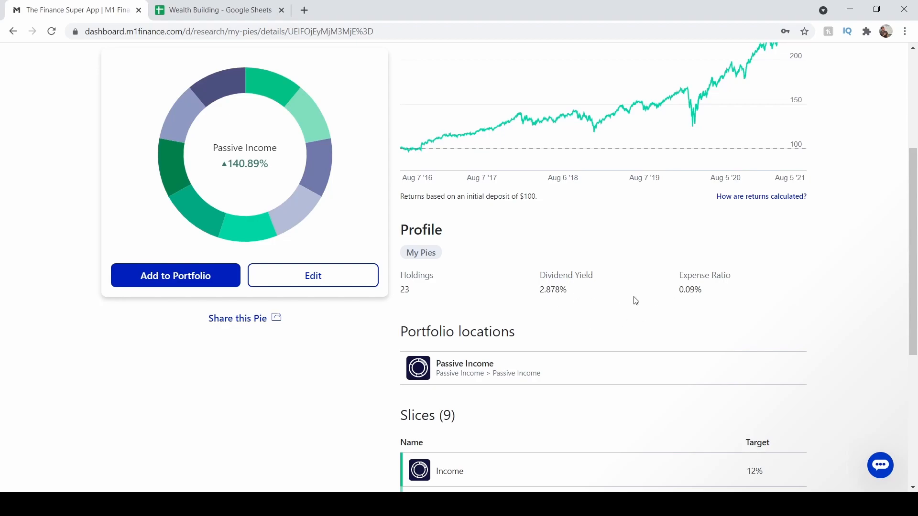
mouse_move(550, 299)
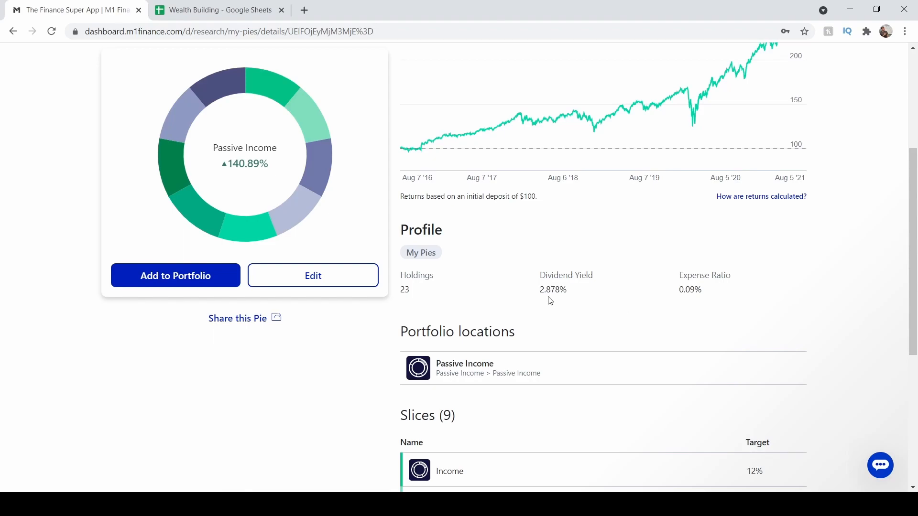
scroll("down", 3)
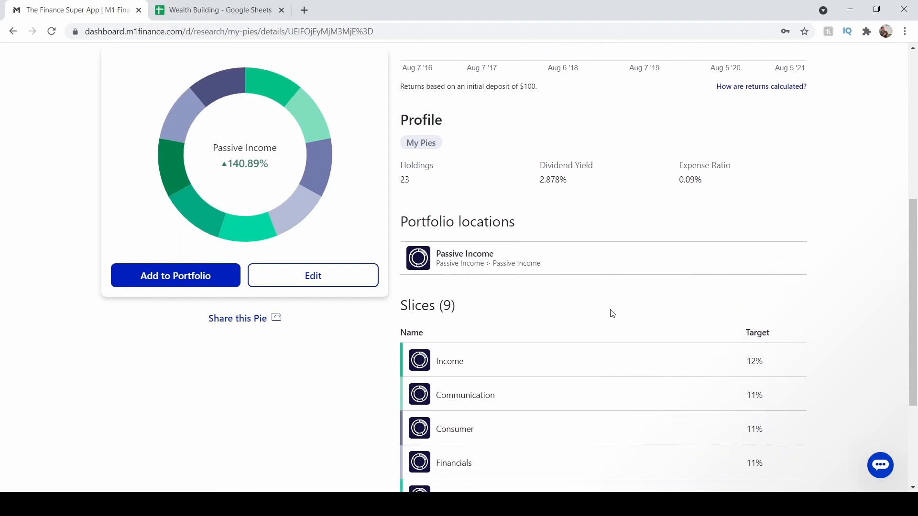
scroll("down", 3)
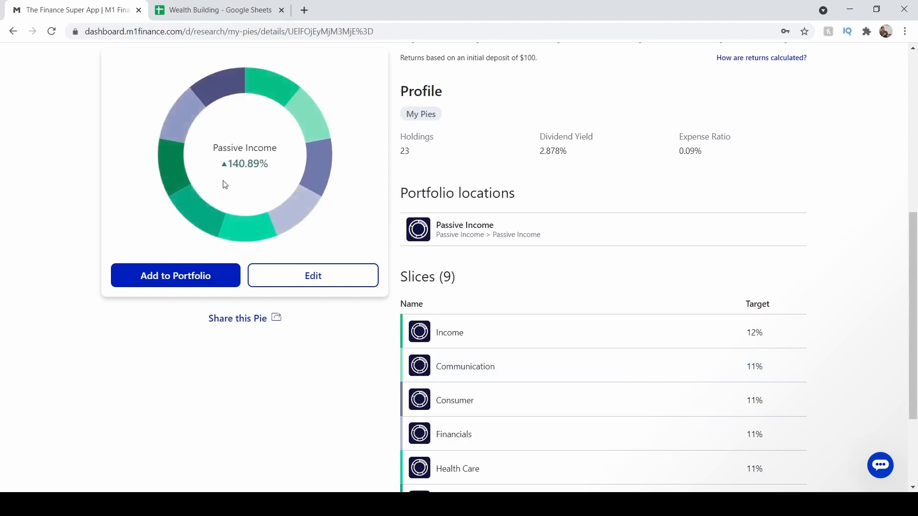
scroll("down", 3)
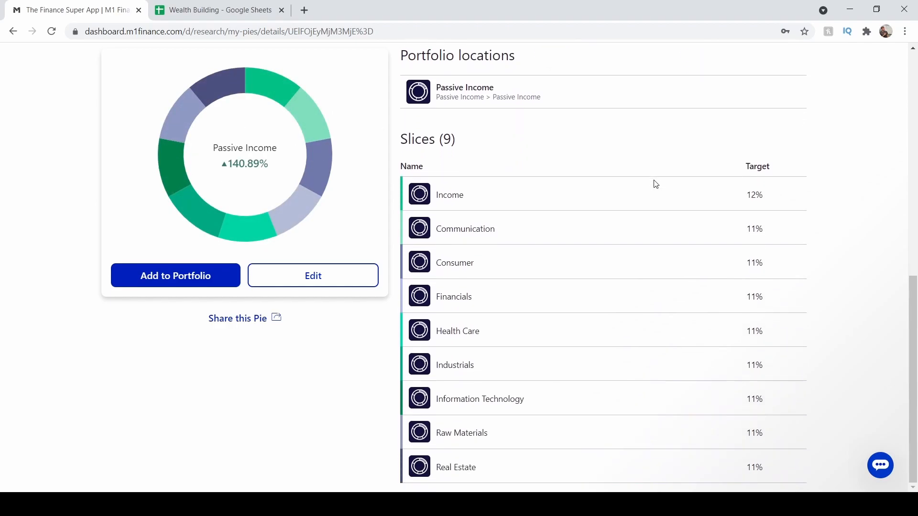
mouse_move(608, 172)
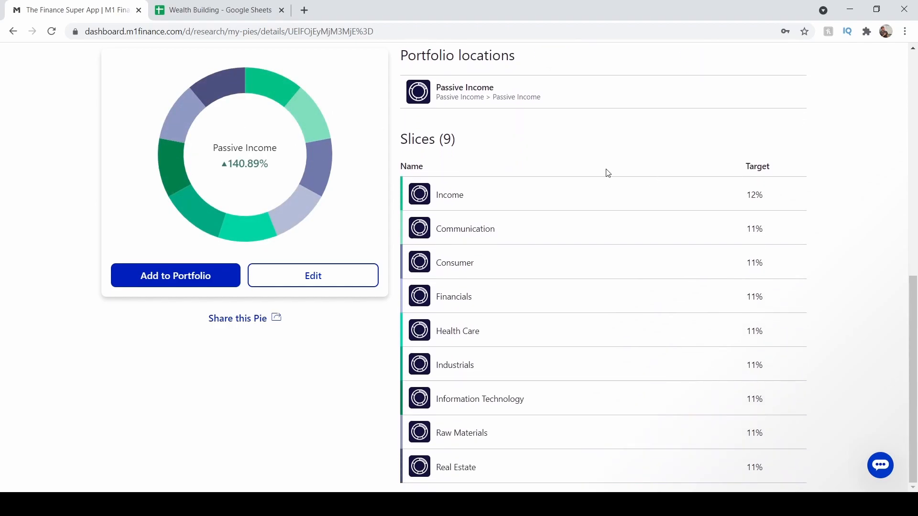
mouse_move(850, 215)
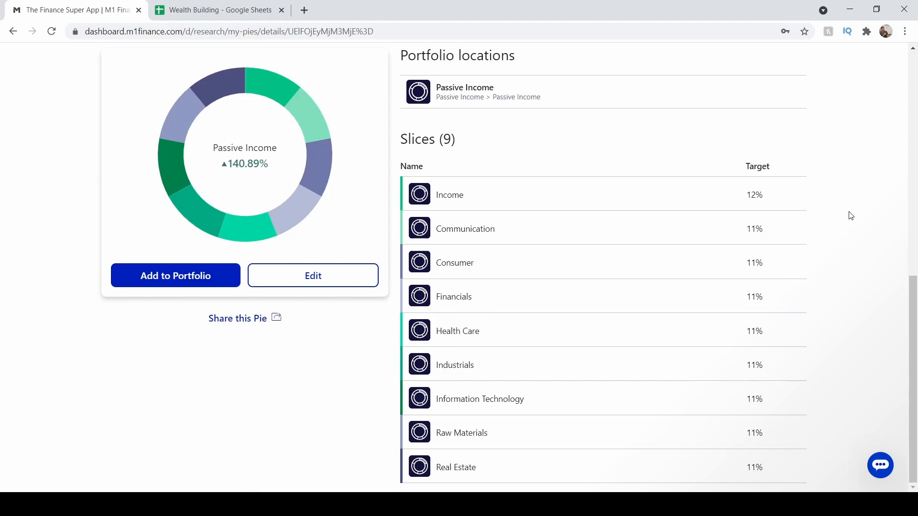